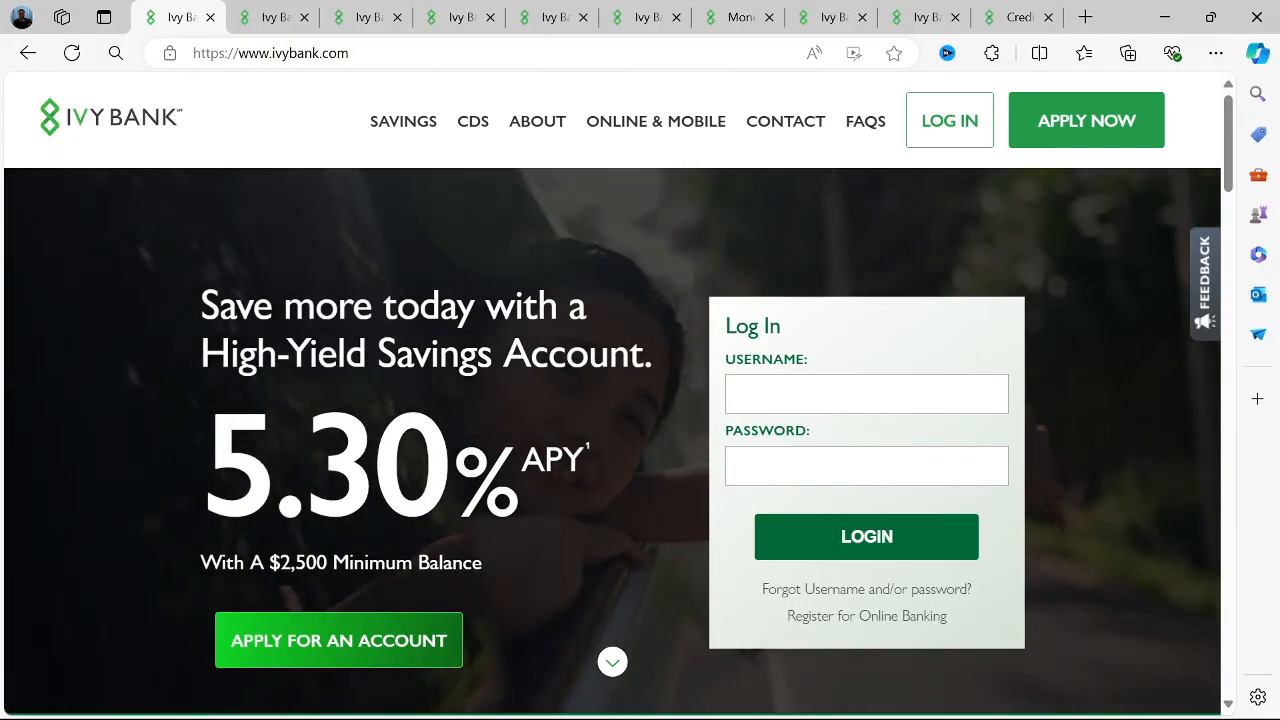
# Step: Scroll the home page from the 5.30% APY savings hero through the 4.60% 1-Year CD offer
pyautogui.scroll(-3)
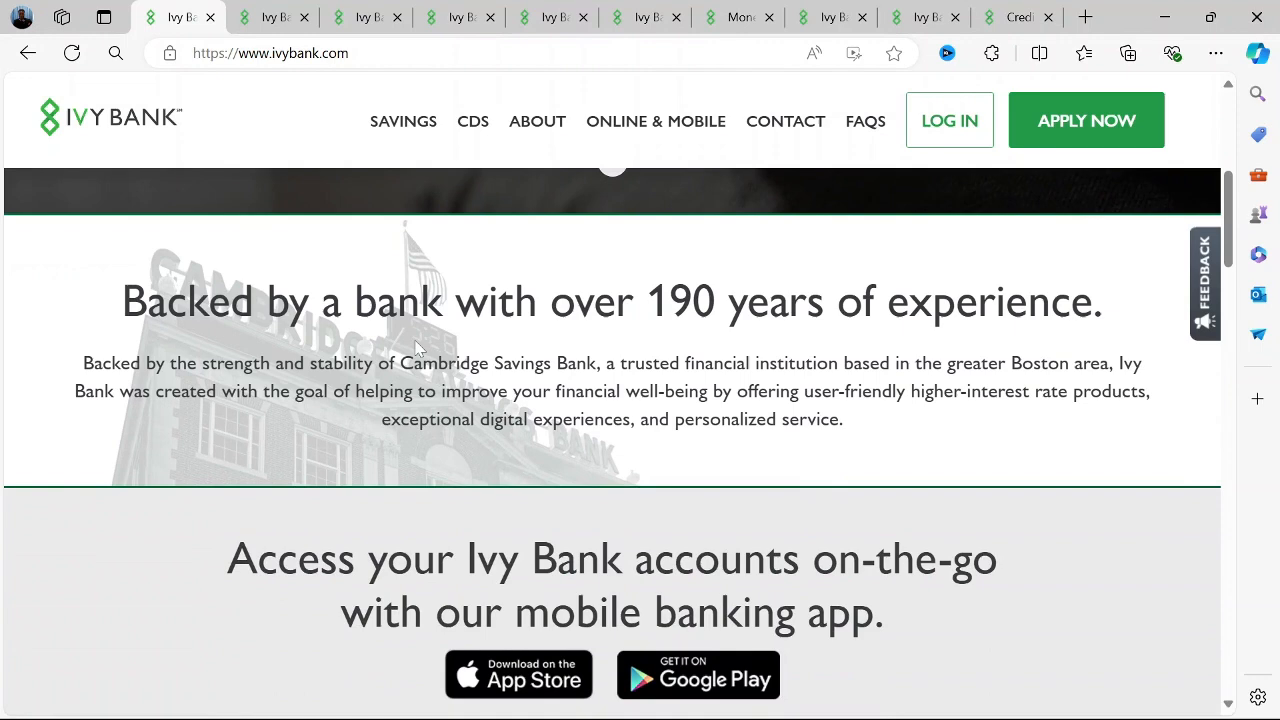
pyautogui.scroll(-3)
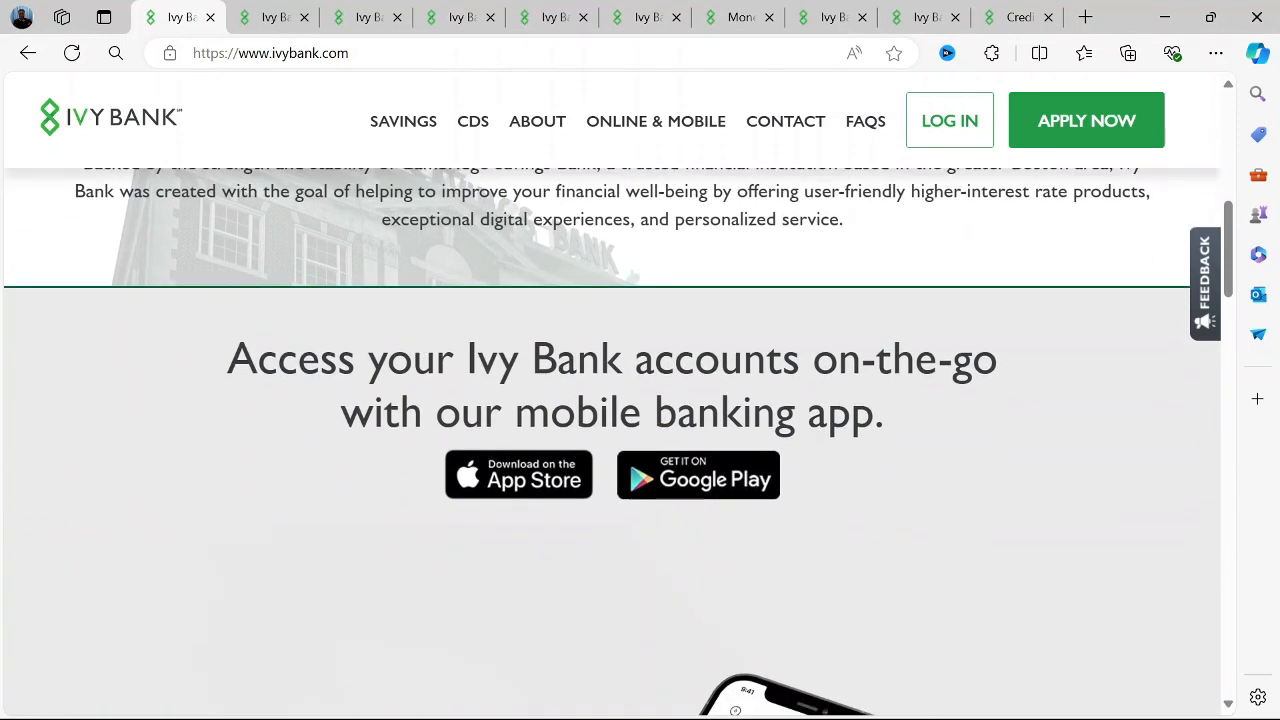
pyautogui.scroll(-3)
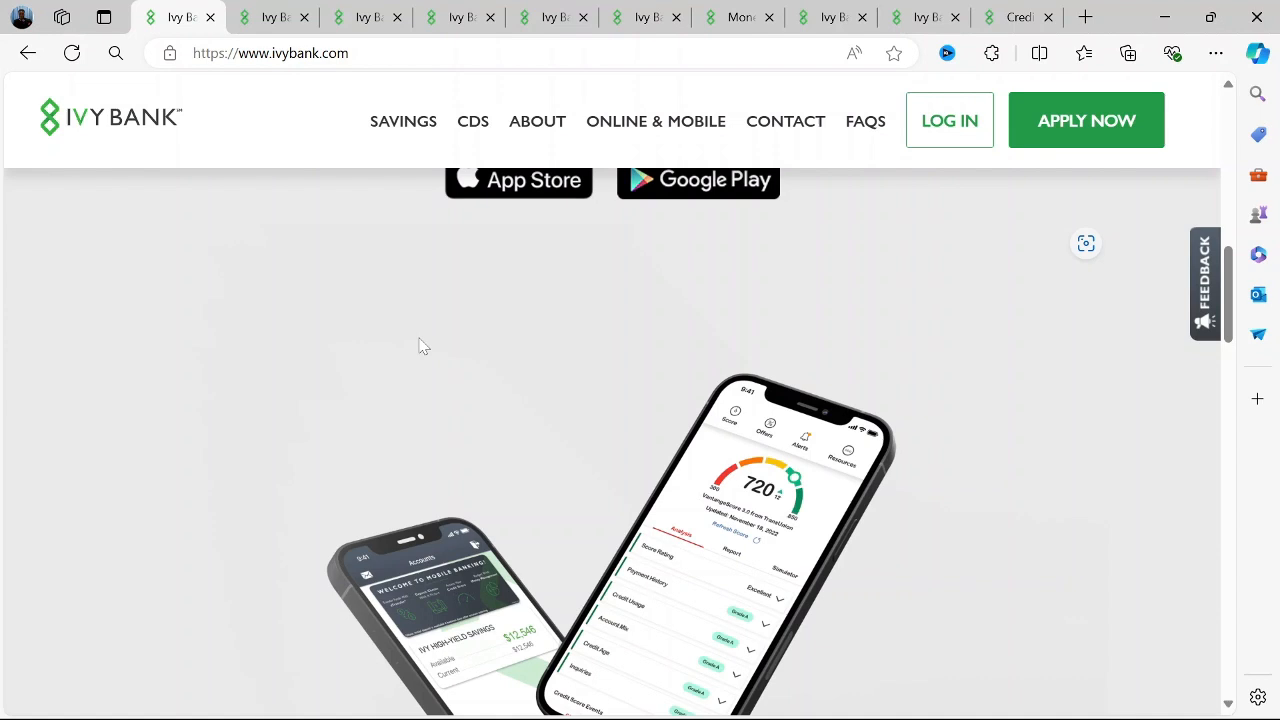
pyautogui.moveTo(444, 372)
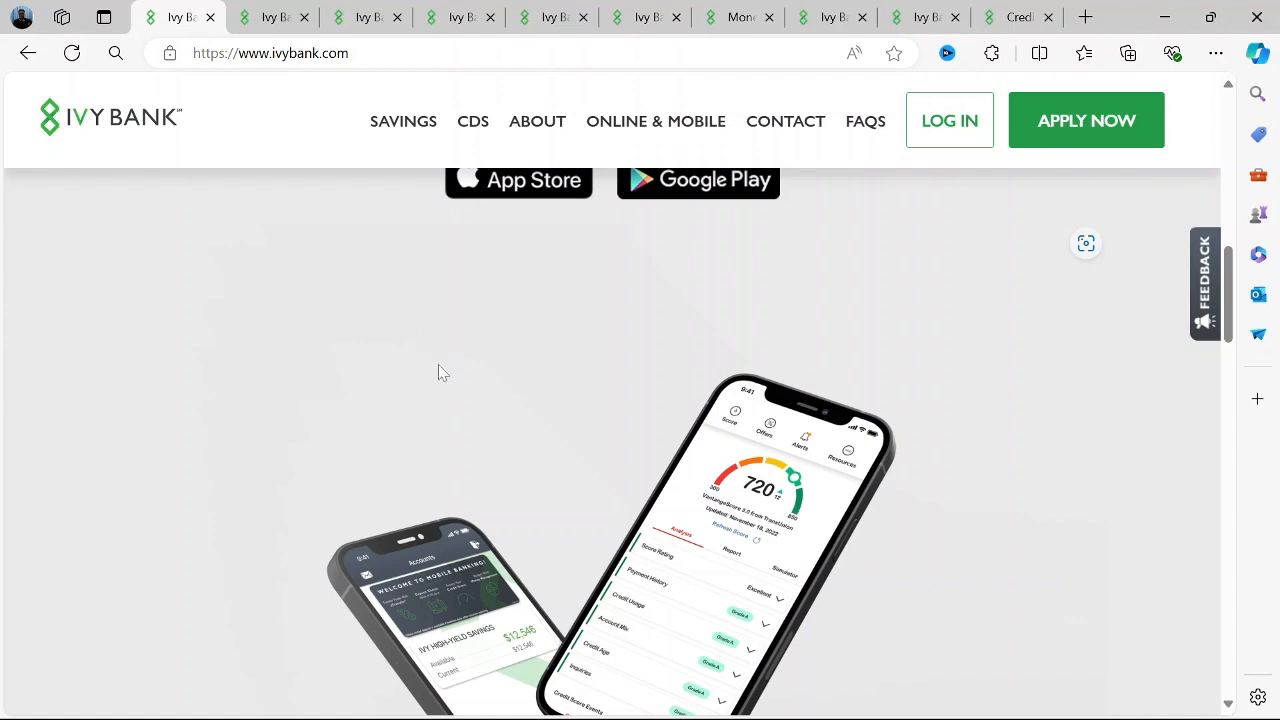
pyautogui.scroll(-3)
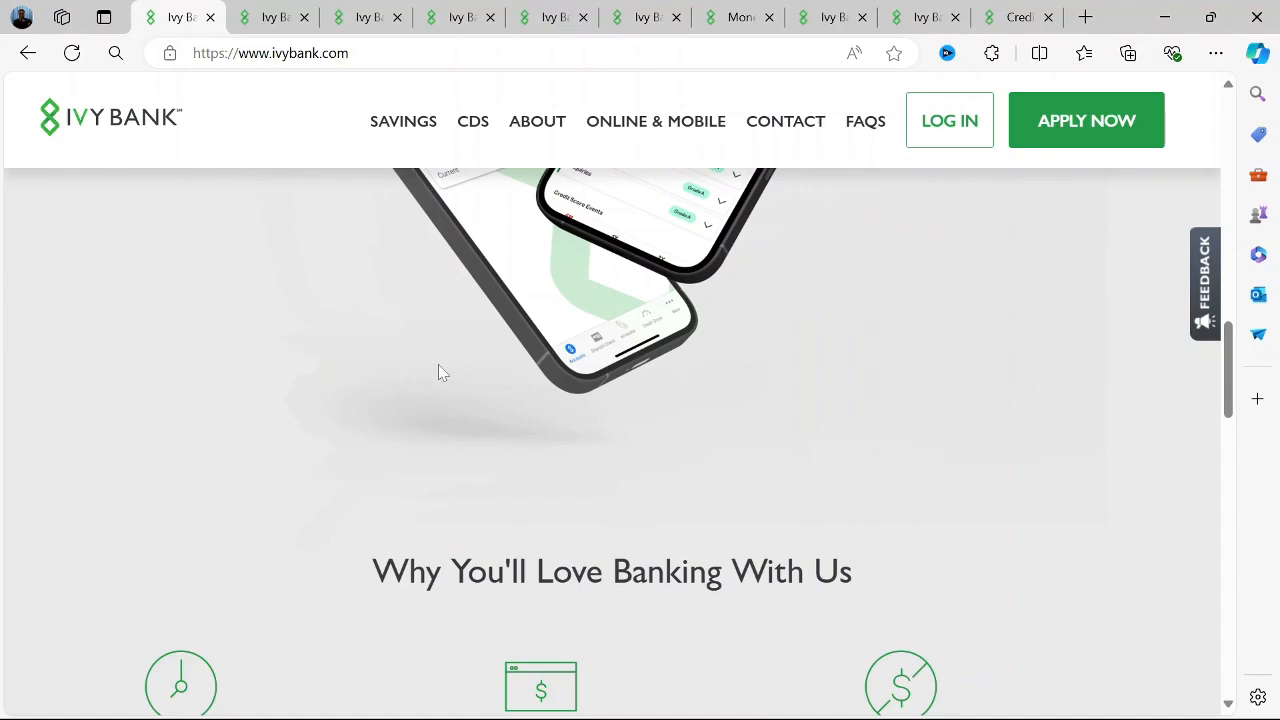
pyautogui.scroll(-3)
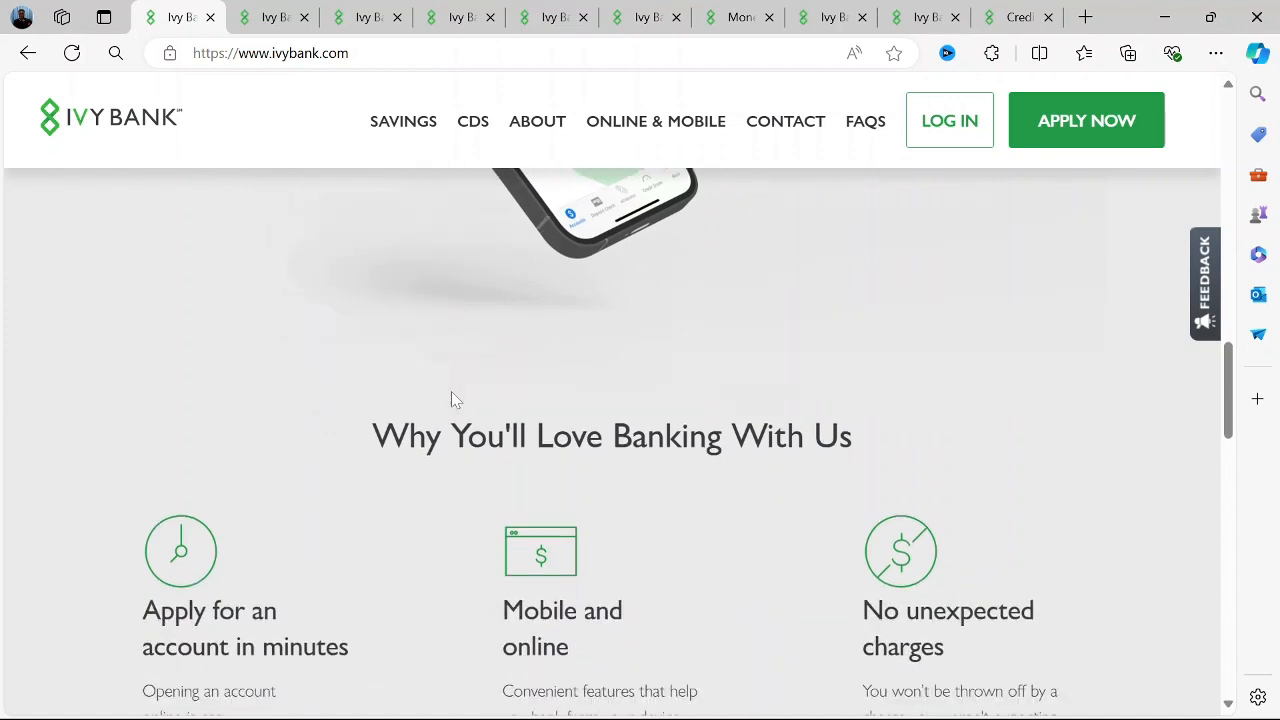
pyautogui.scroll(-3)
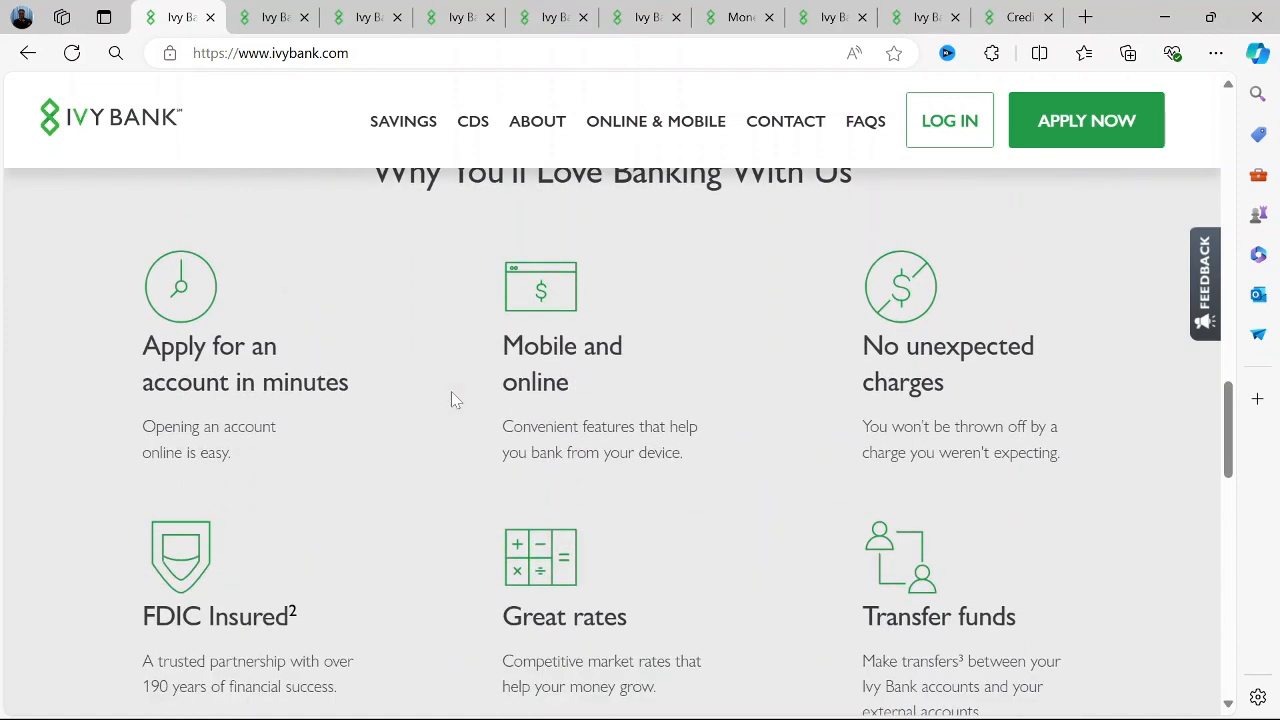
pyautogui.scroll(-3)
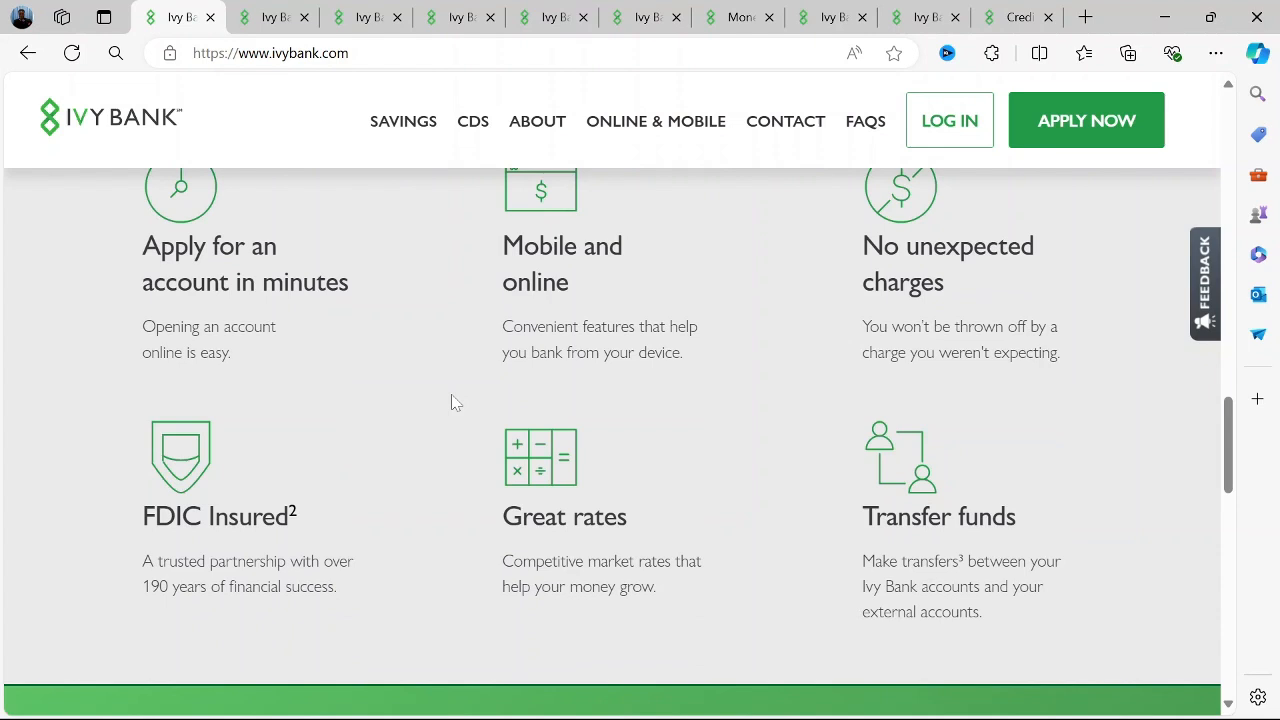
pyautogui.scroll(-3)
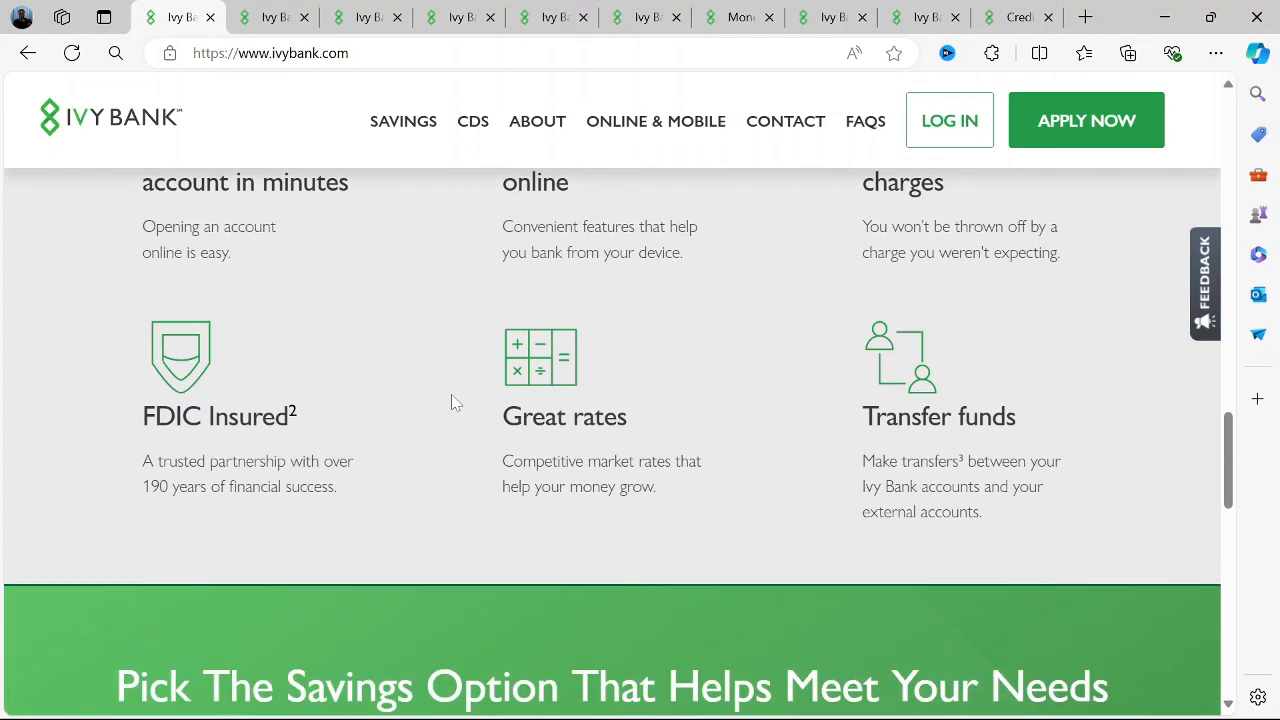
# Step: Continue down the home page through the rate footnotes to the footer links
pyautogui.scroll(-3)
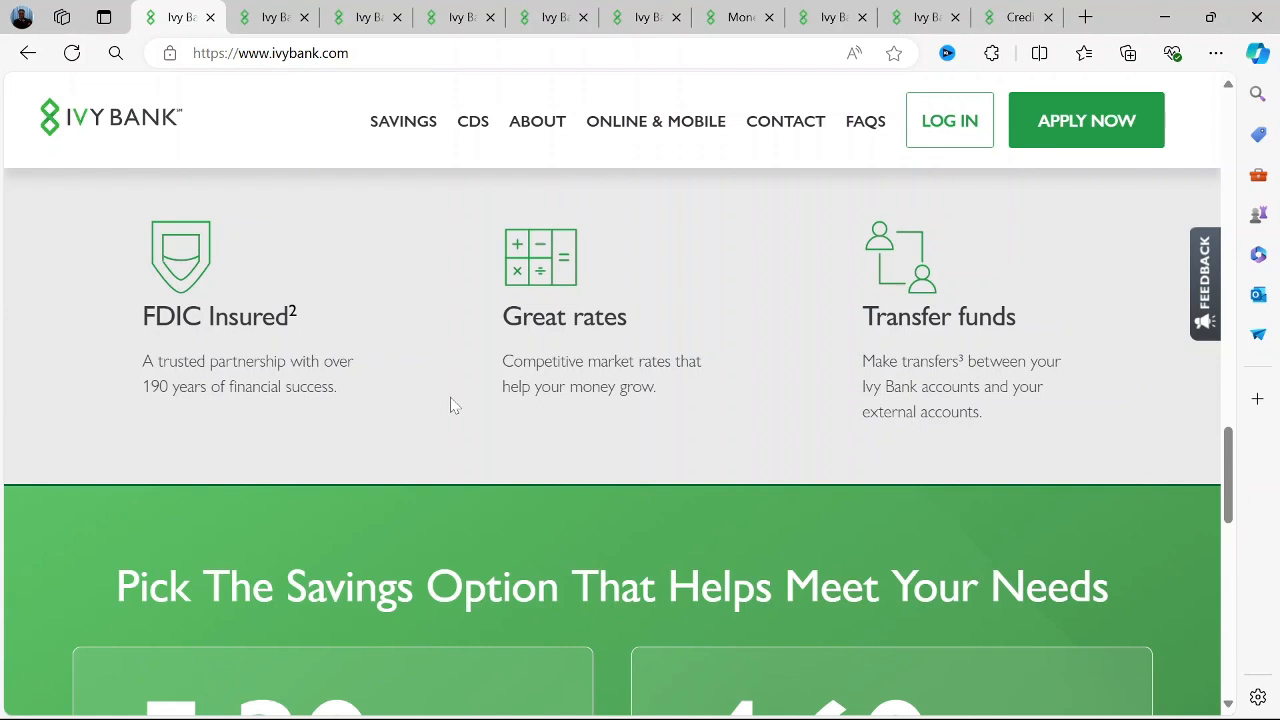
pyautogui.scroll(-3)
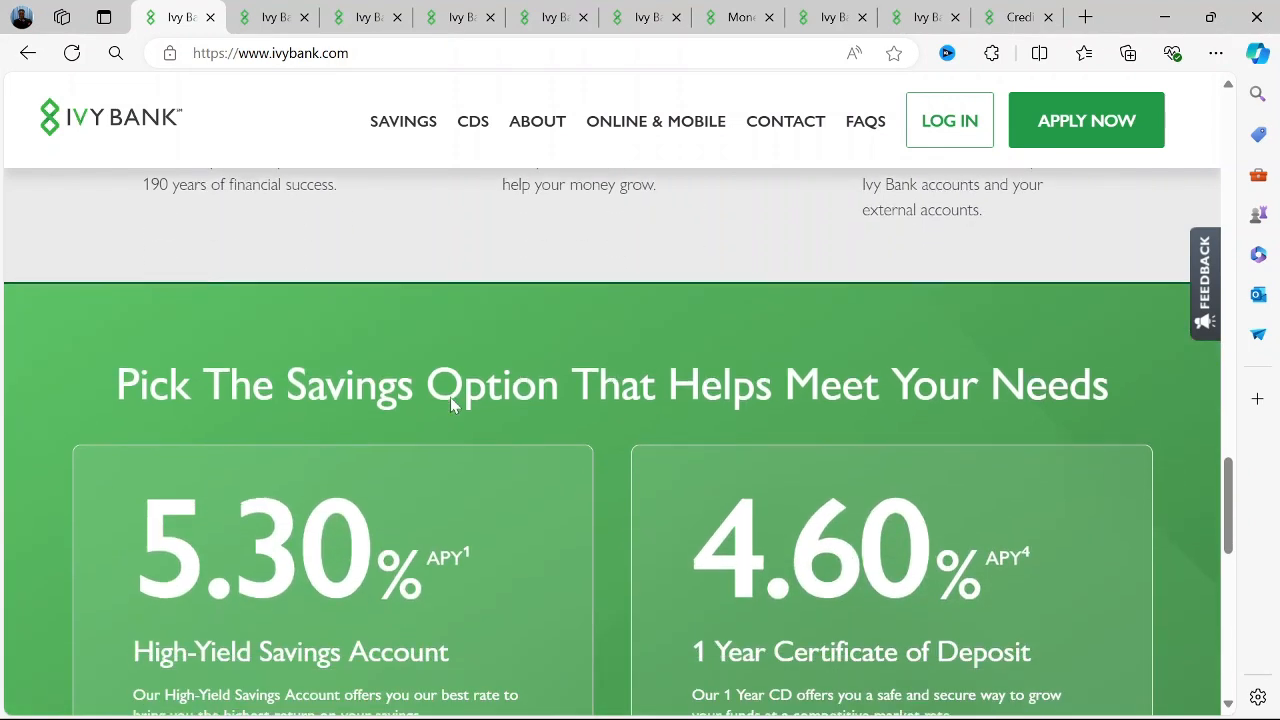
pyautogui.scroll(-3)
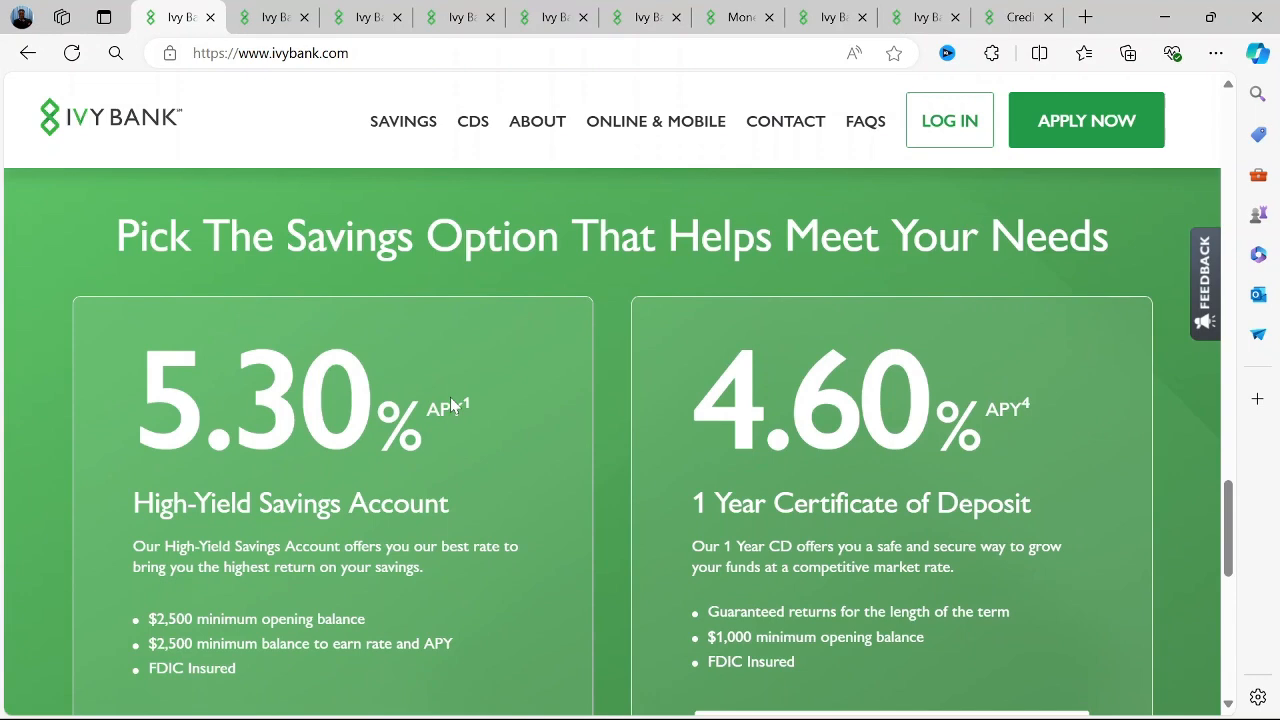
pyautogui.scroll(-3)
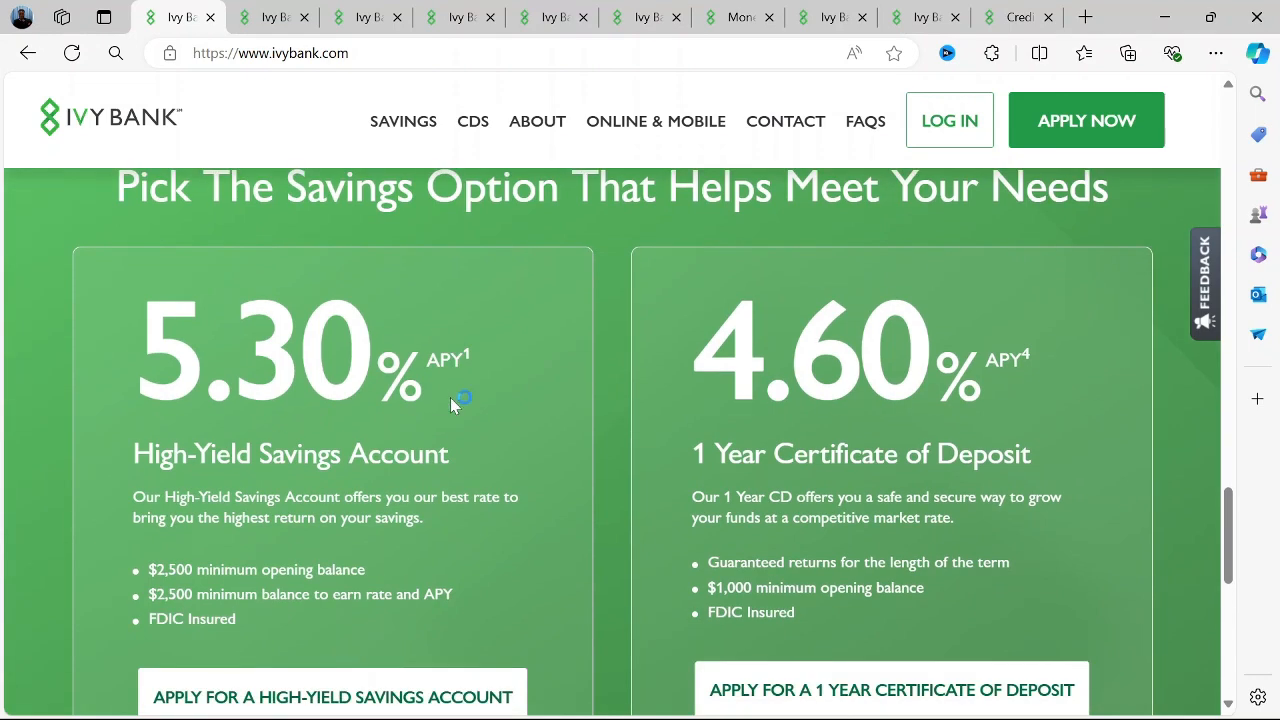
pyautogui.scroll(-3)
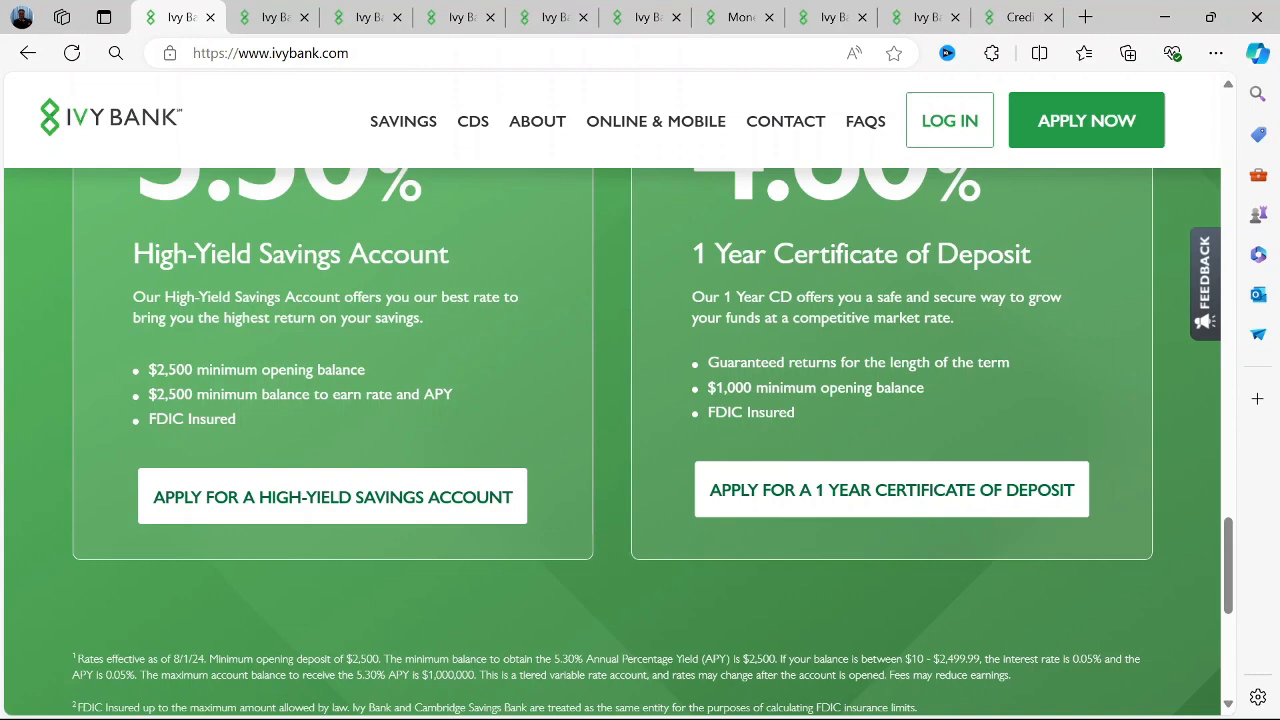
pyautogui.scroll(-3)
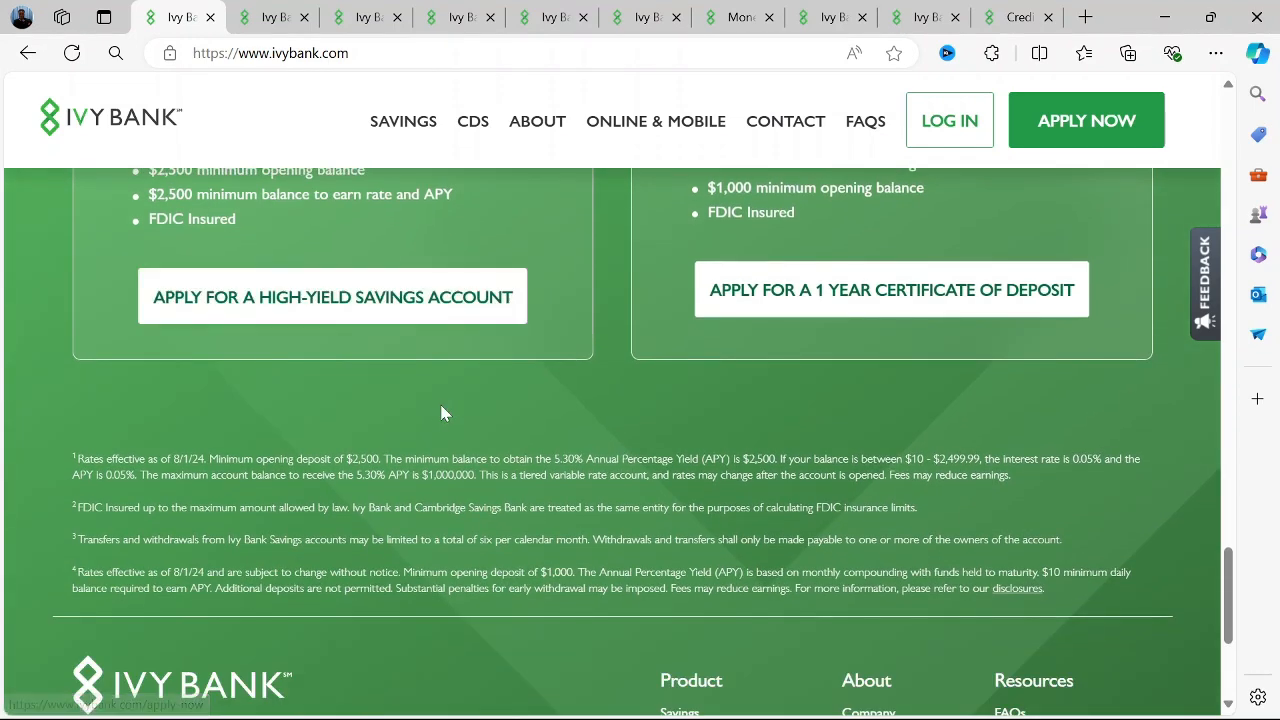
pyautogui.moveTo(444, 420)
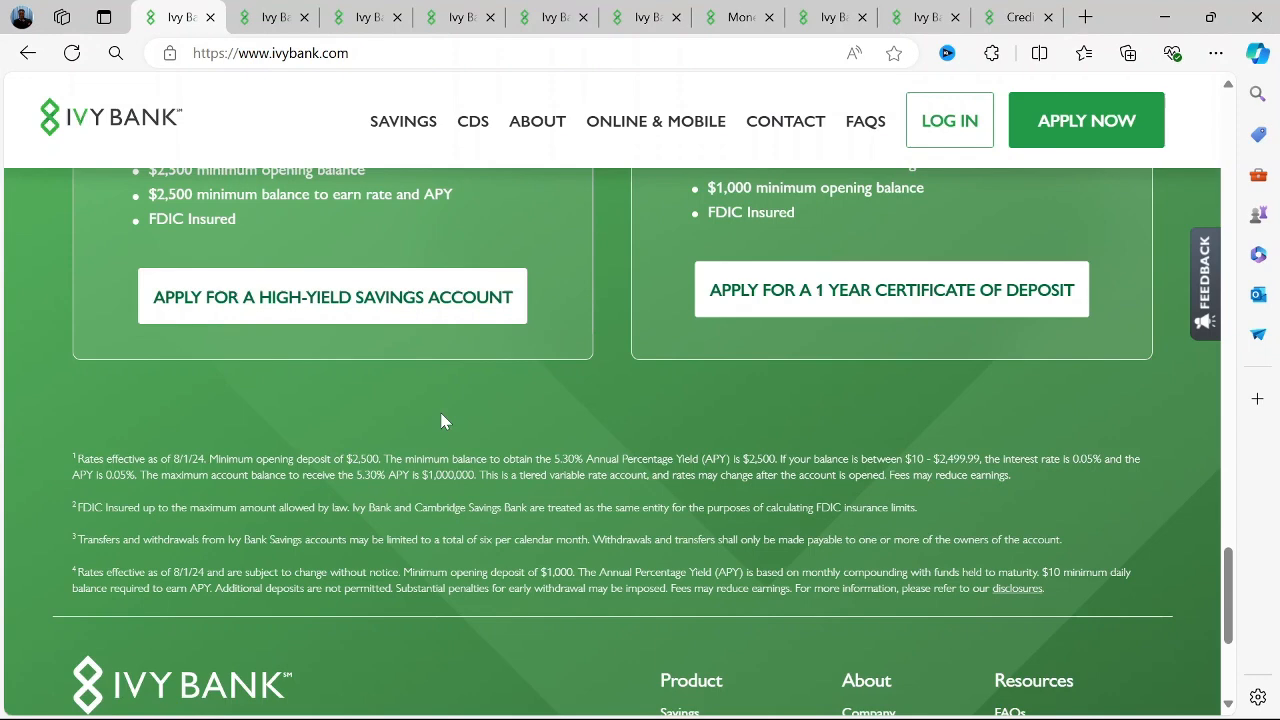
pyautogui.scroll(-3)
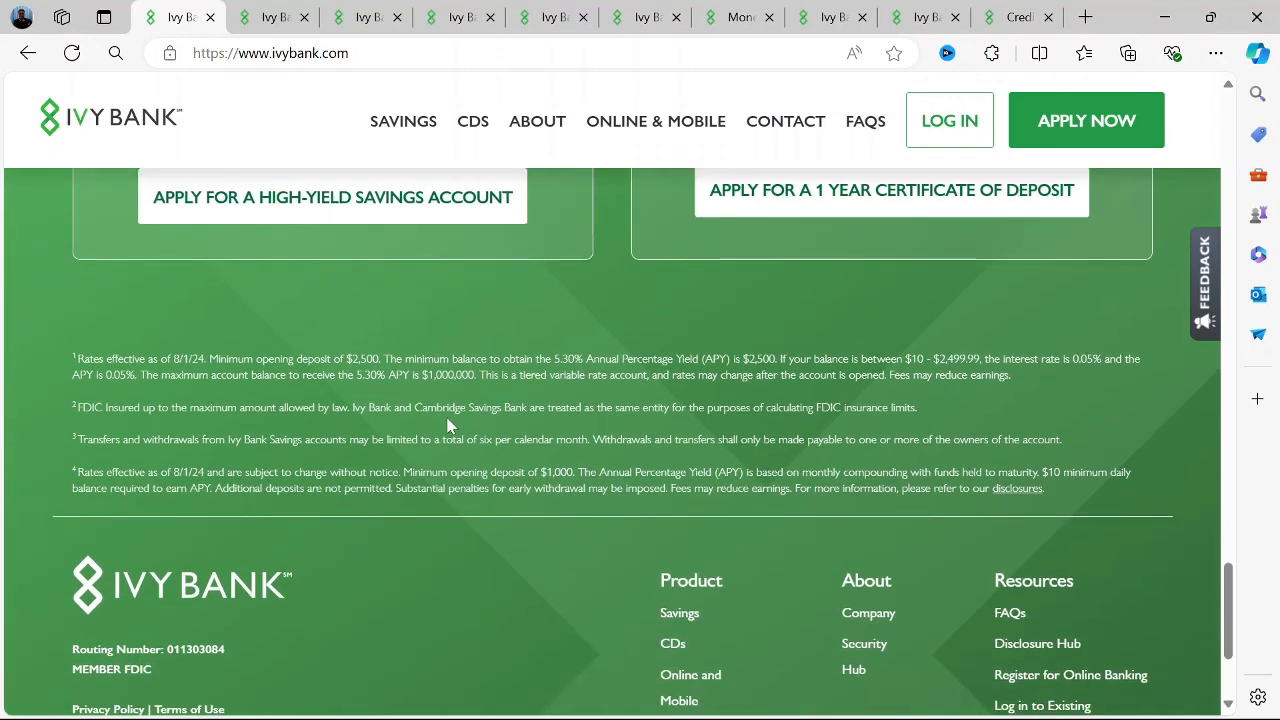
pyautogui.scroll(-3)
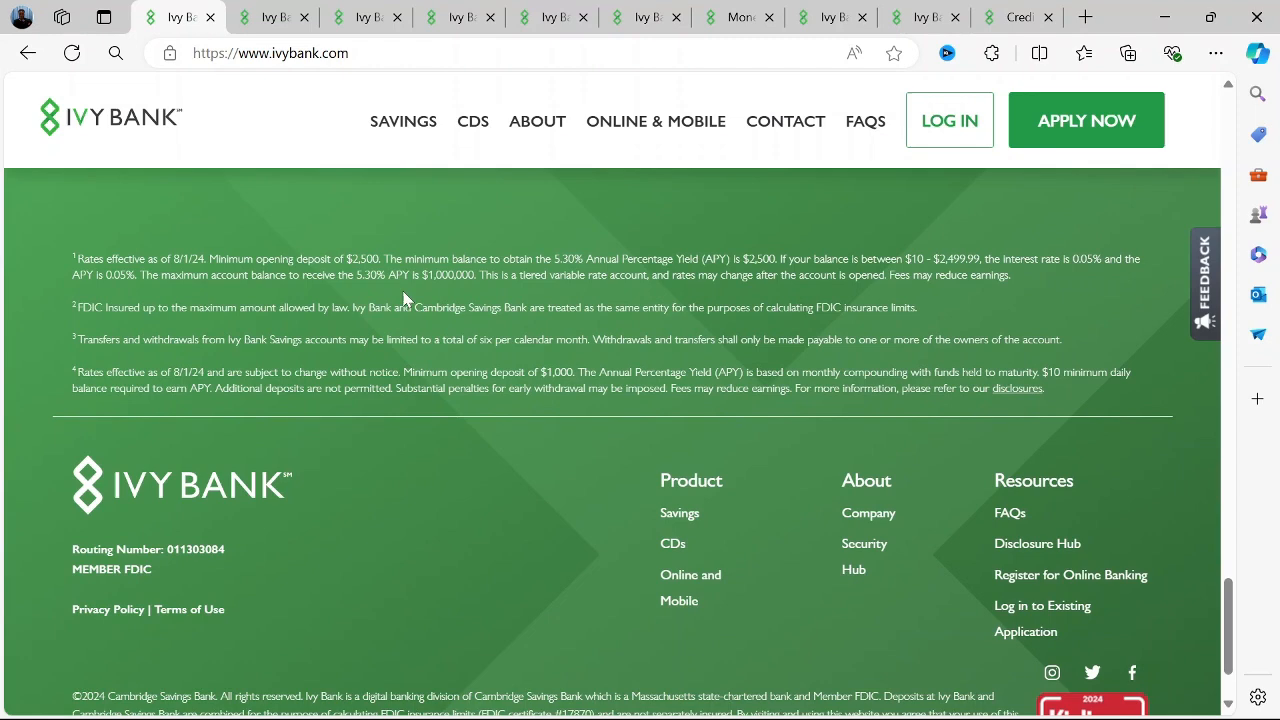
# Step: Read the About page's 'Traditional banking meets online technology' Cambridge Savings Bank section, then go to Savings
pyautogui.click(536, 122)
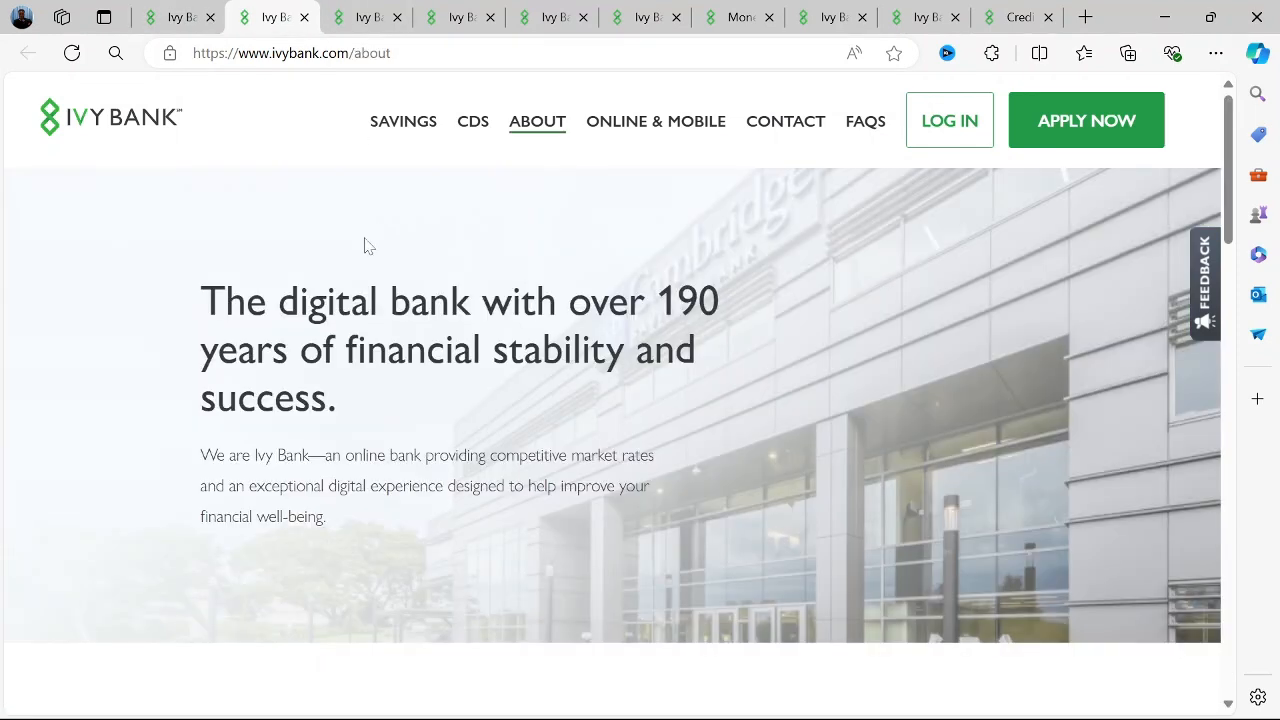
pyautogui.scroll(-3)
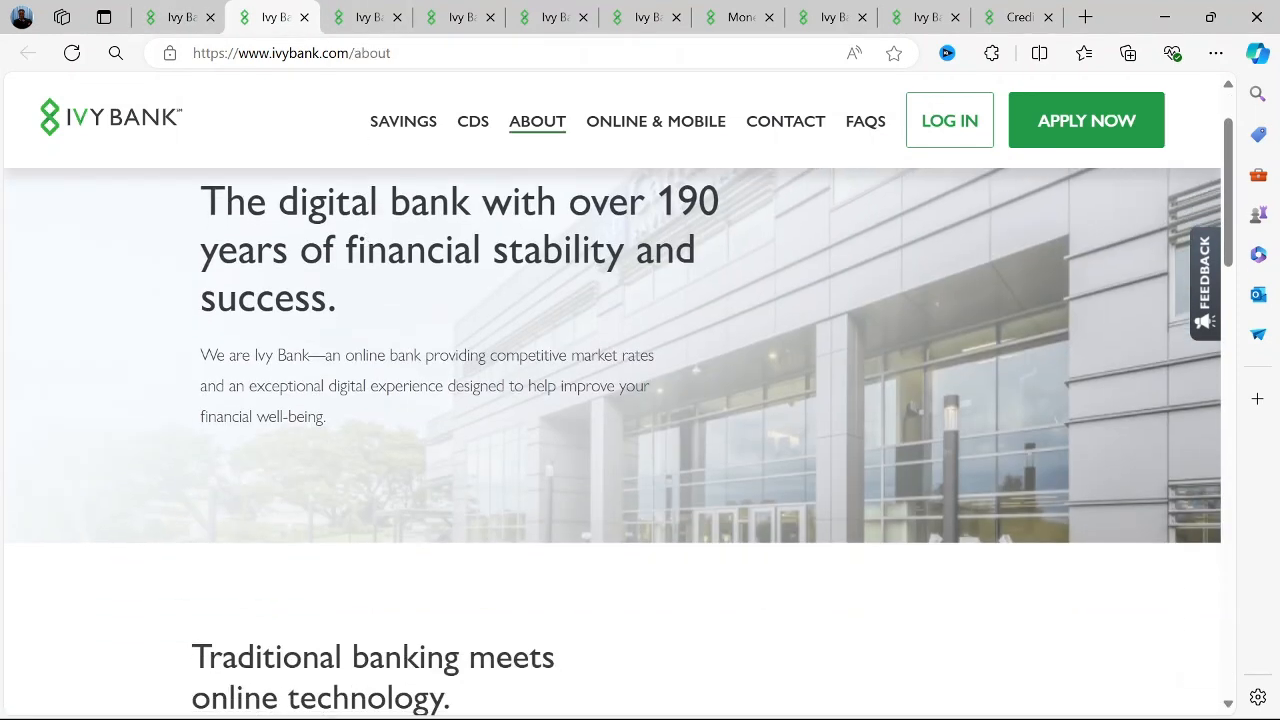
pyautogui.scroll(-3)
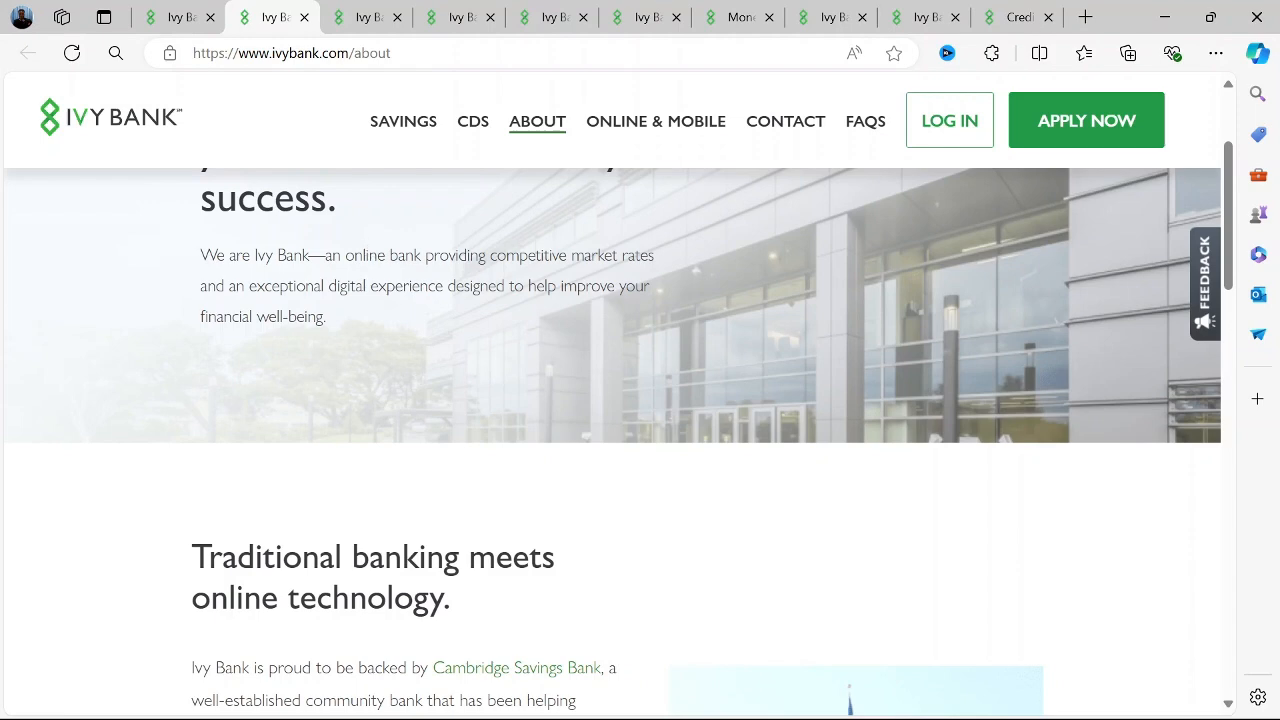
pyautogui.scroll(-3)
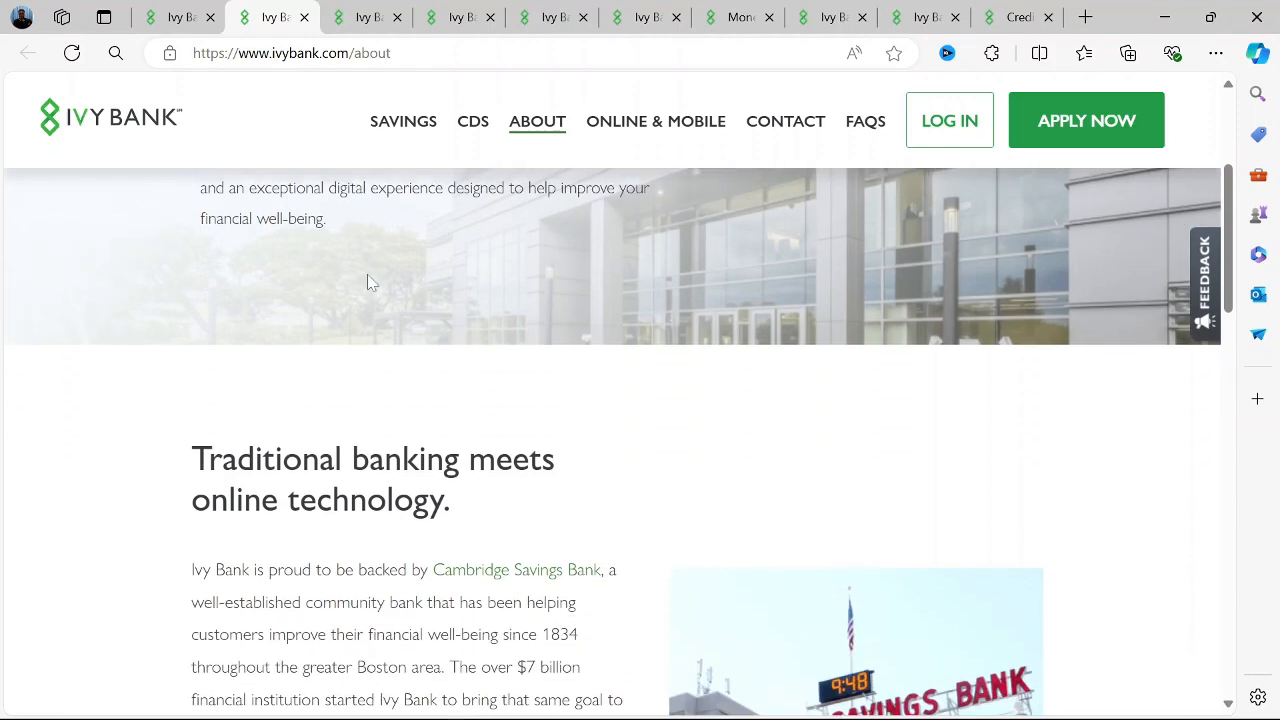
pyautogui.scroll(-3)
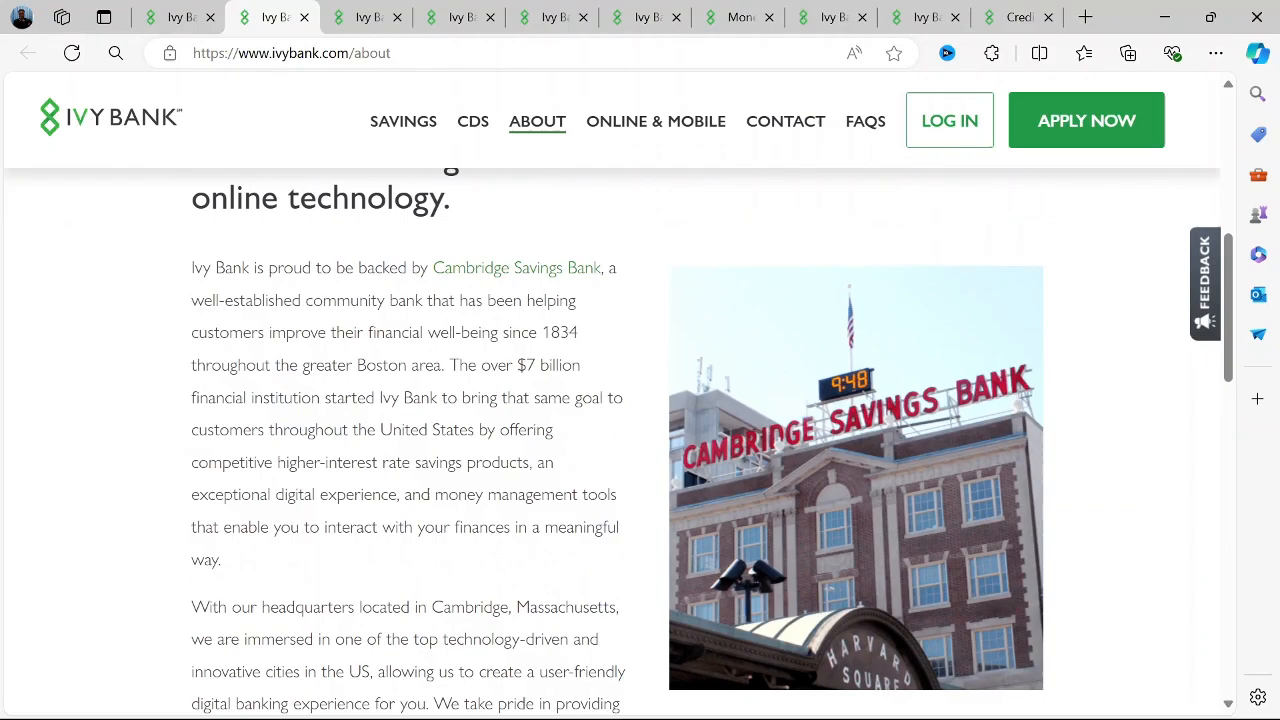
pyautogui.click(404, 122)
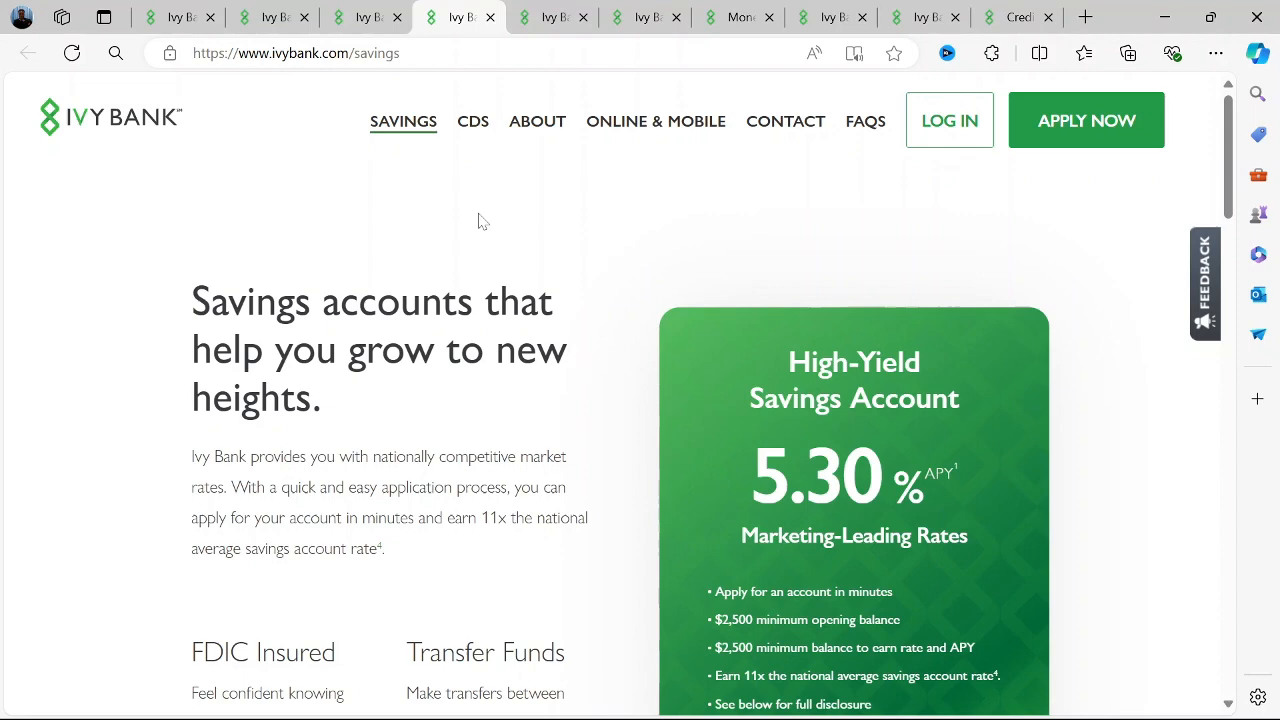
# Step: Scroll the Savings page down through its Money Management section
pyautogui.scroll(-3)
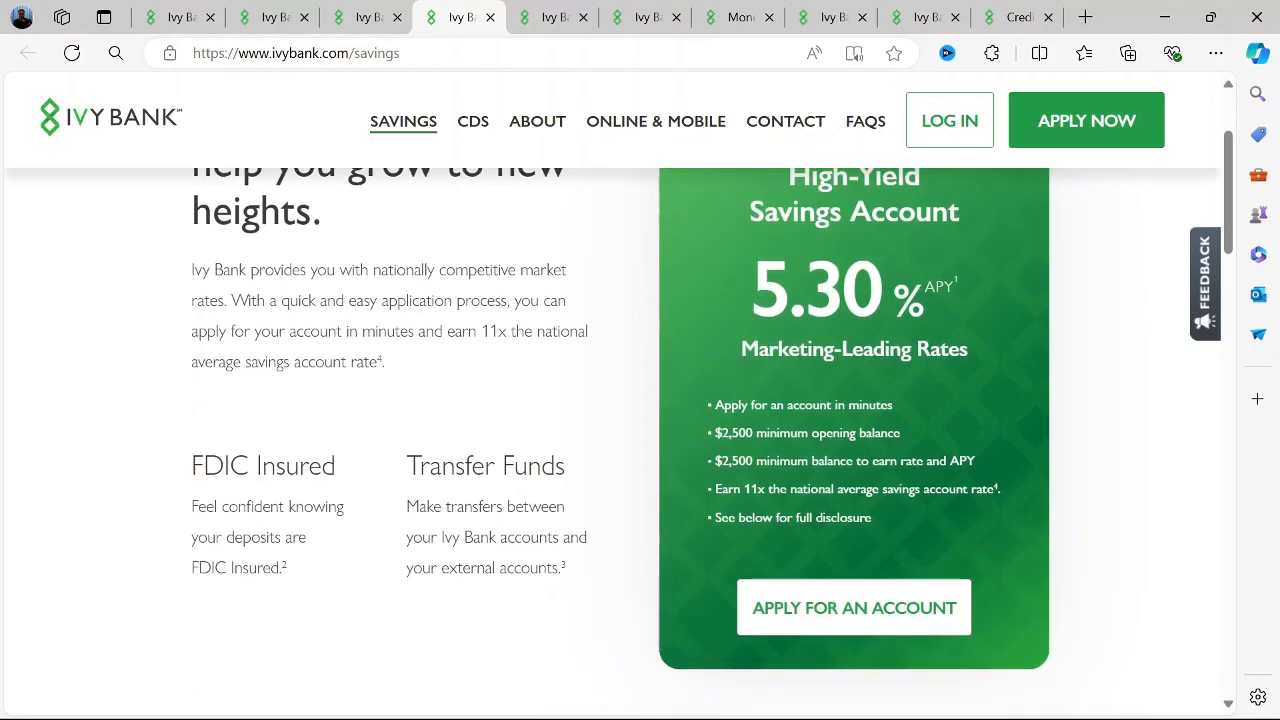
pyautogui.scroll(-3)
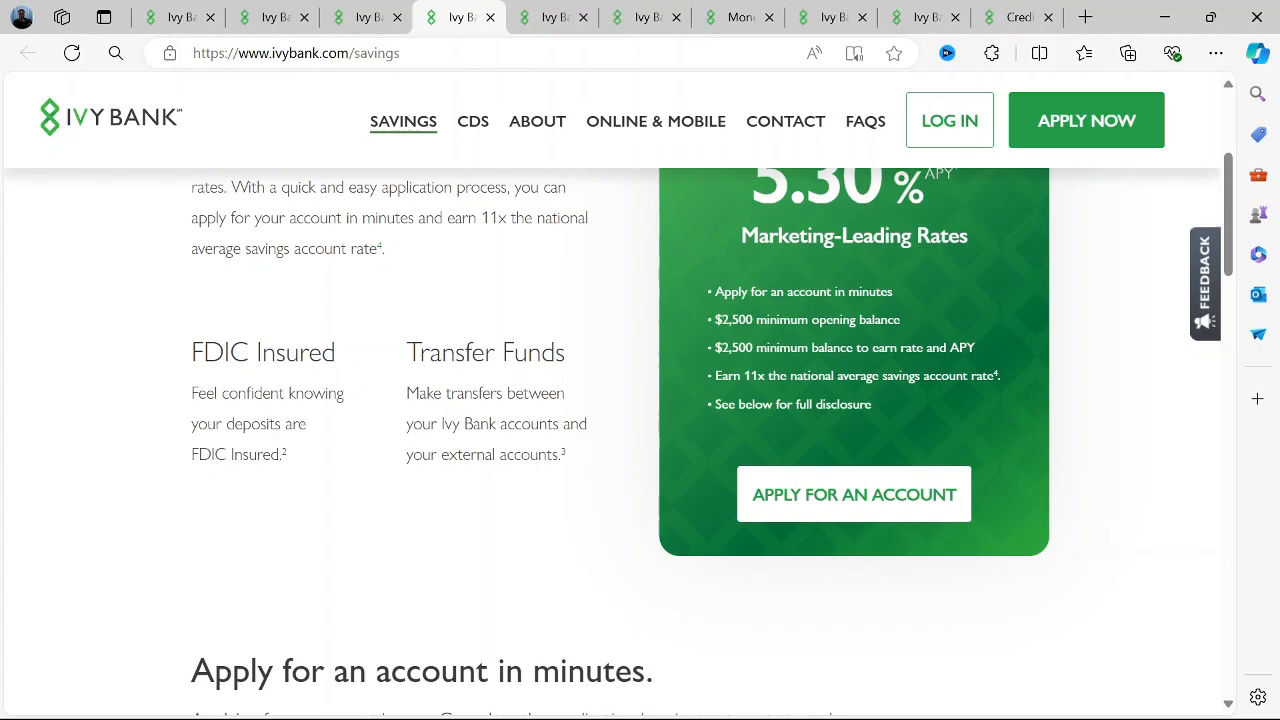
pyautogui.scroll(-3)
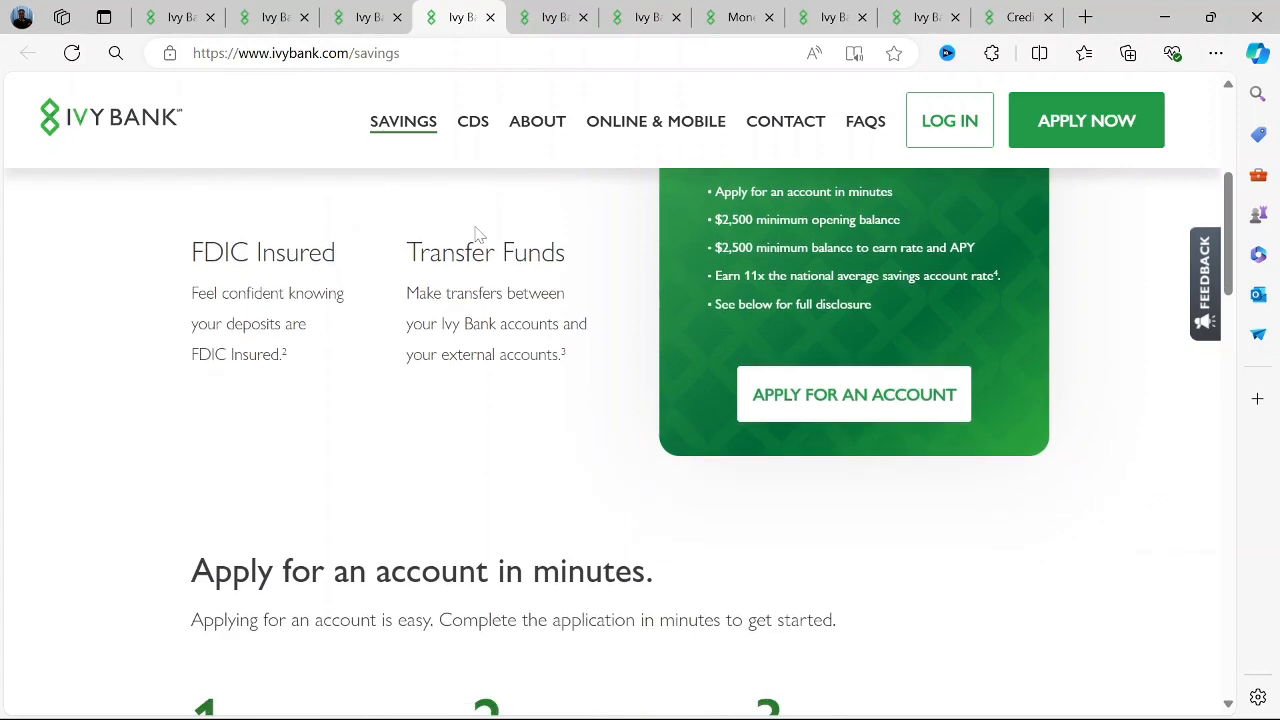
pyautogui.scroll(-3)
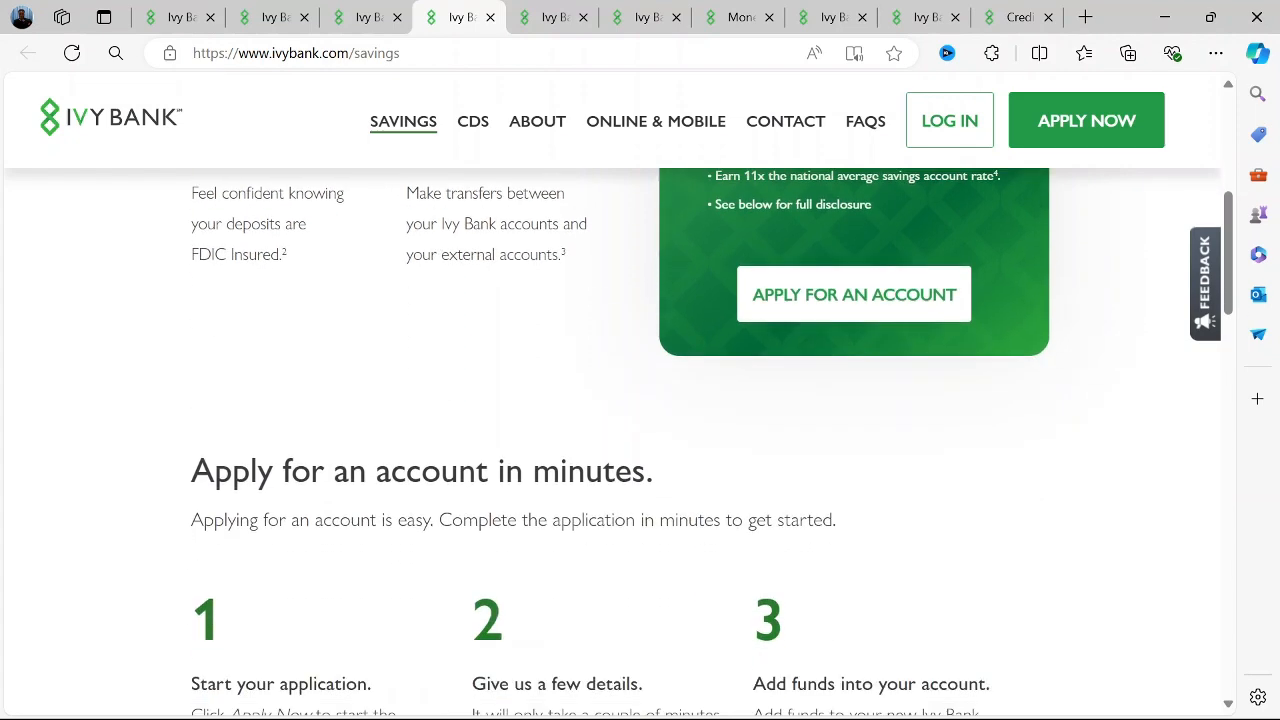
pyautogui.scroll(-3)
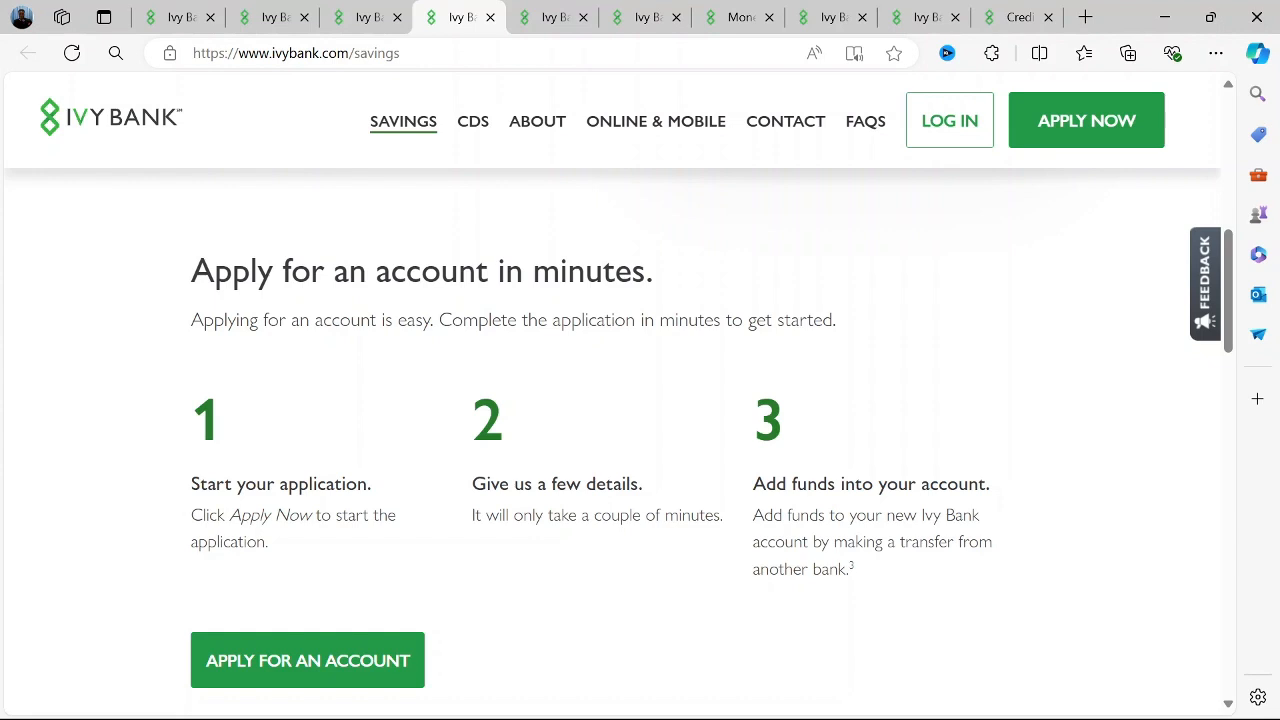
pyautogui.scroll(-3)
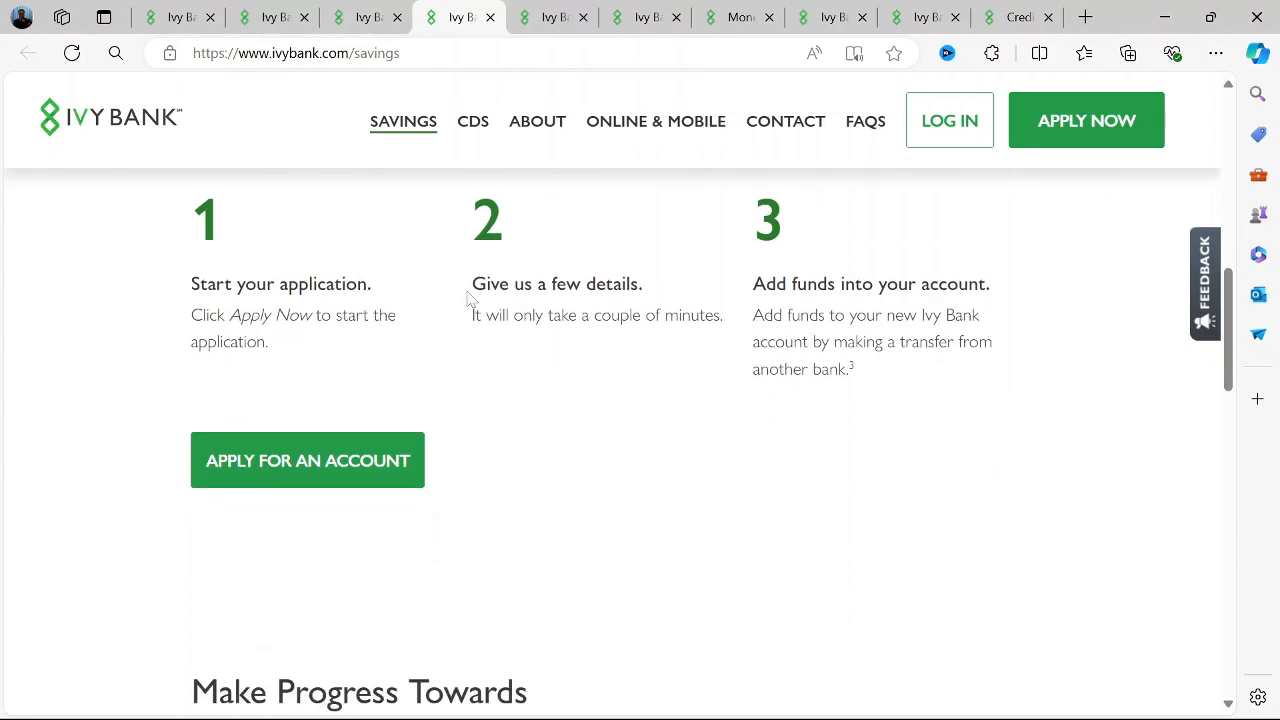
pyautogui.scroll(-3)
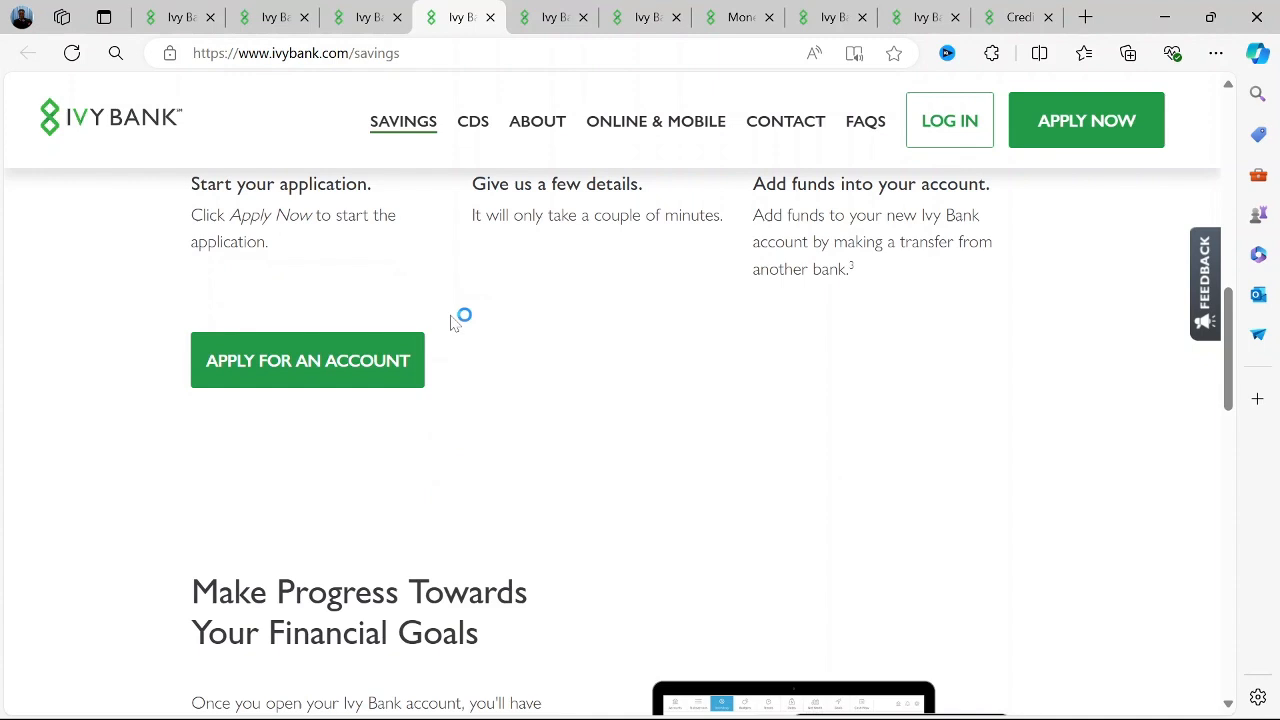
# Step: Read the Savings FAQs and disclosures, then go to the Online & Mobile Banking page
pyautogui.scroll(-3)
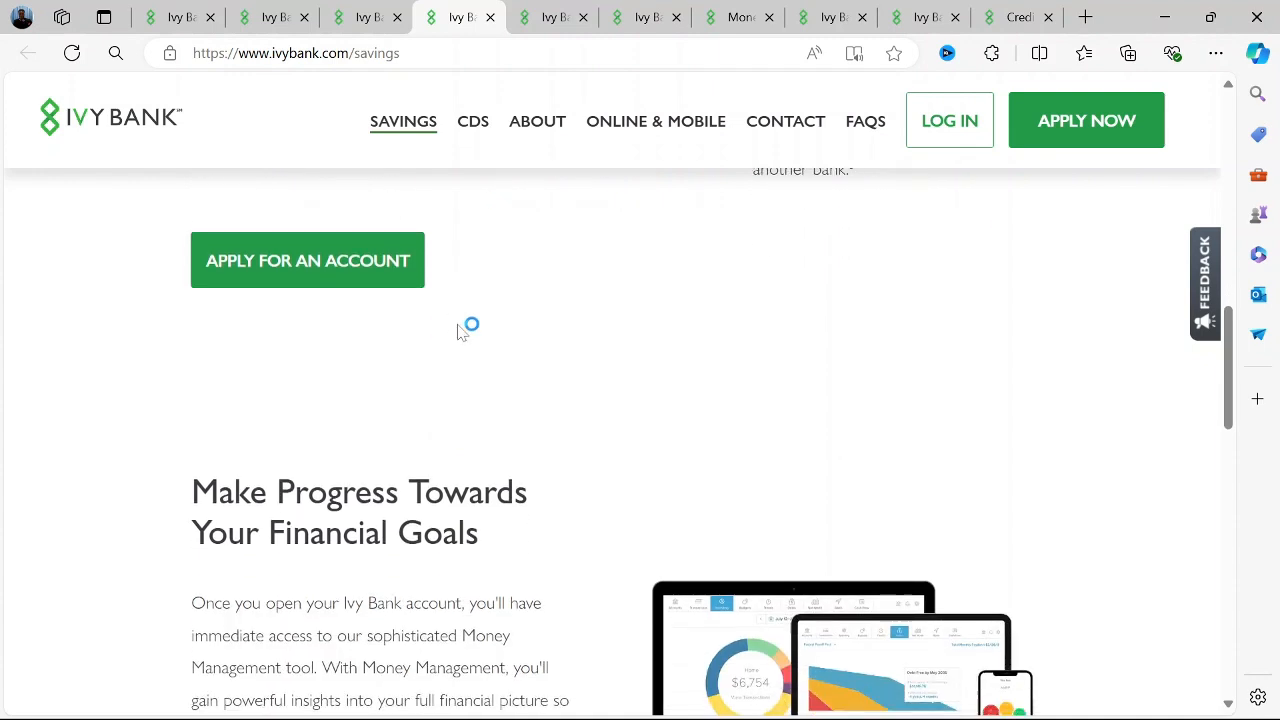
pyautogui.scroll(-3)
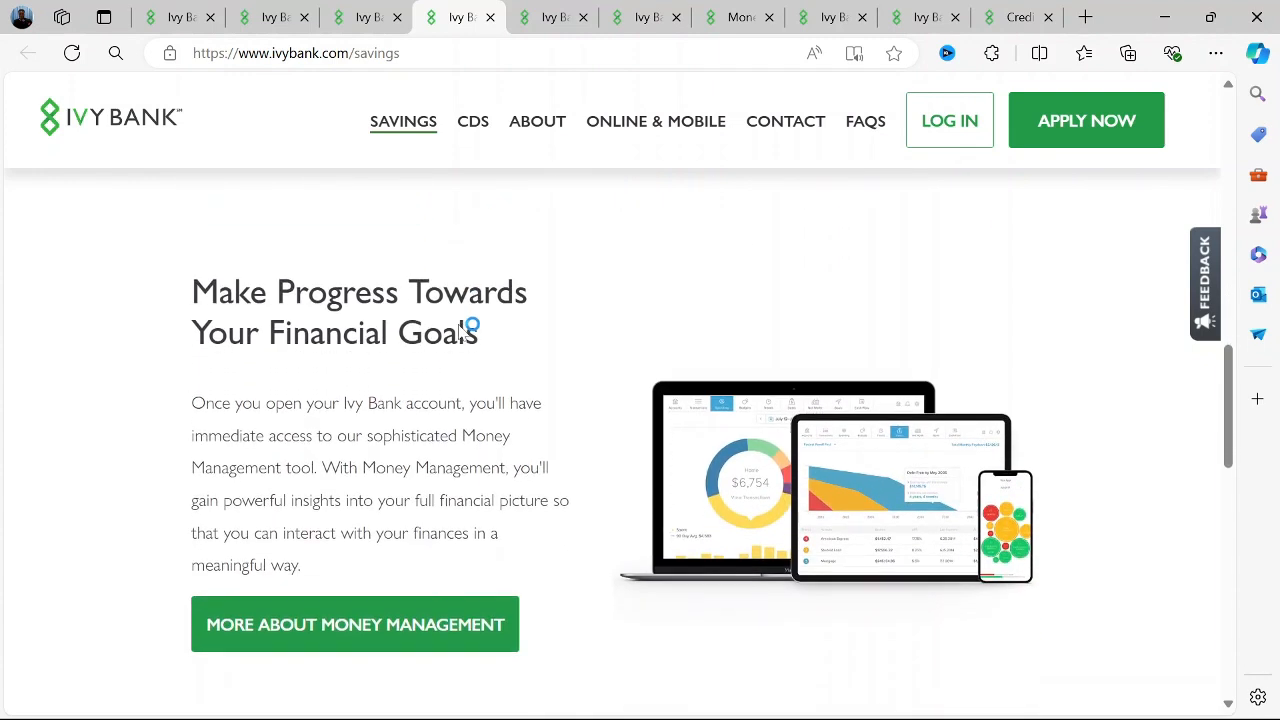
pyautogui.scroll(-3)
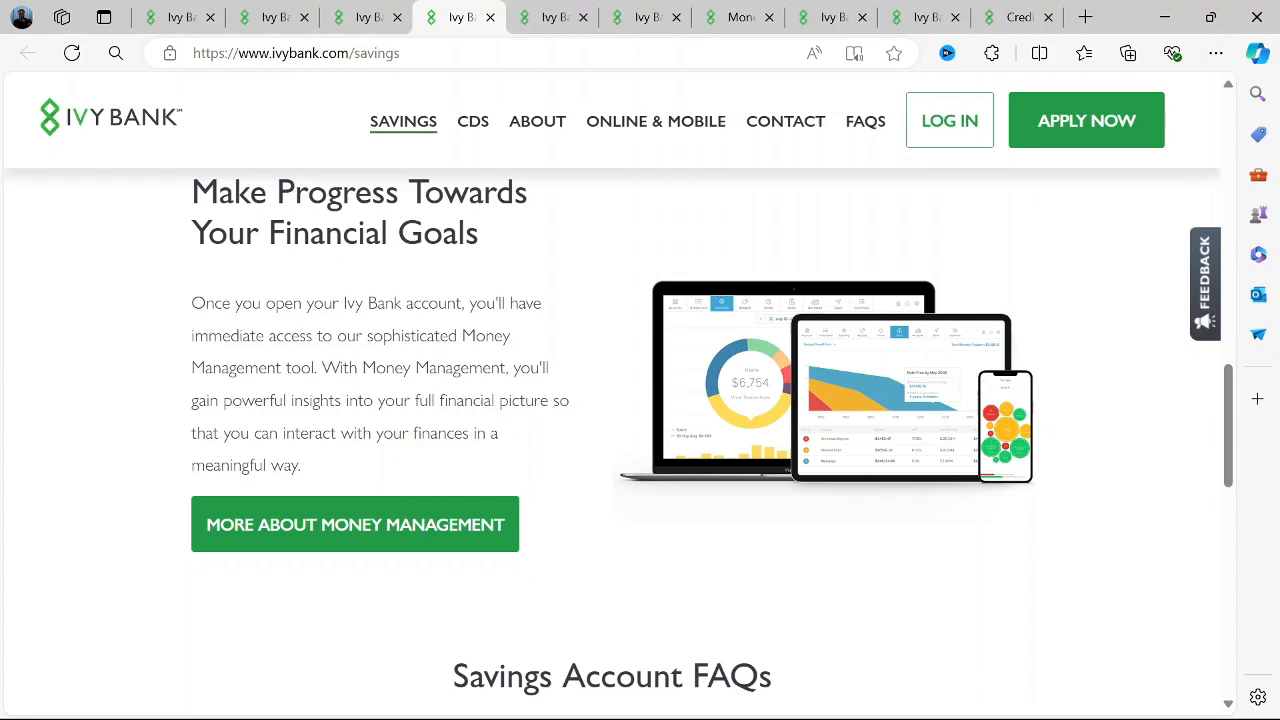
pyautogui.scroll(-3)
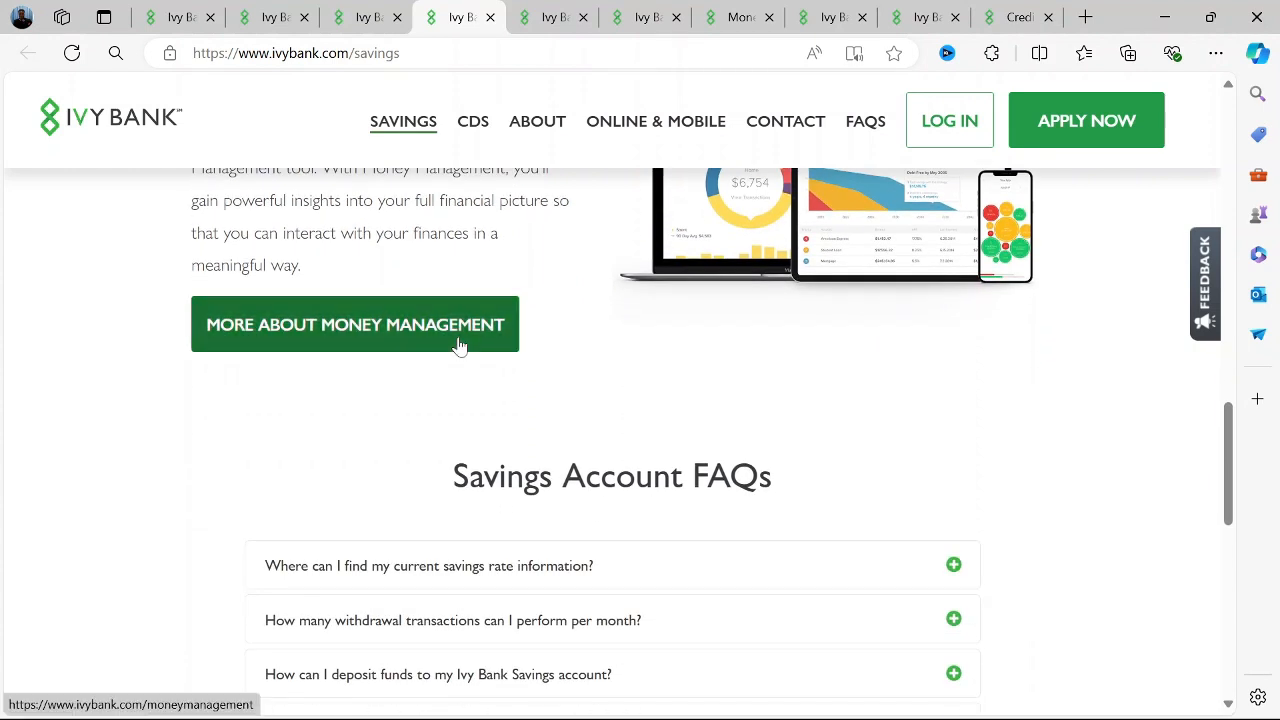
pyautogui.scroll(-3)
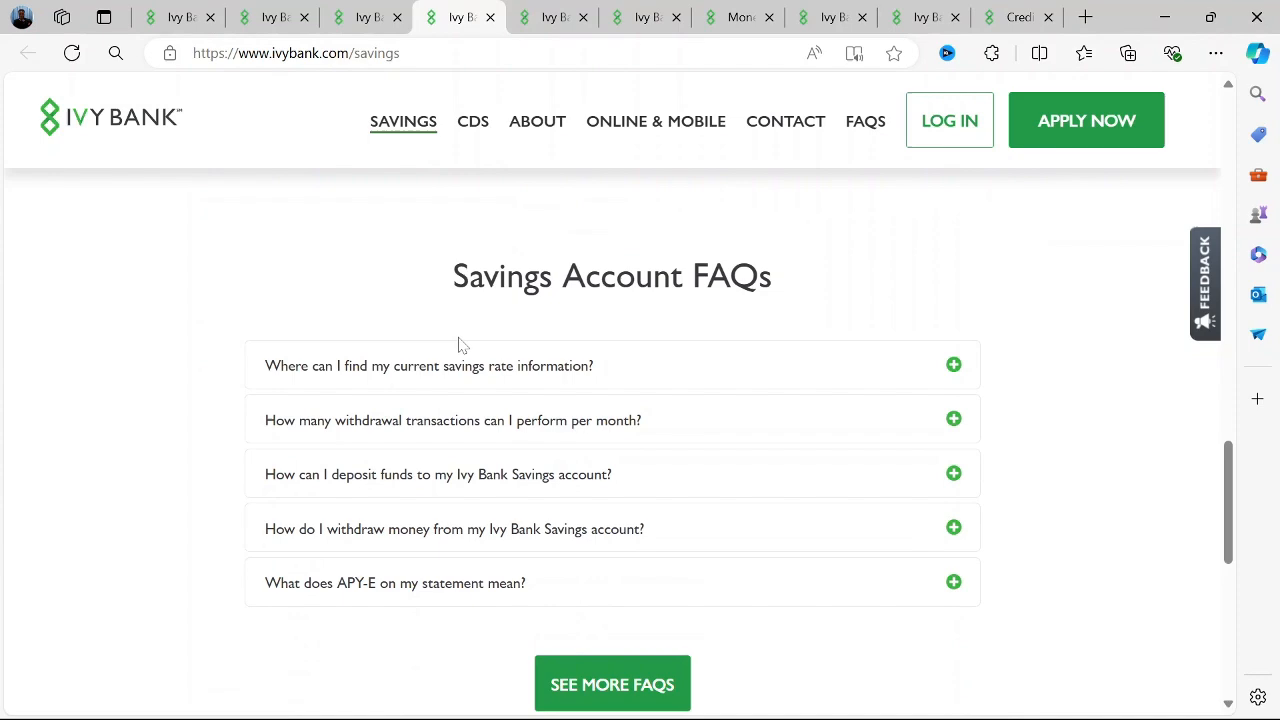
pyautogui.scroll(-3)
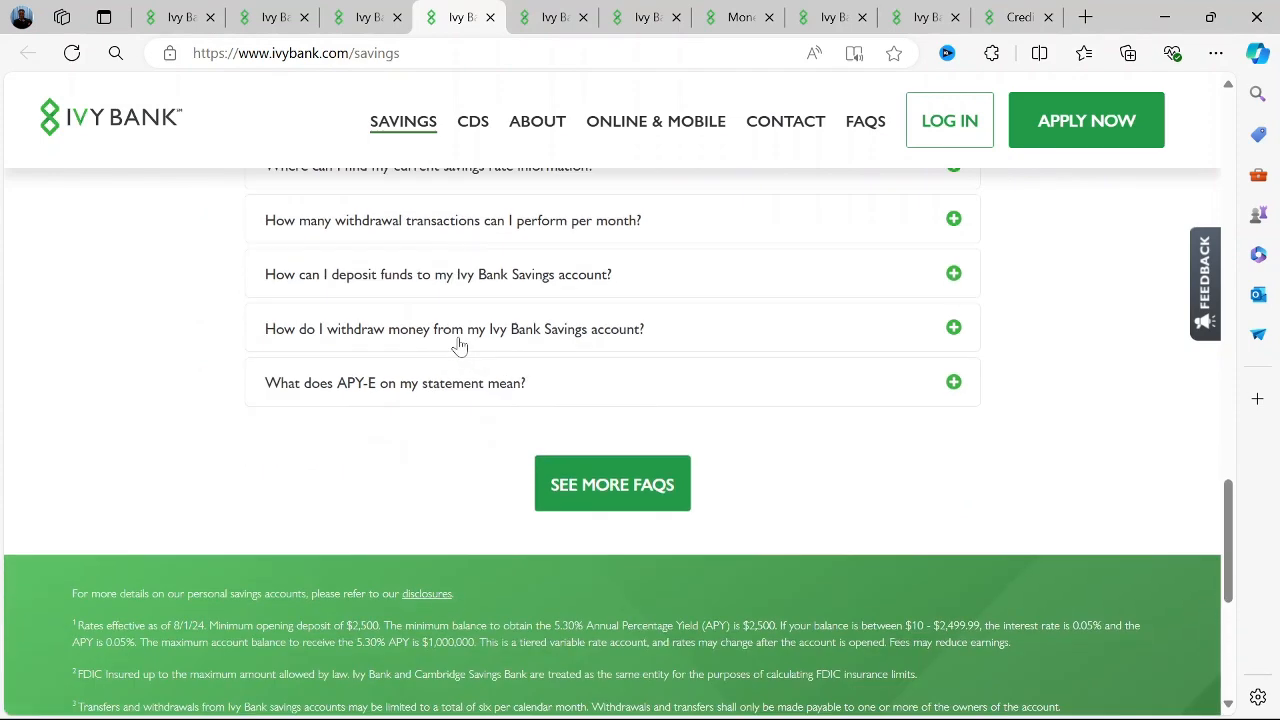
pyautogui.click(656, 122)
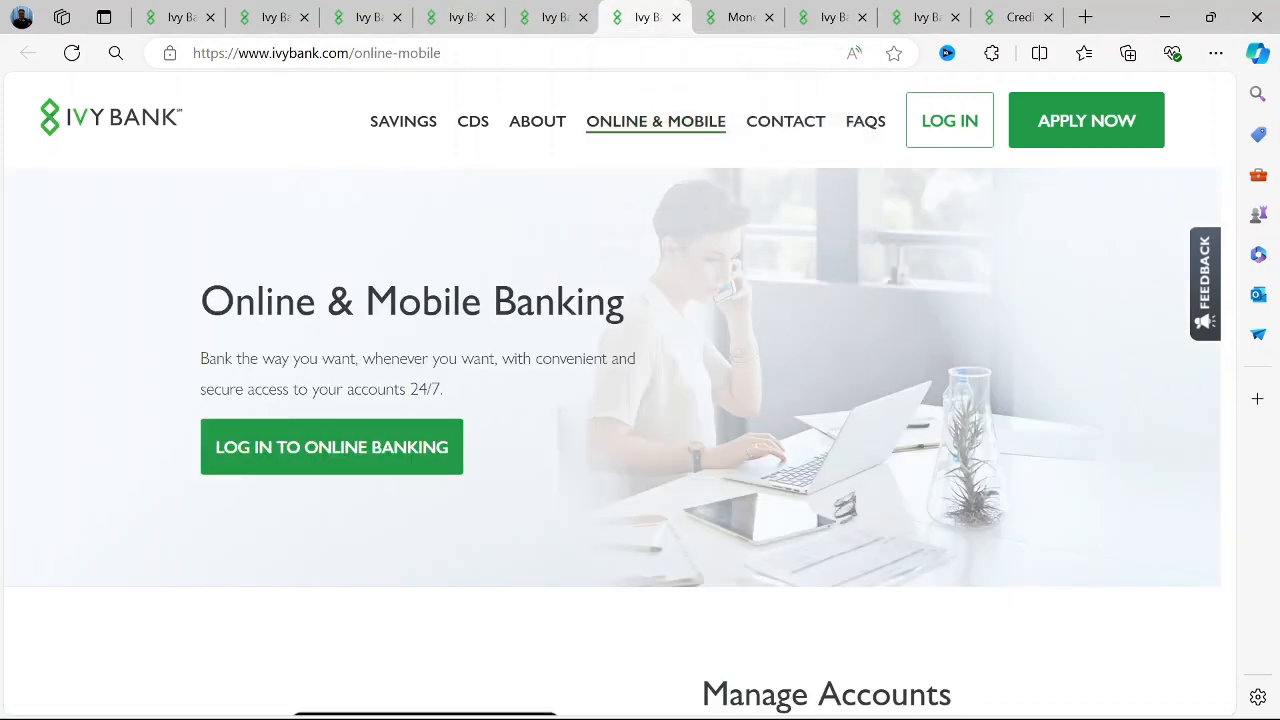
# Step: Scroll the Online & Mobile Banking page through its feature sections
pyautogui.scroll(-3)
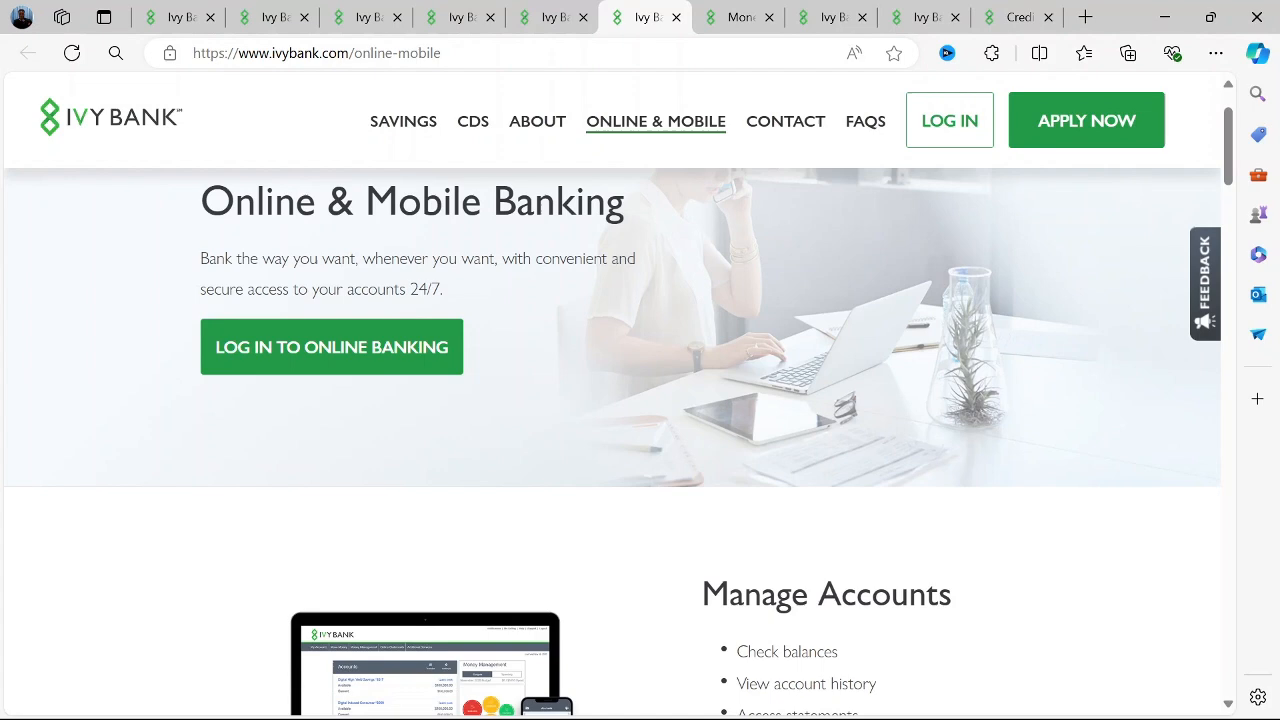
pyautogui.scroll(-3)
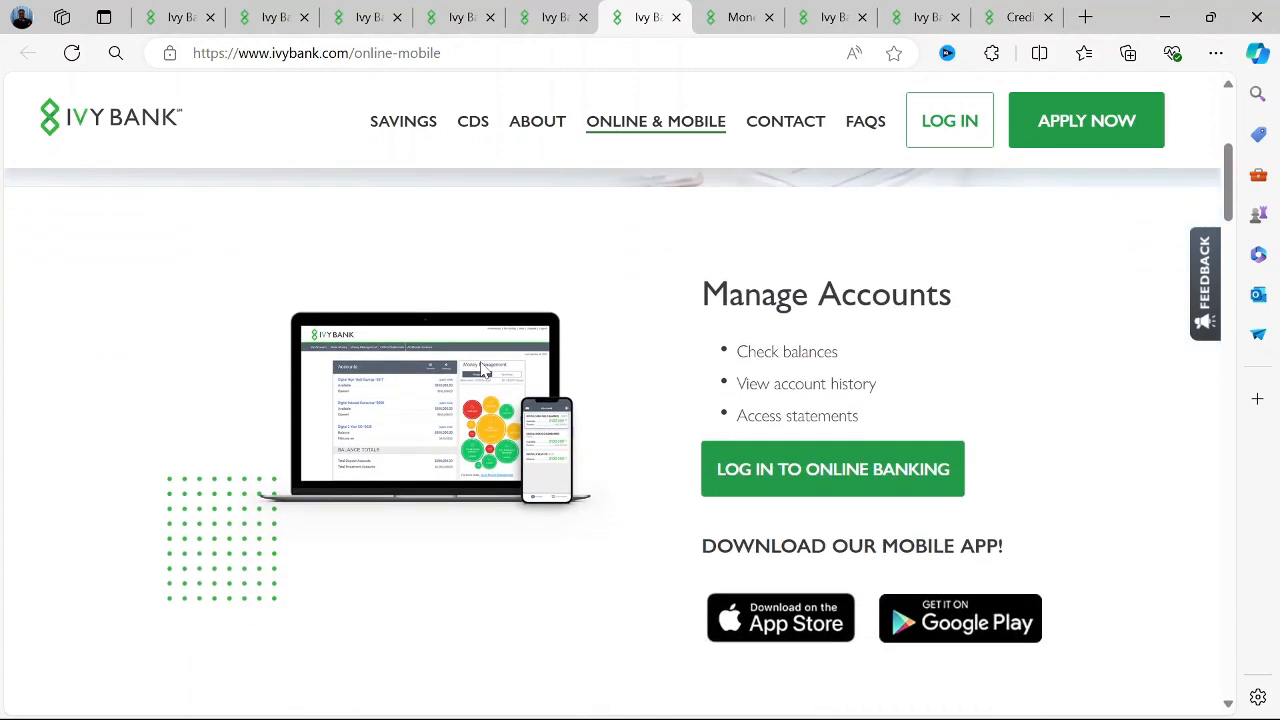
pyautogui.scroll(-3)
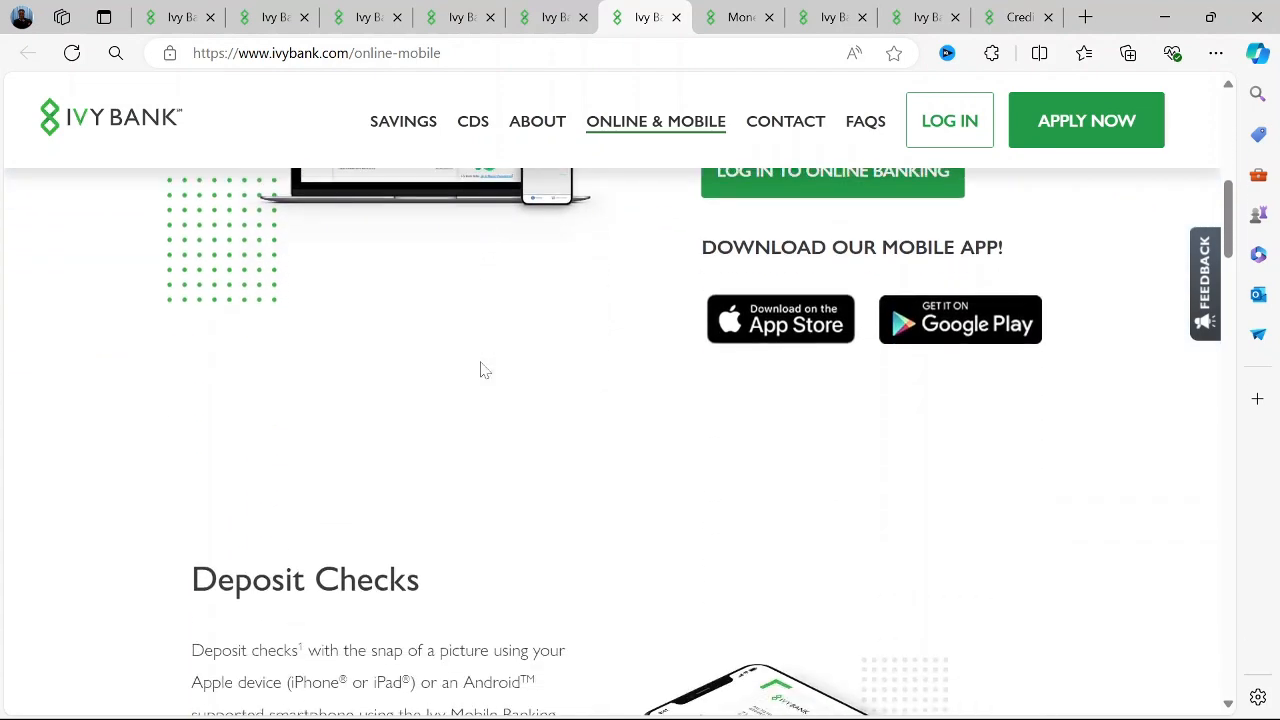
pyautogui.scroll(-3)
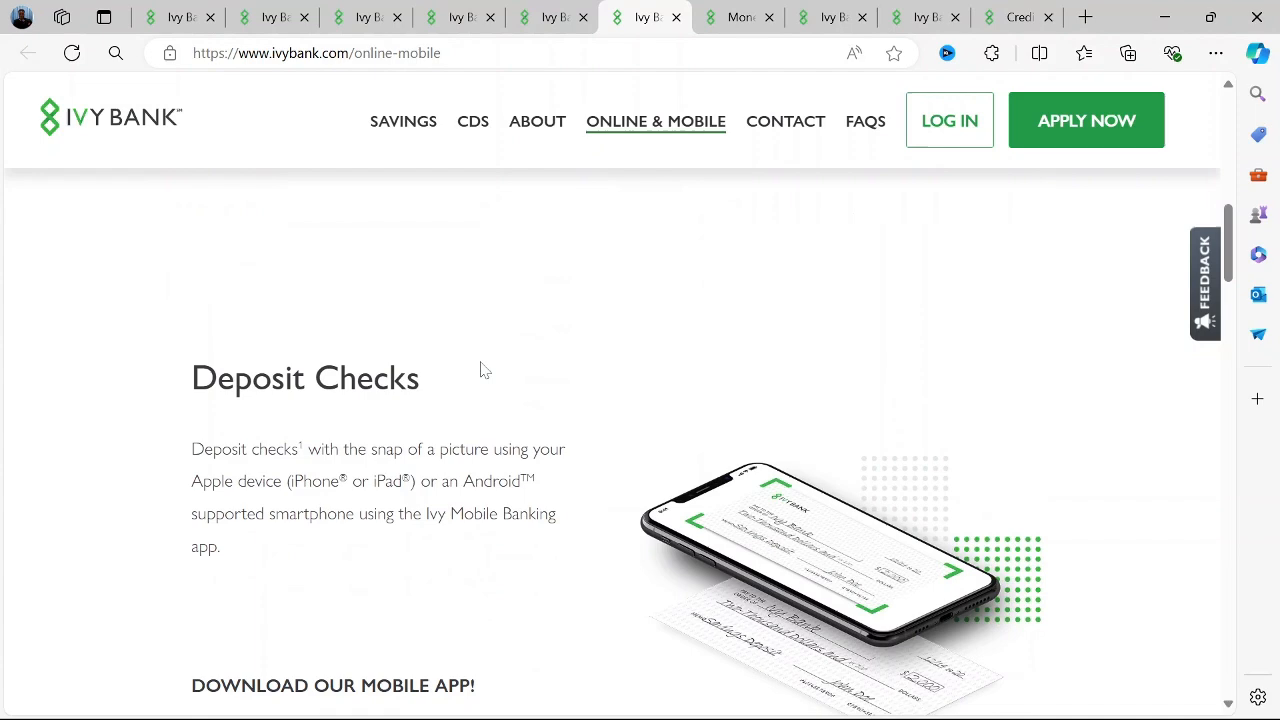
pyautogui.scroll(-3)
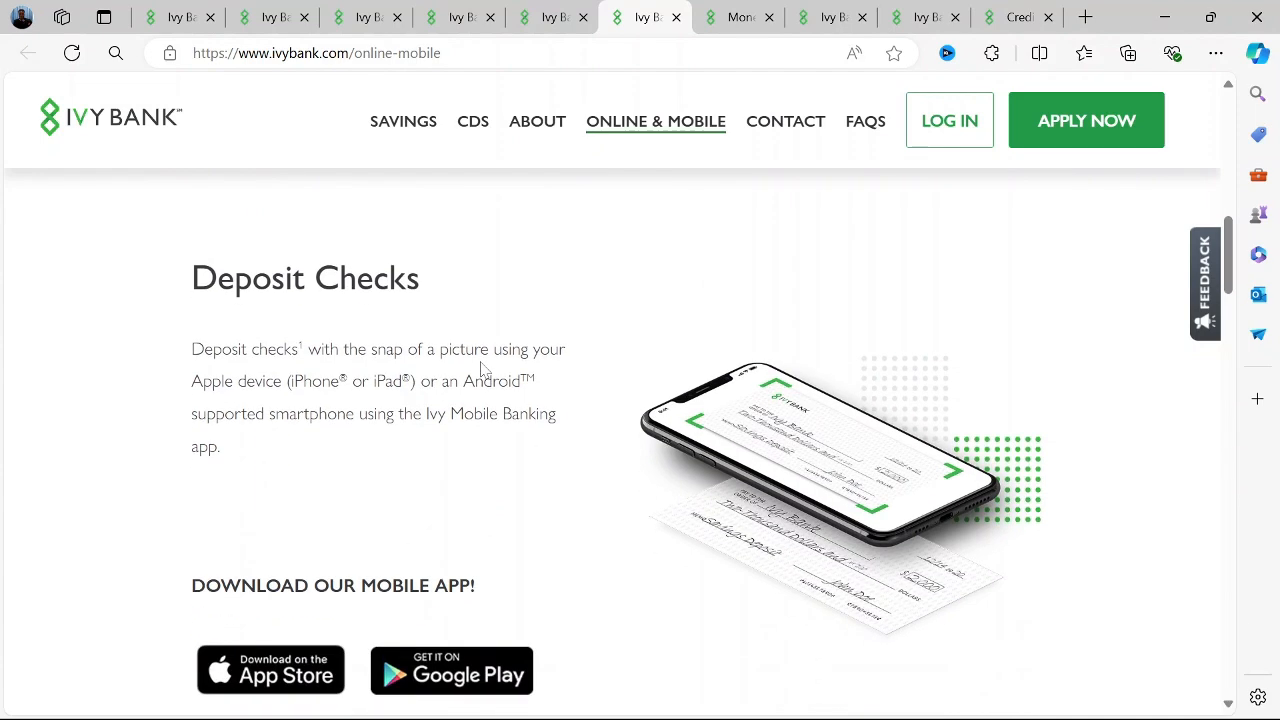
pyautogui.scroll(-3)
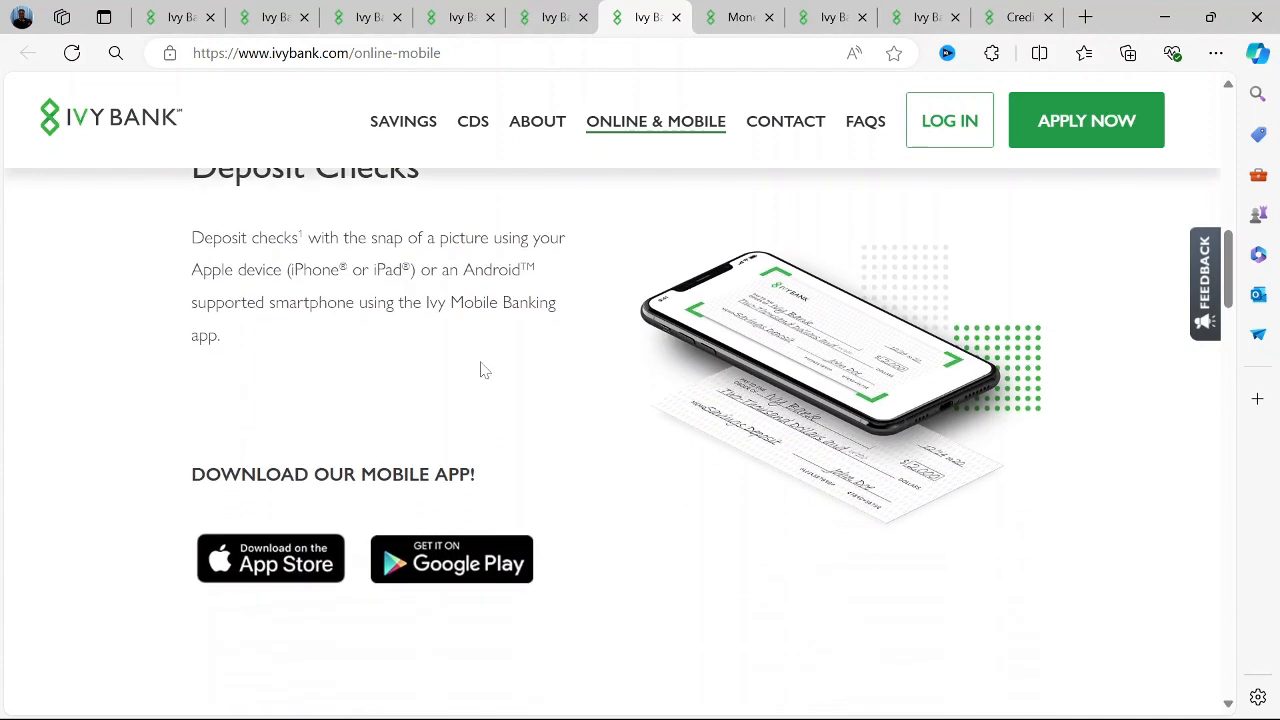
pyautogui.scroll(-3)
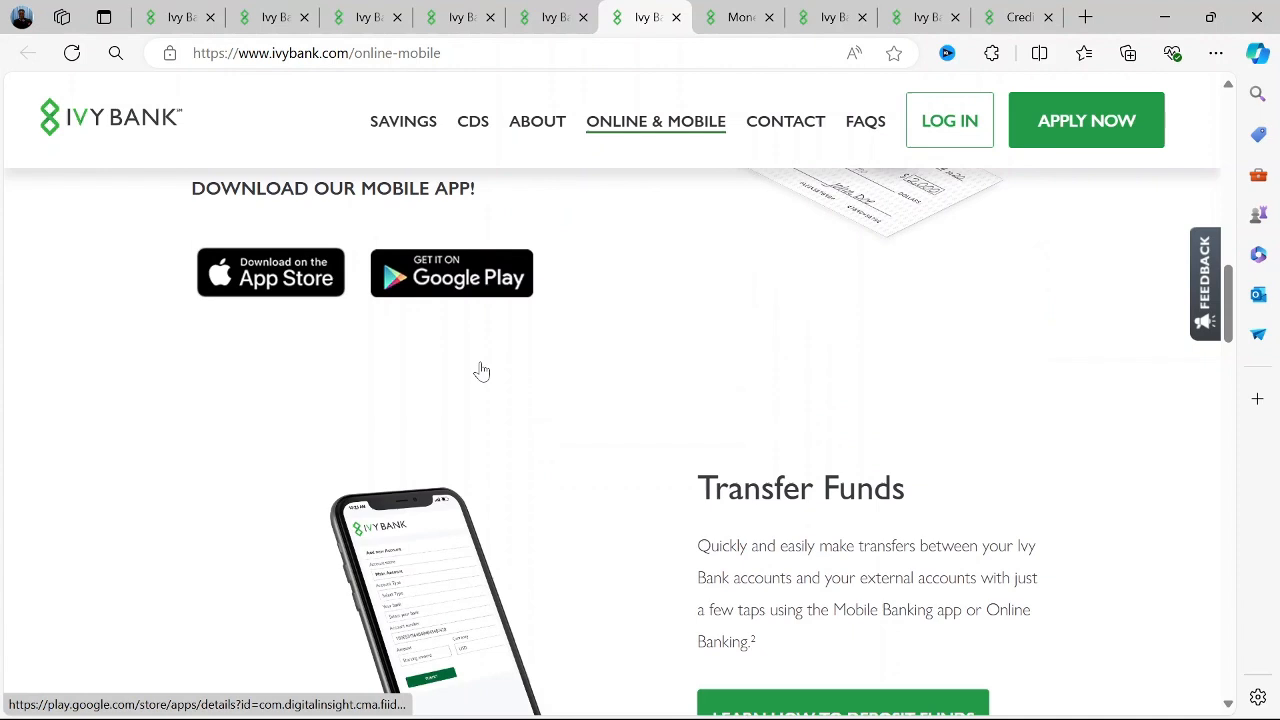
pyautogui.scroll(-3)
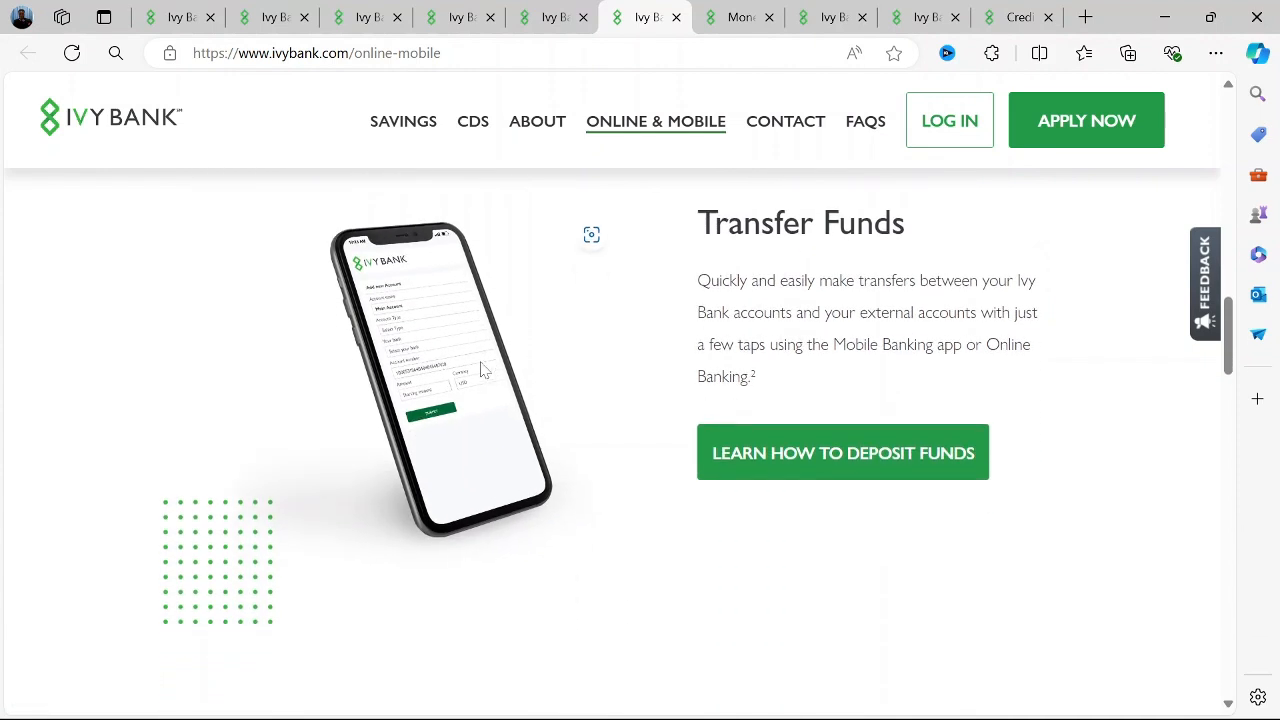
# Step: Continue down through the Online & Mobile Banking FAQs and Contact Us section
pyautogui.scroll(-3)
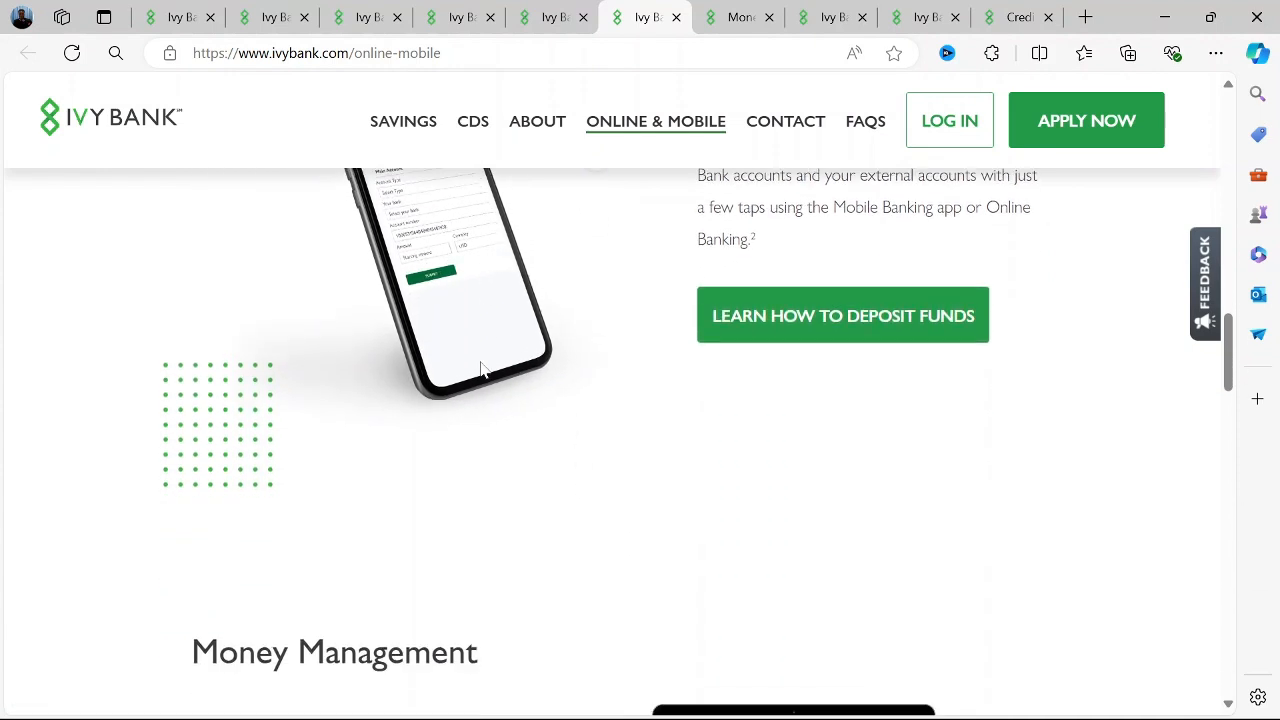
pyautogui.scroll(-3)
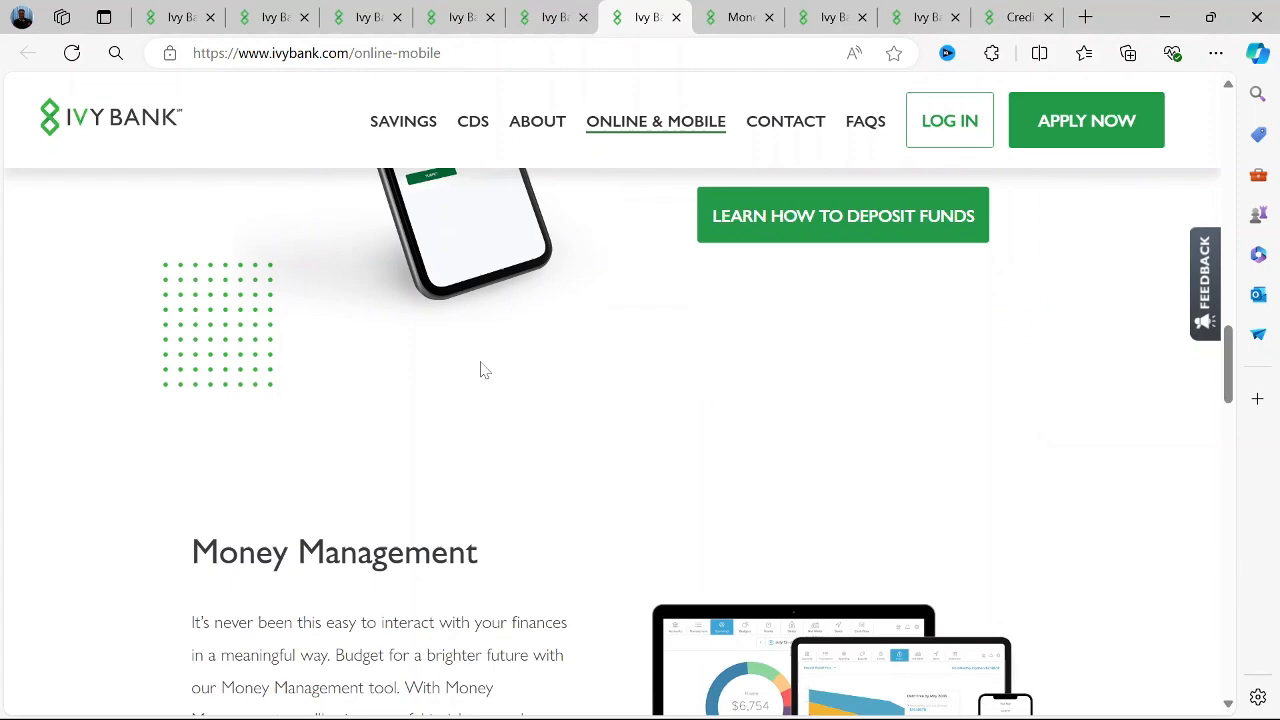
pyautogui.scroll(-3)
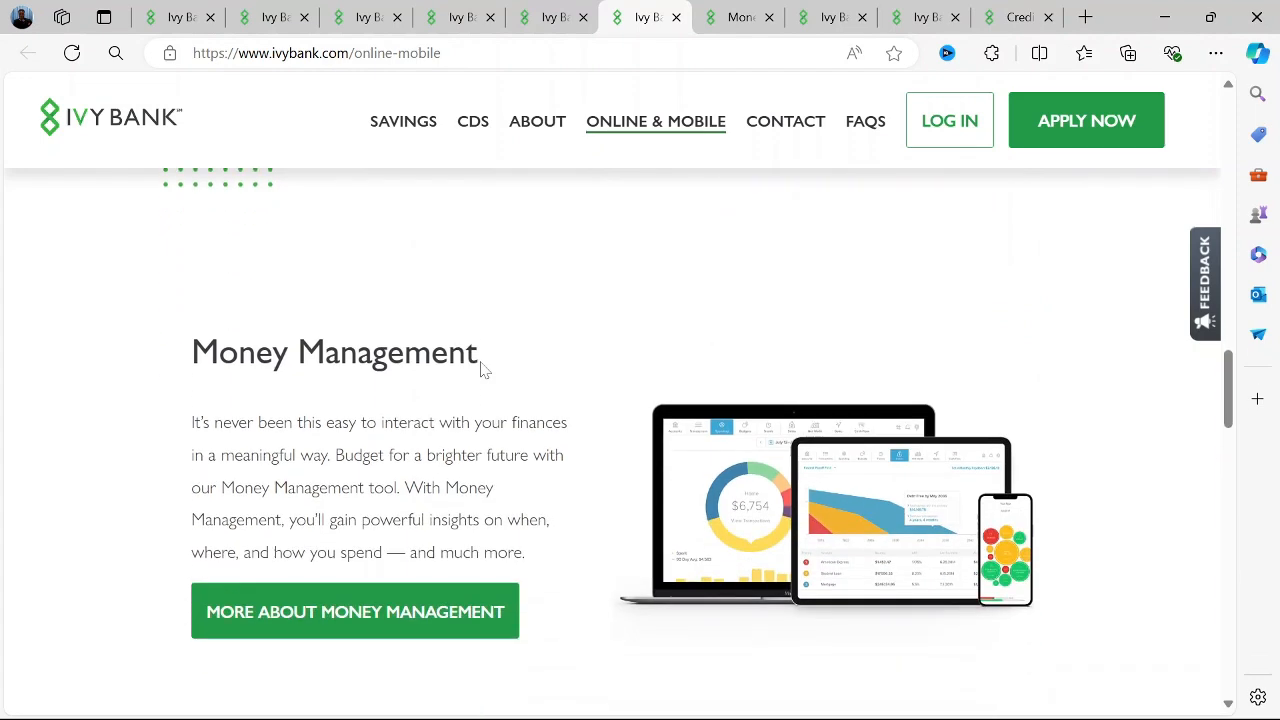
pyautogui.scroll(-3)
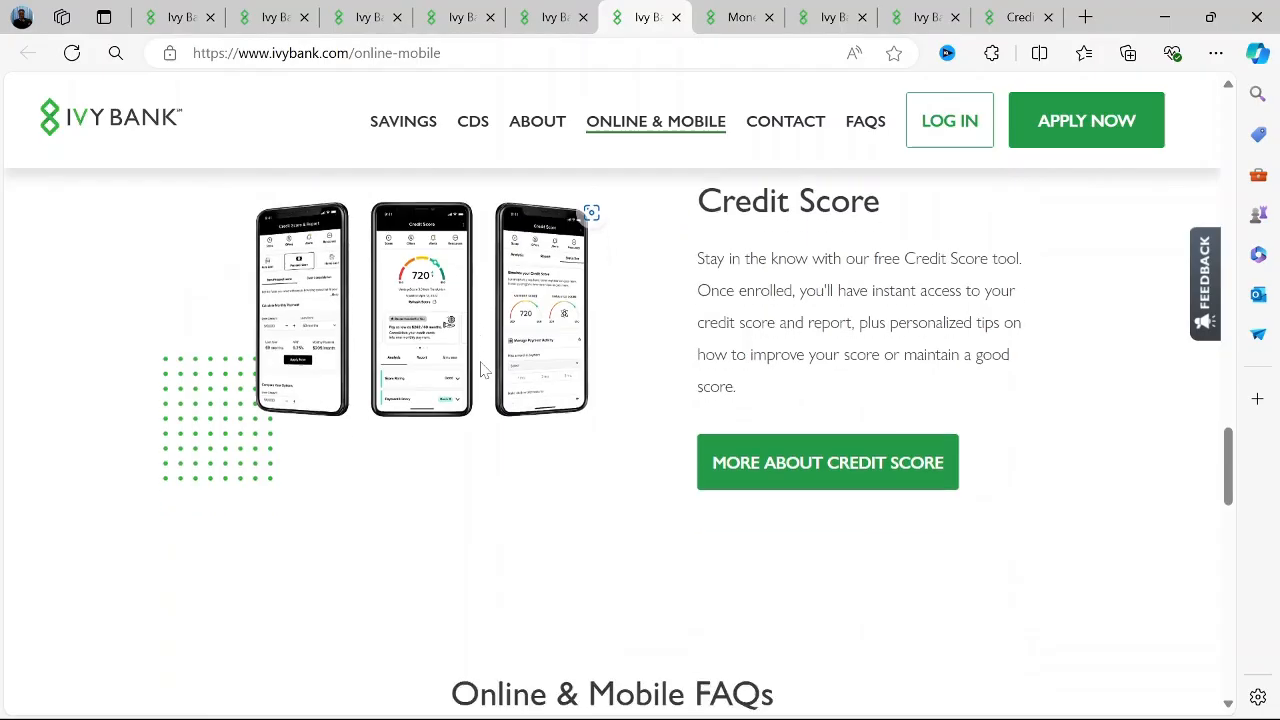
pyautogui.scroll(-3)
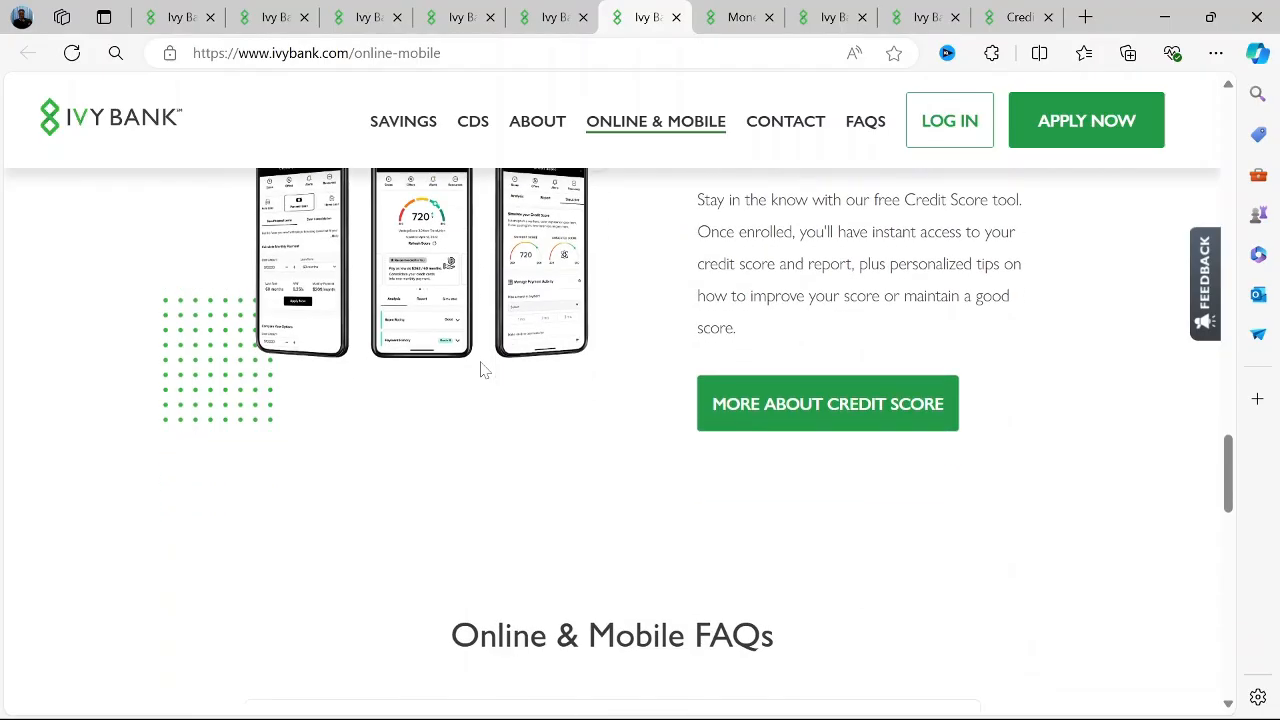
pyautogui.scroll(-3)
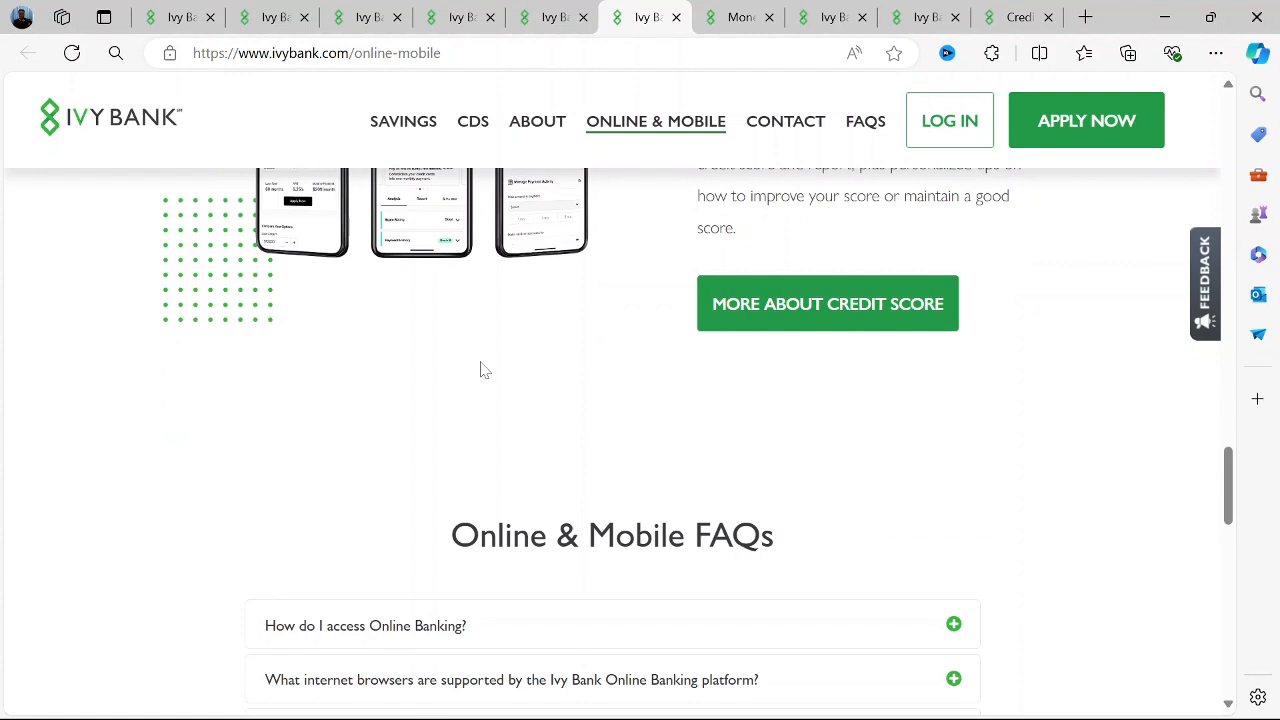
pyautogui.scroll(-3)
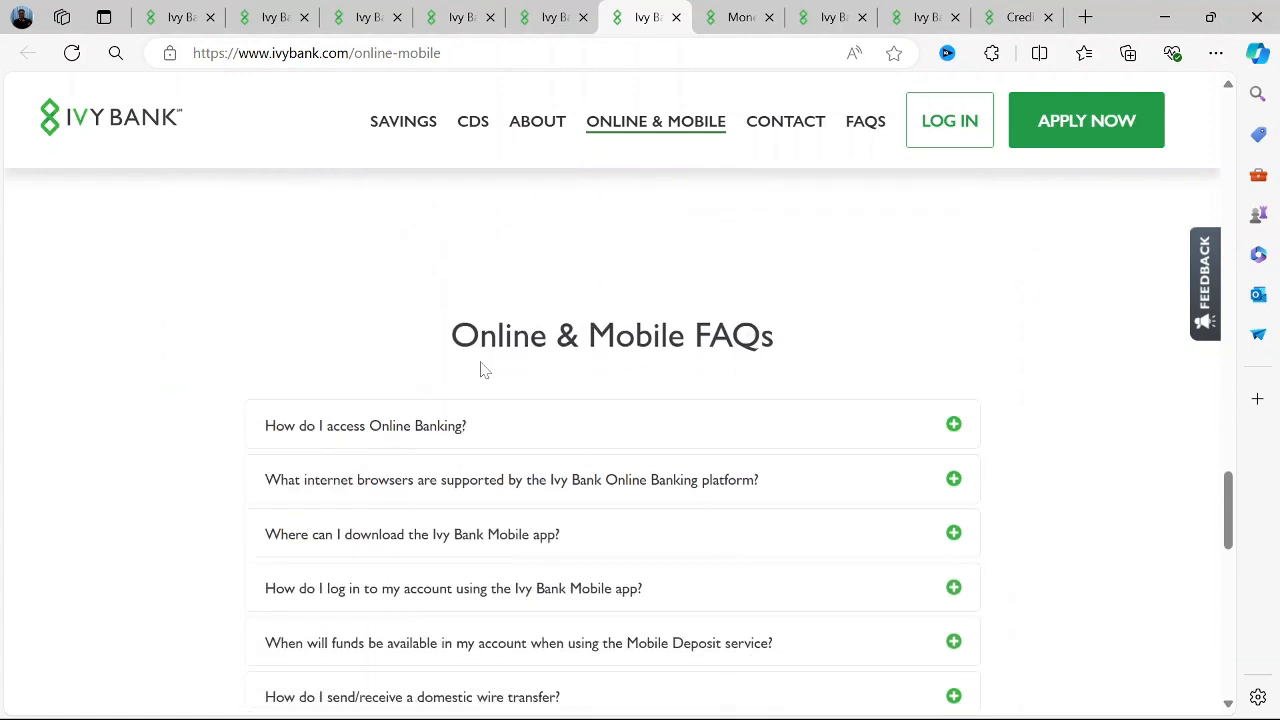
pyautogui.scroll(-3)
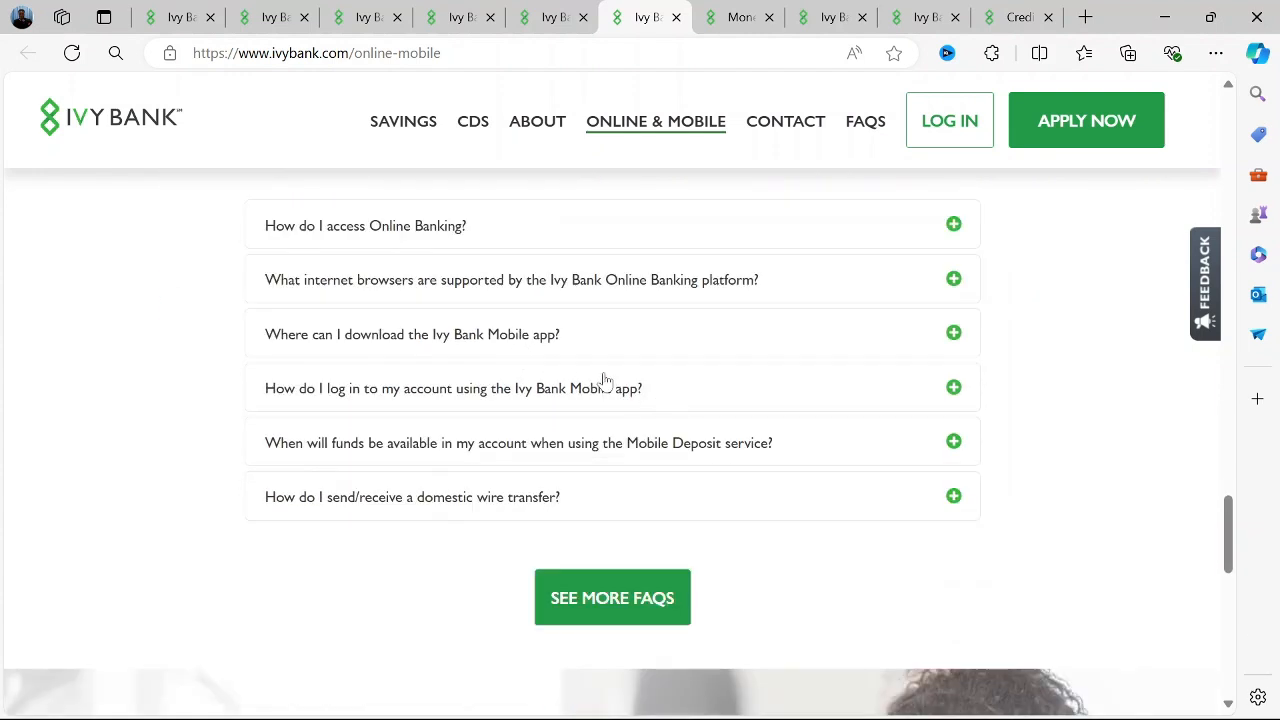
# Step: Read the disclosures and footer, then switch to the Money Management browser tab
pyautogui.scroll(-3)
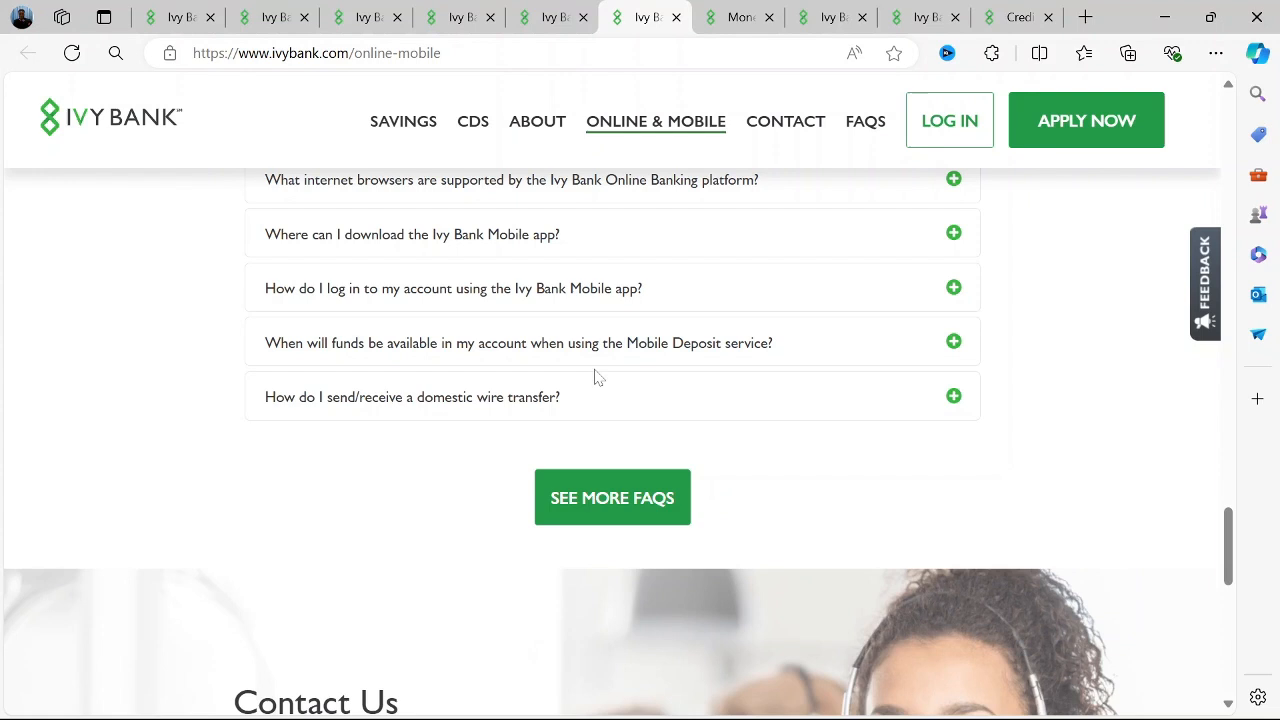
pyautogui.scroll(-3)
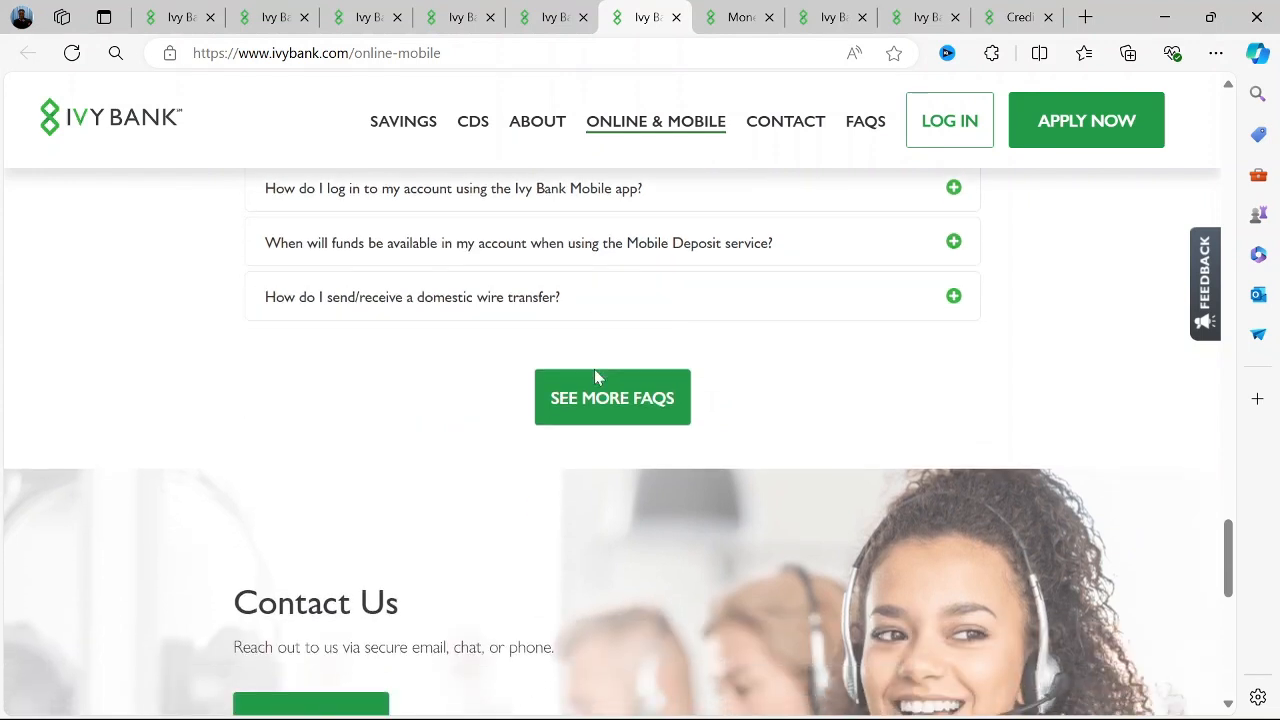
pyautogui.scroll(-3)
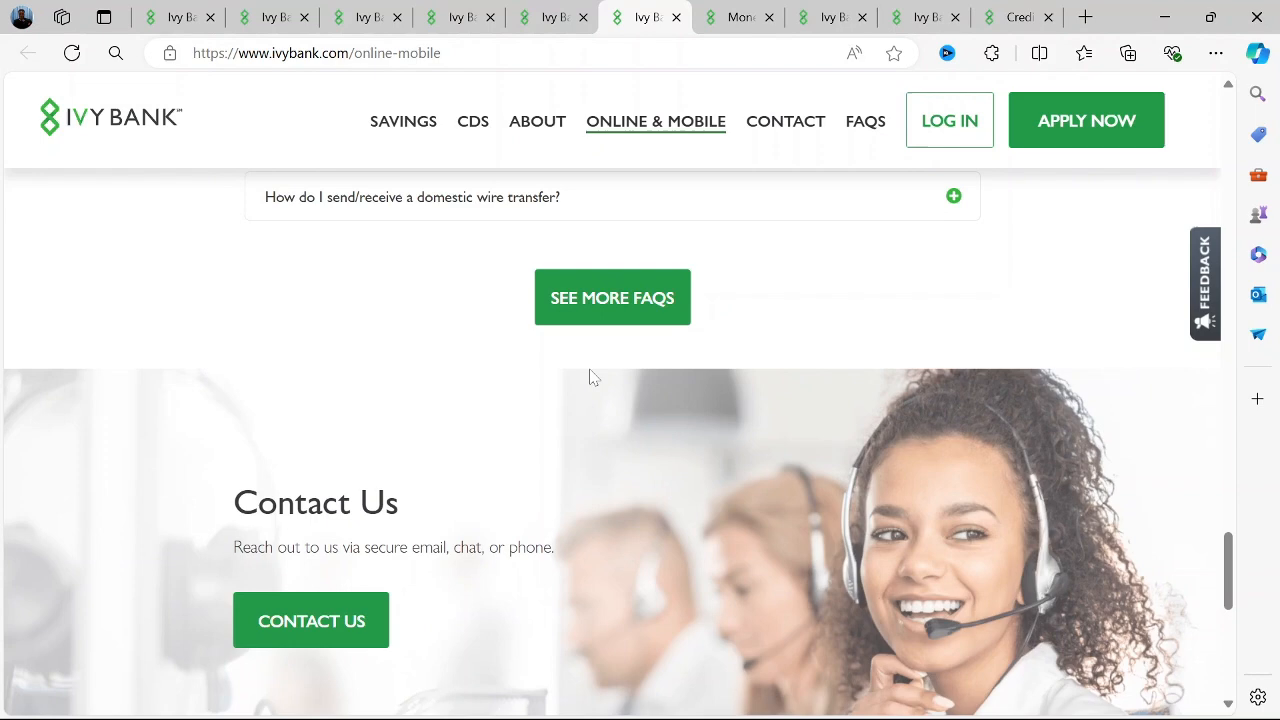
pyautogui.scroll(-3)
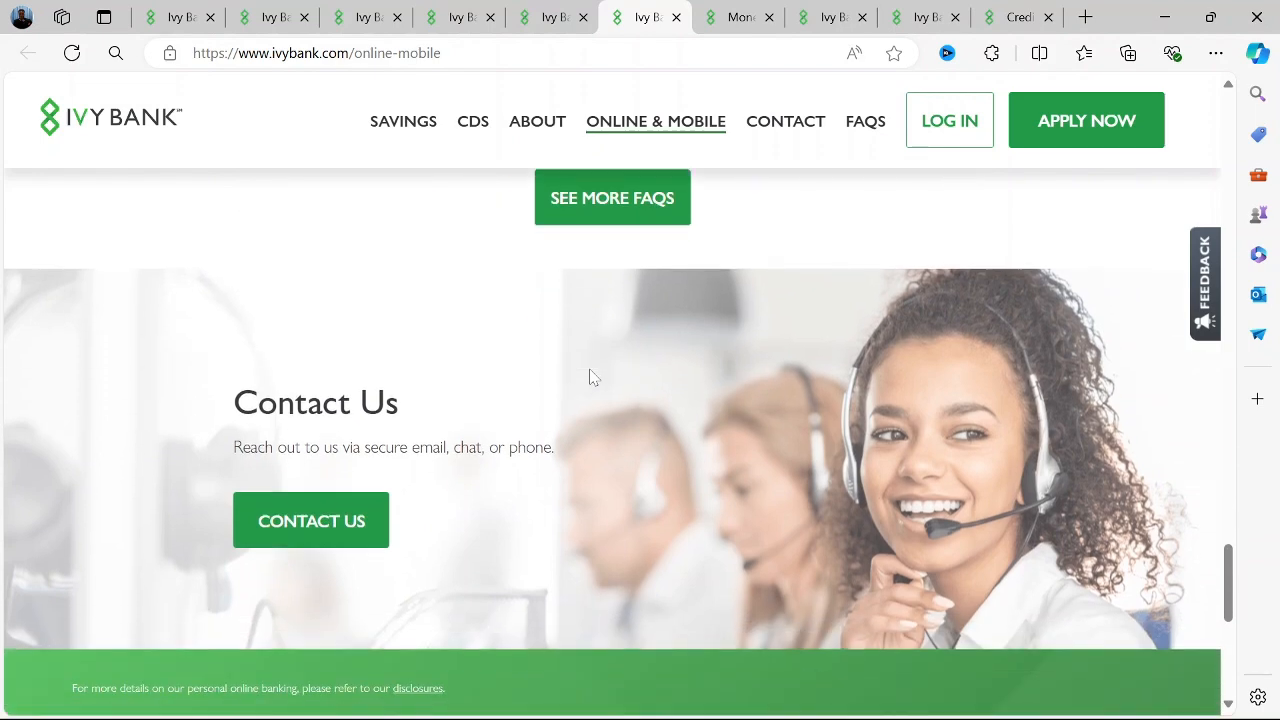
pyautogui.scroll(-3)
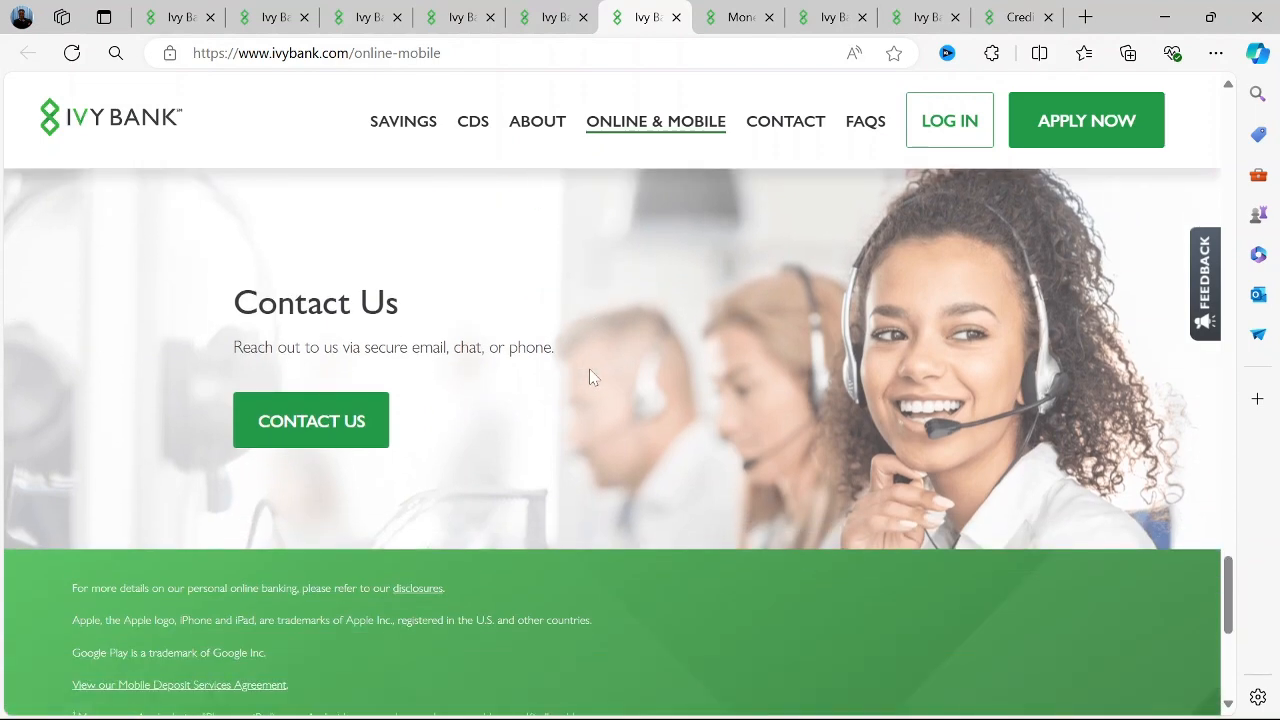
pyautogui.scroll(-3)
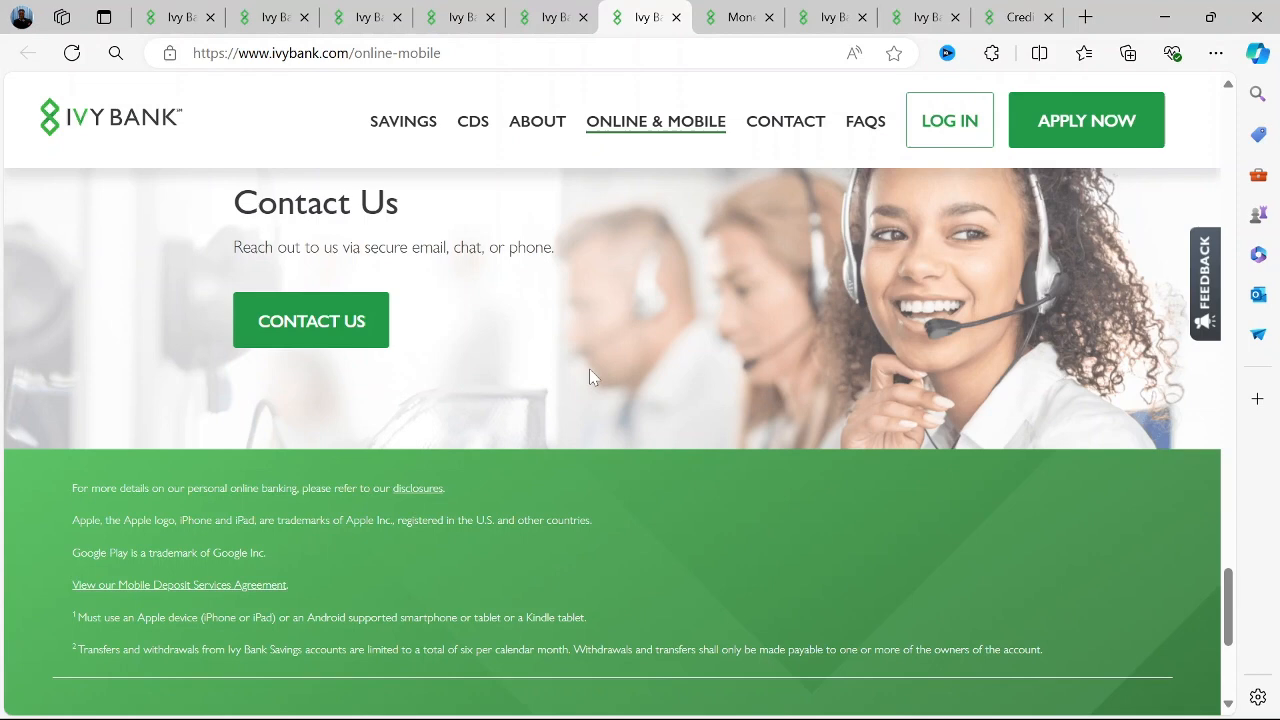
pyautogui.scroll(-3)
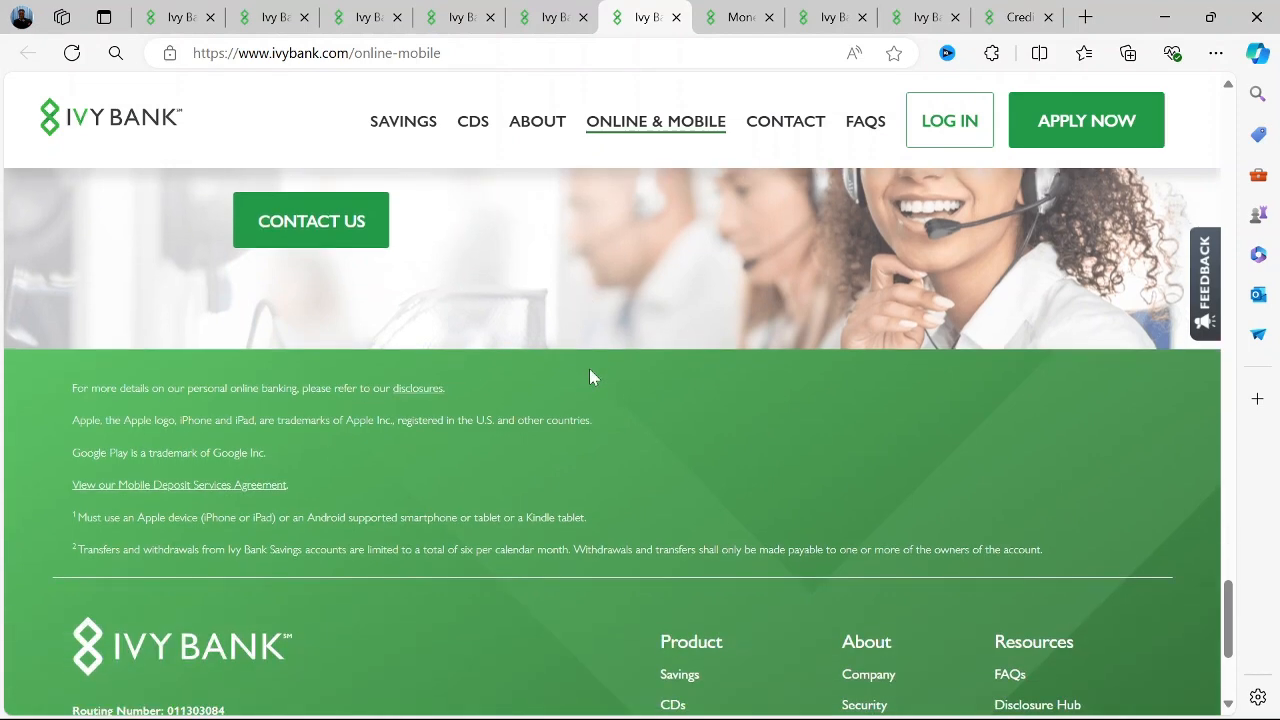
pyautogui.scroll(-3)
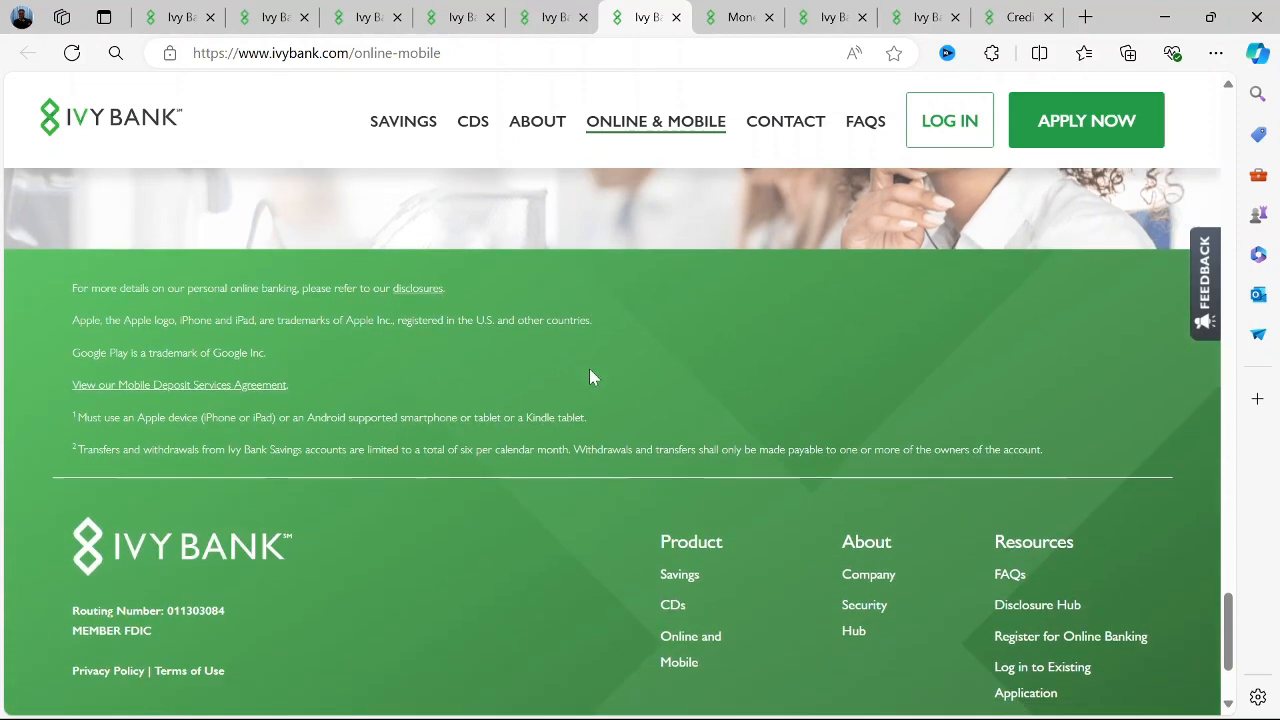
pyautogui.click(738, 16)
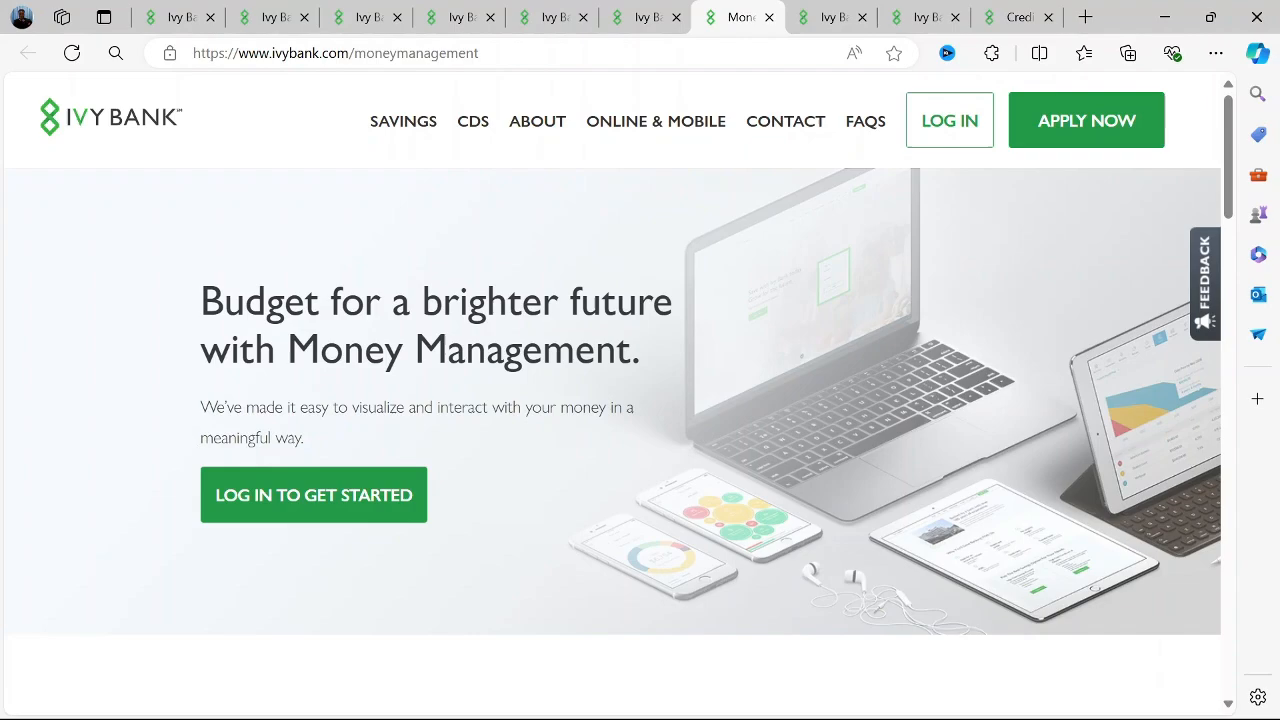
pyautogui.scroll(-3)
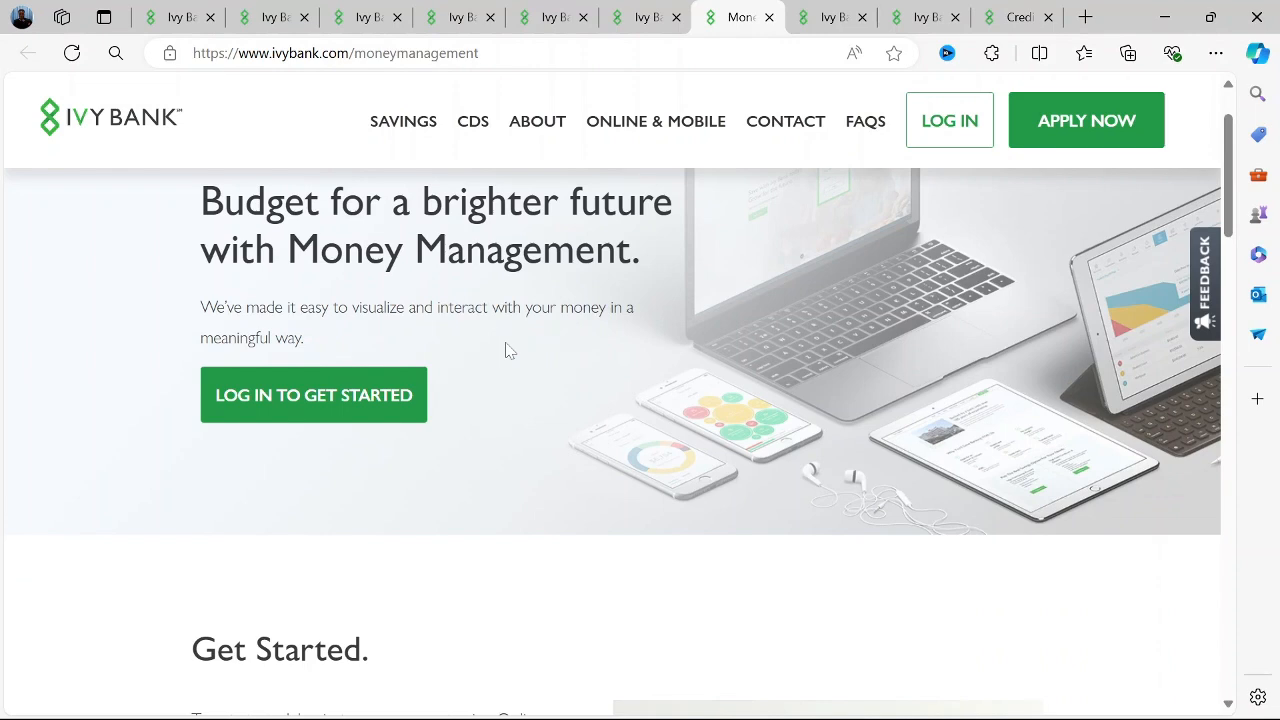
# Step: Switch to the CDs tab and read its rates and application steps
pyautogui.click(552, 16)
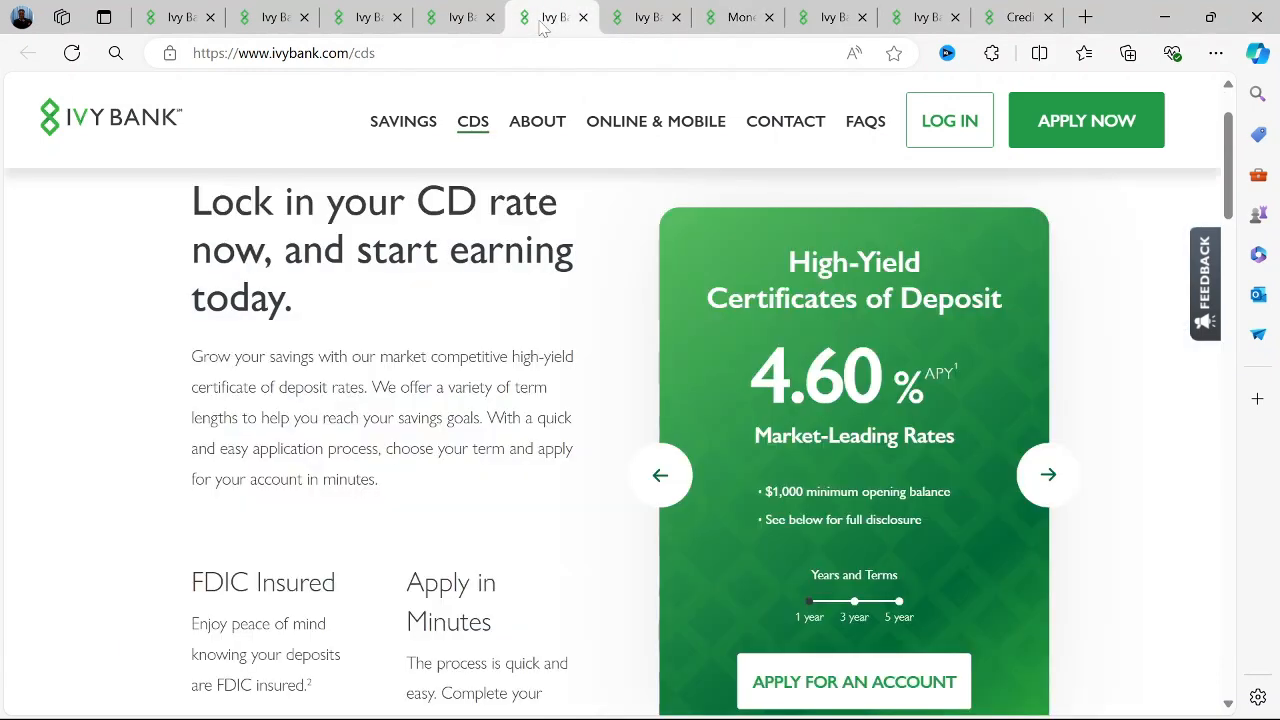
pyautogui.scroll(-3)
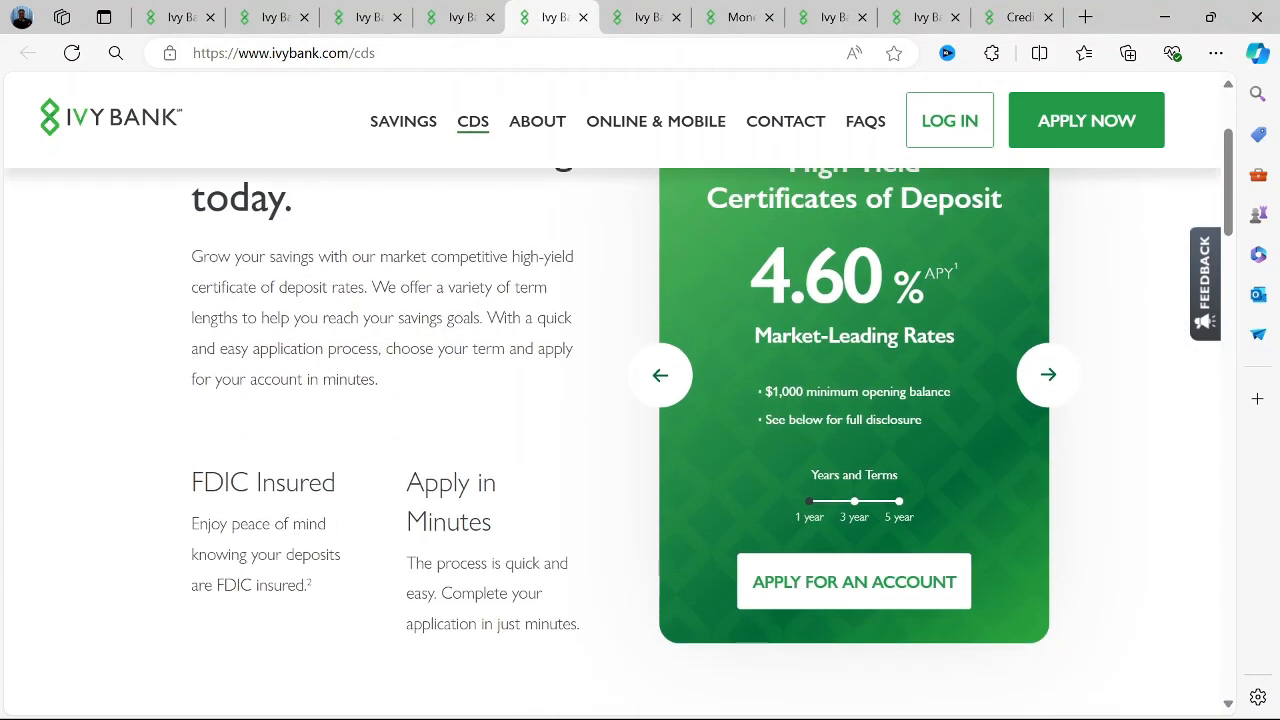
pyautogui.scroll(-3)
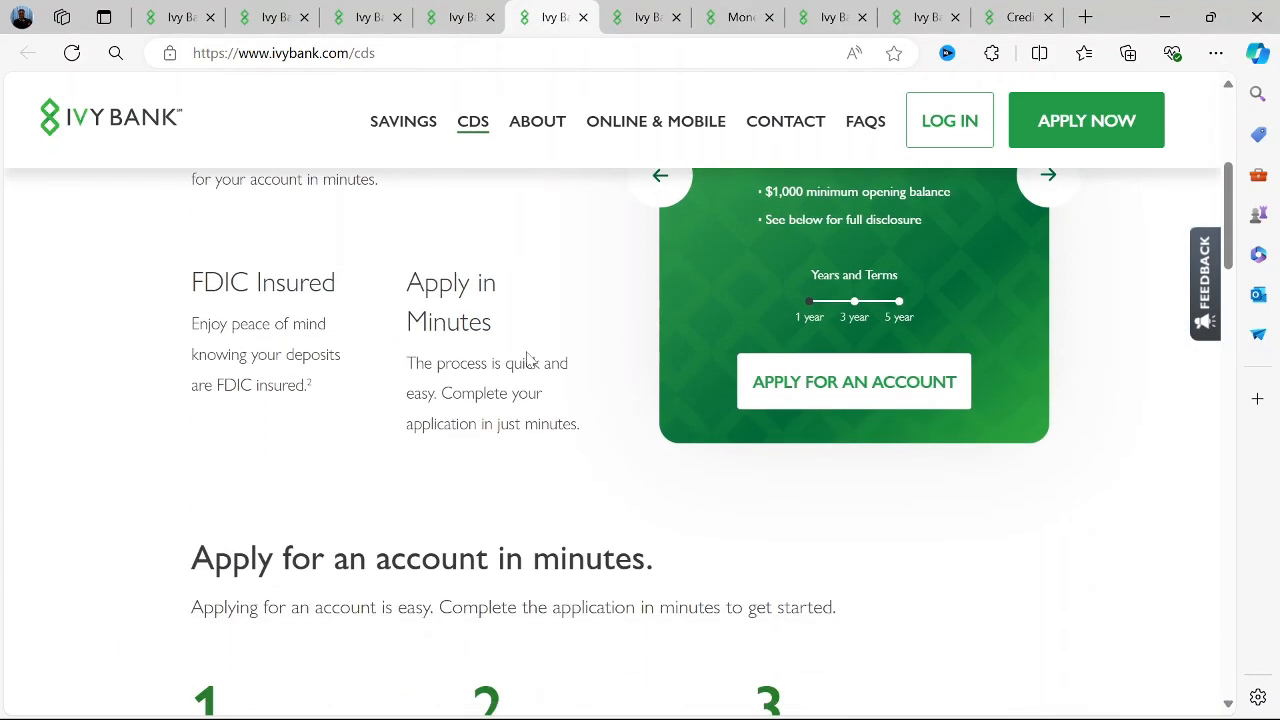
pyautogui.scroll(-3)
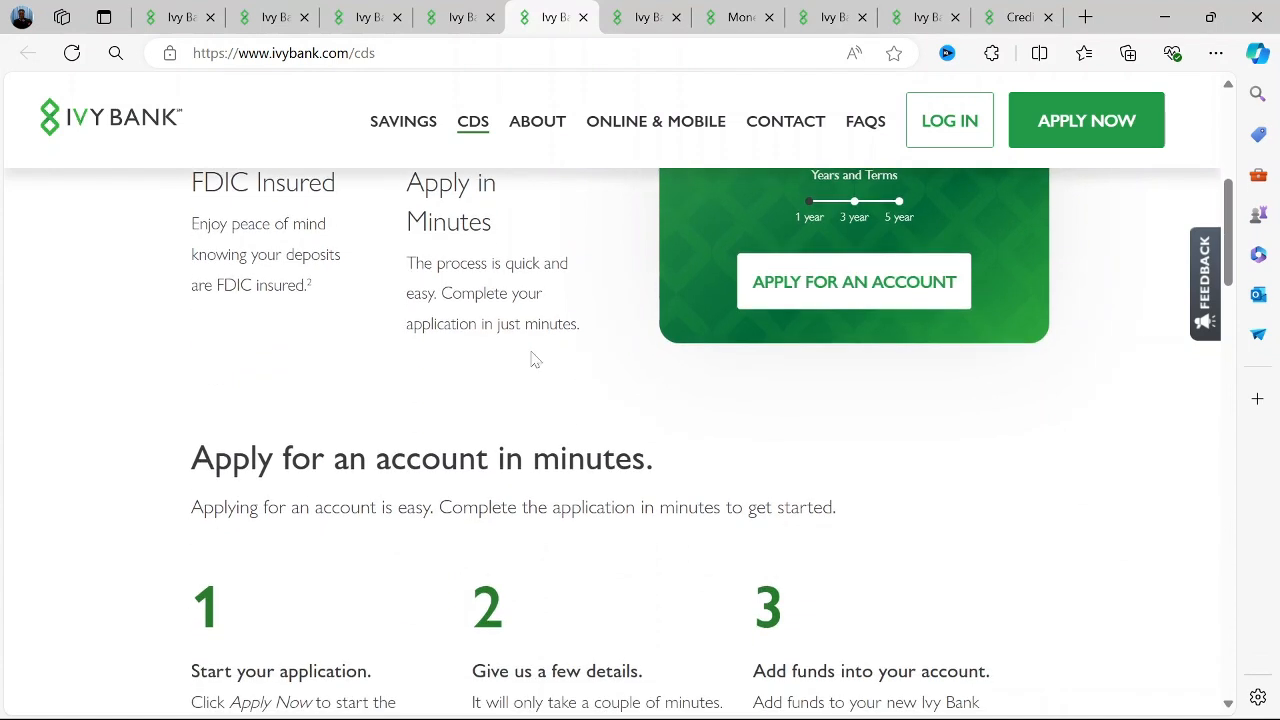
pyautogui.scroll(-3)
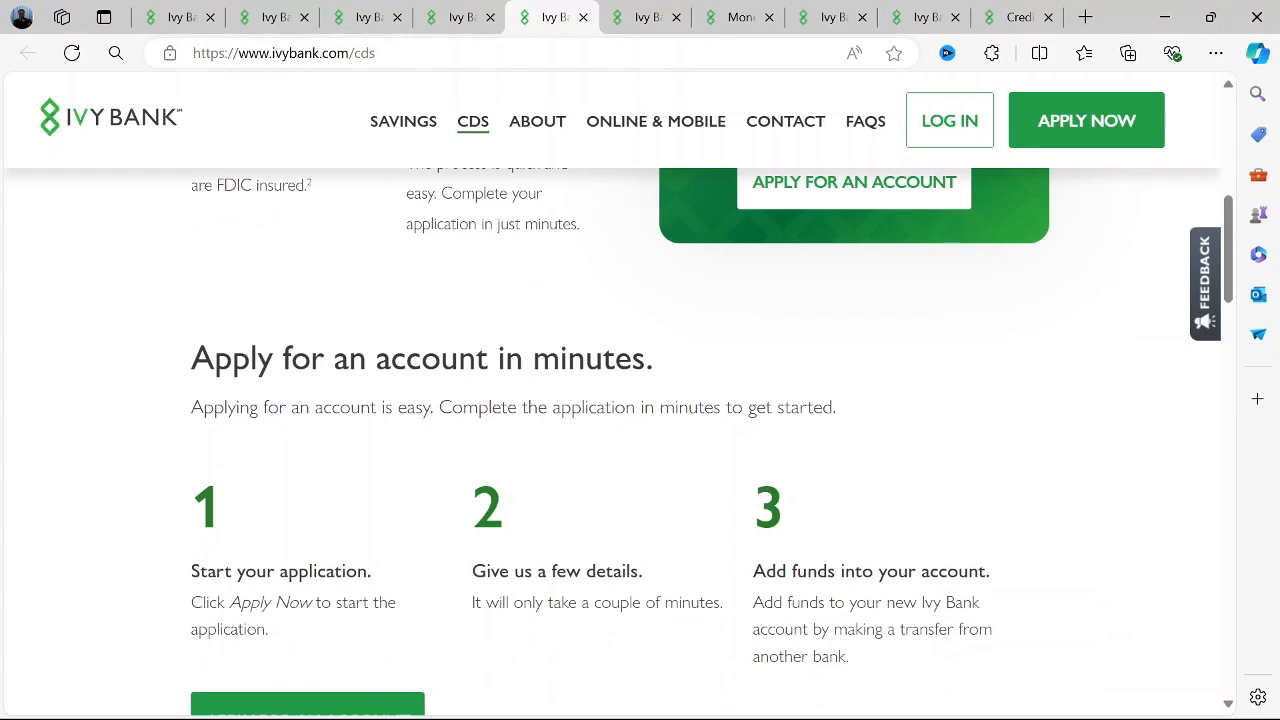
pyautogui.scroll(-3)
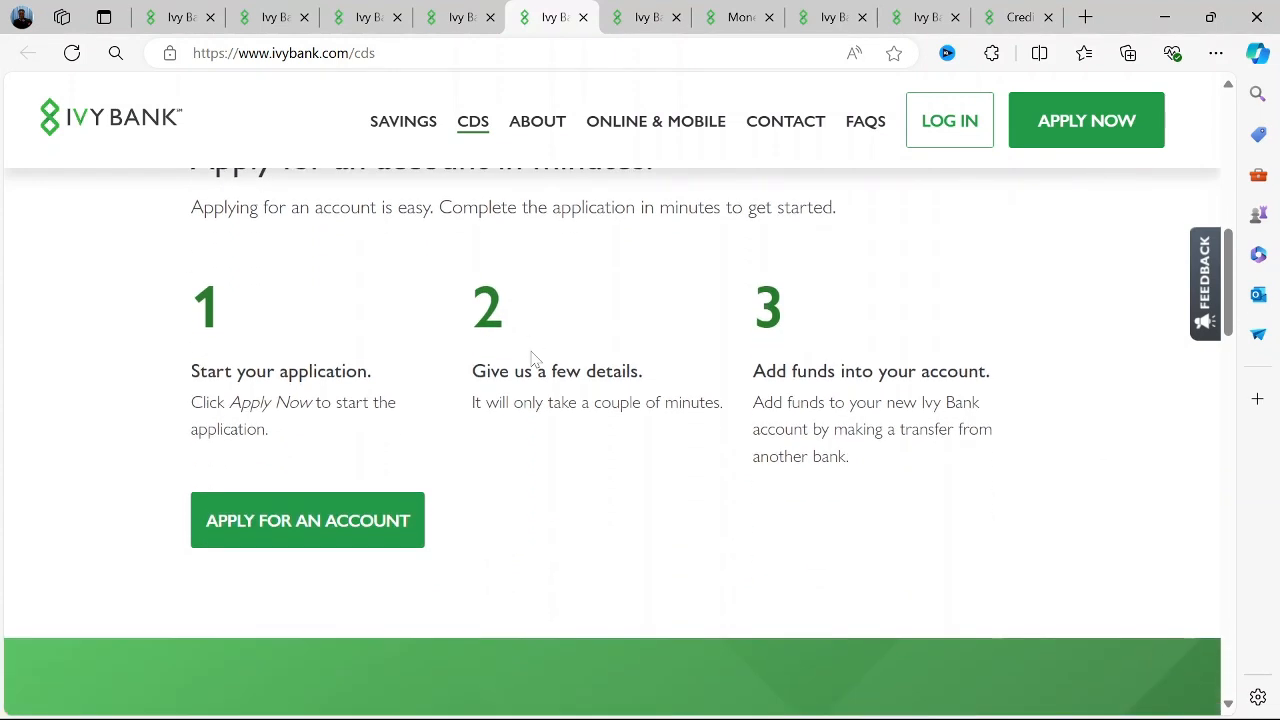
pyautogui.scroll(-3)
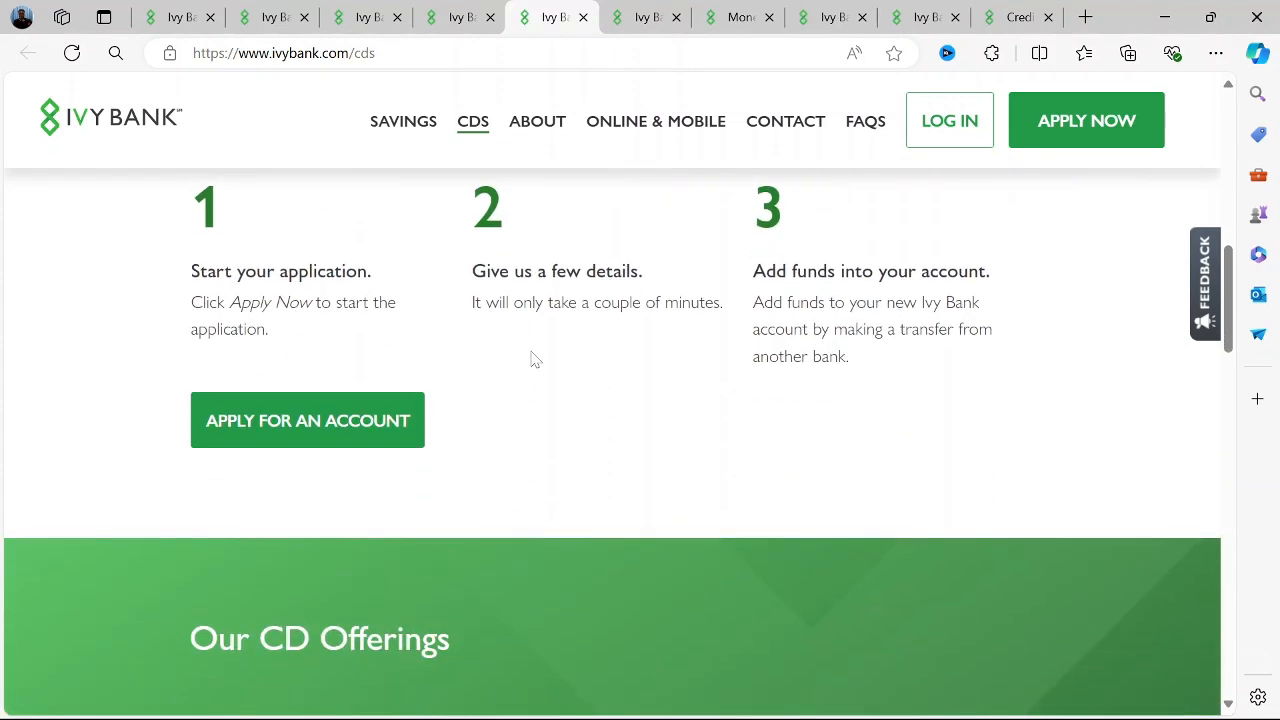
pyautogui.moveTo(644, 440)
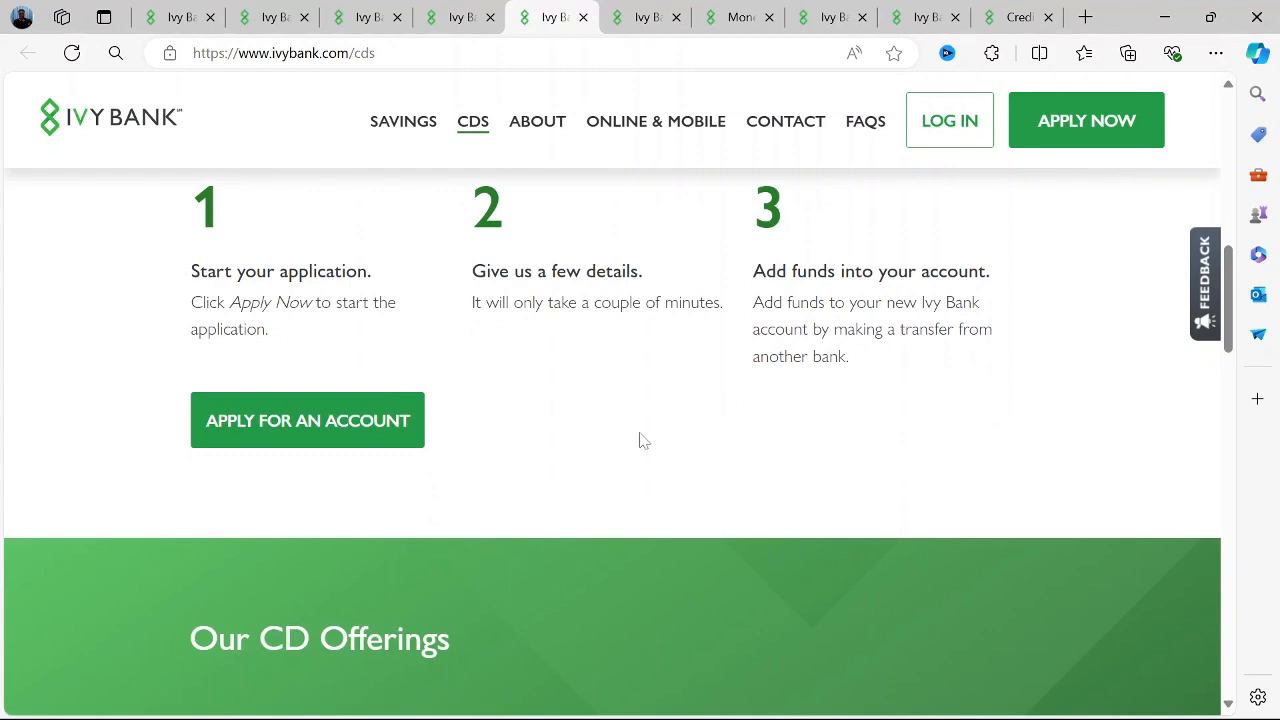
# Step: Scroll past the 4.60%/3.25%/2.60% CD offerings to the Money Management section
pyautogui.scroll(-3)
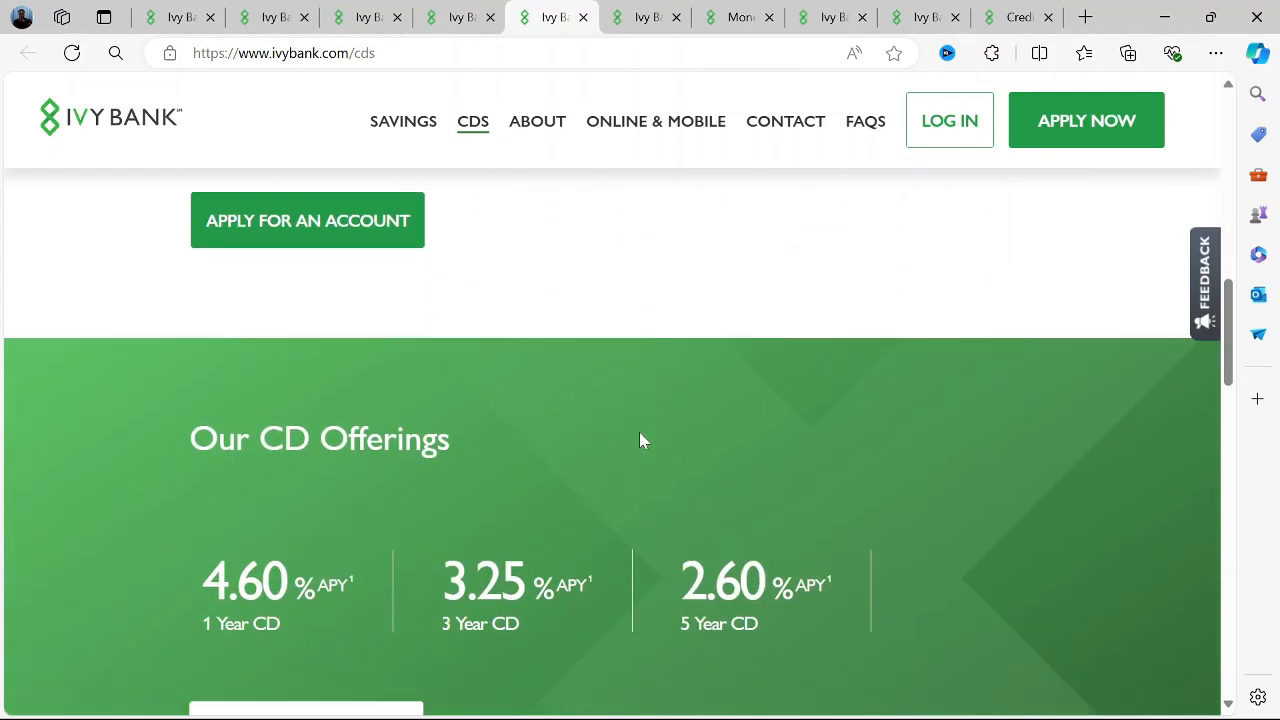
pyautogui.scroll(-3)
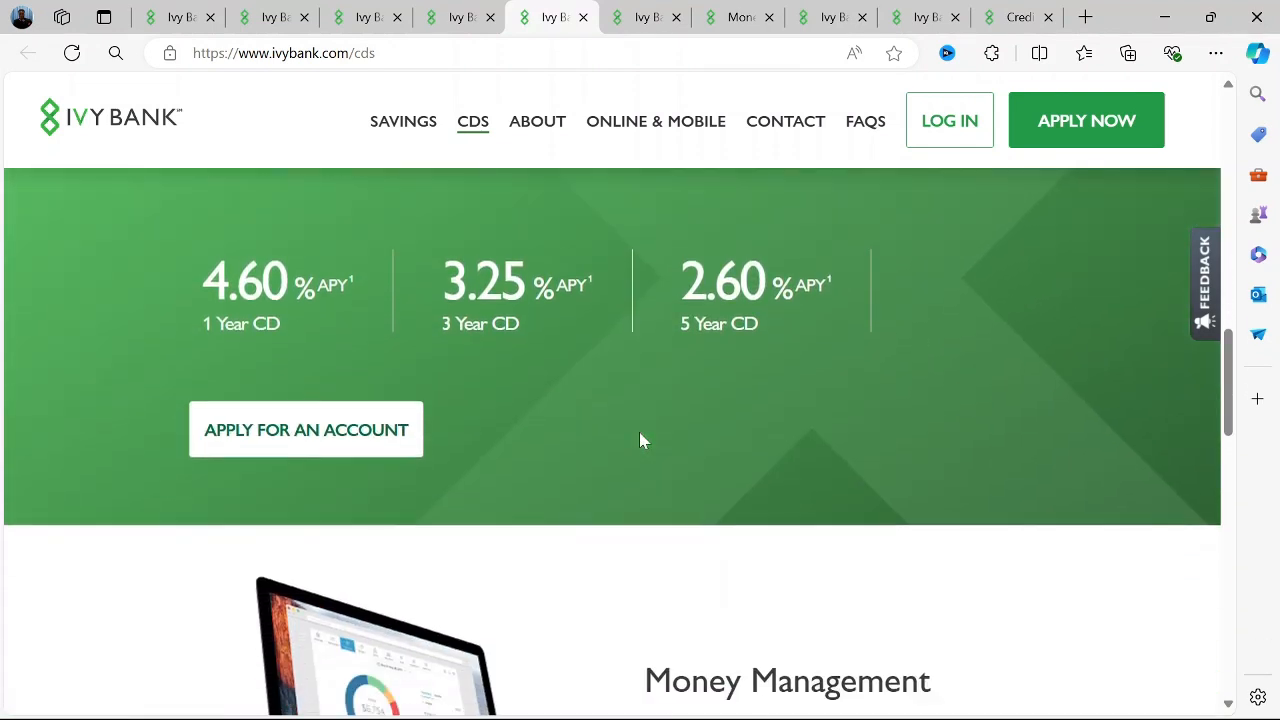
pyautogui.scroll(-3)
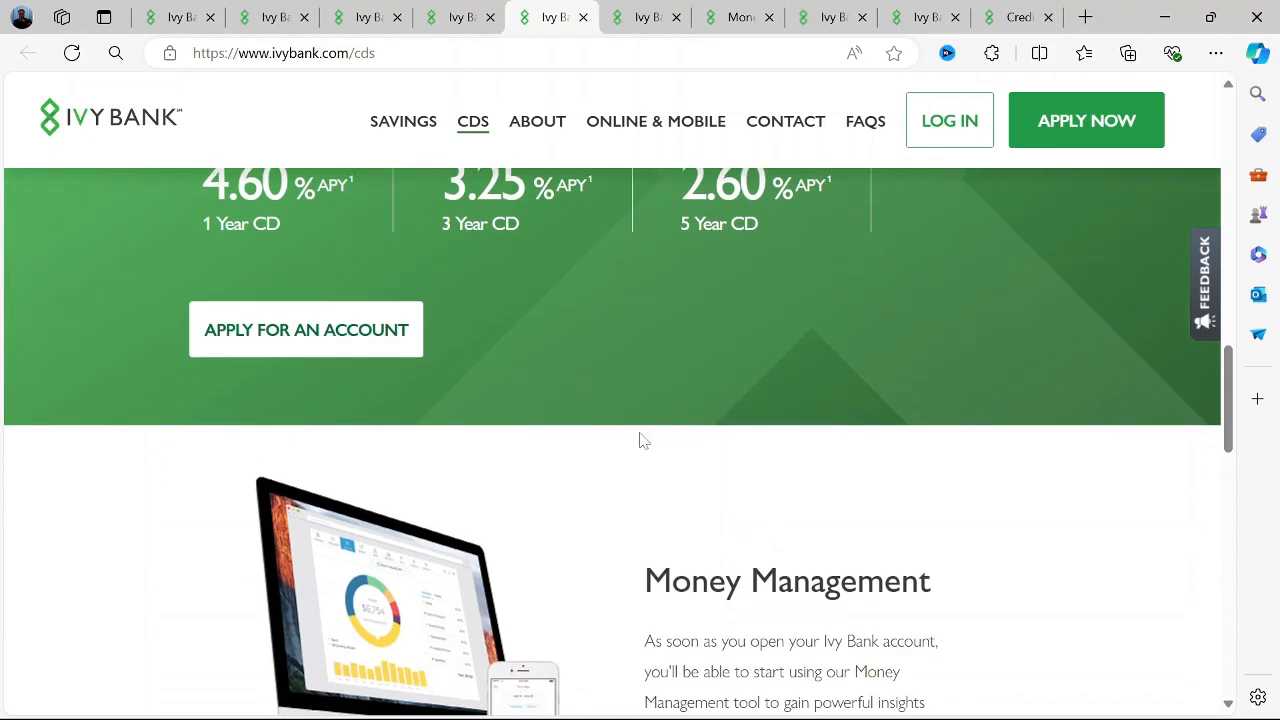
pyautogui.scroll(-3)
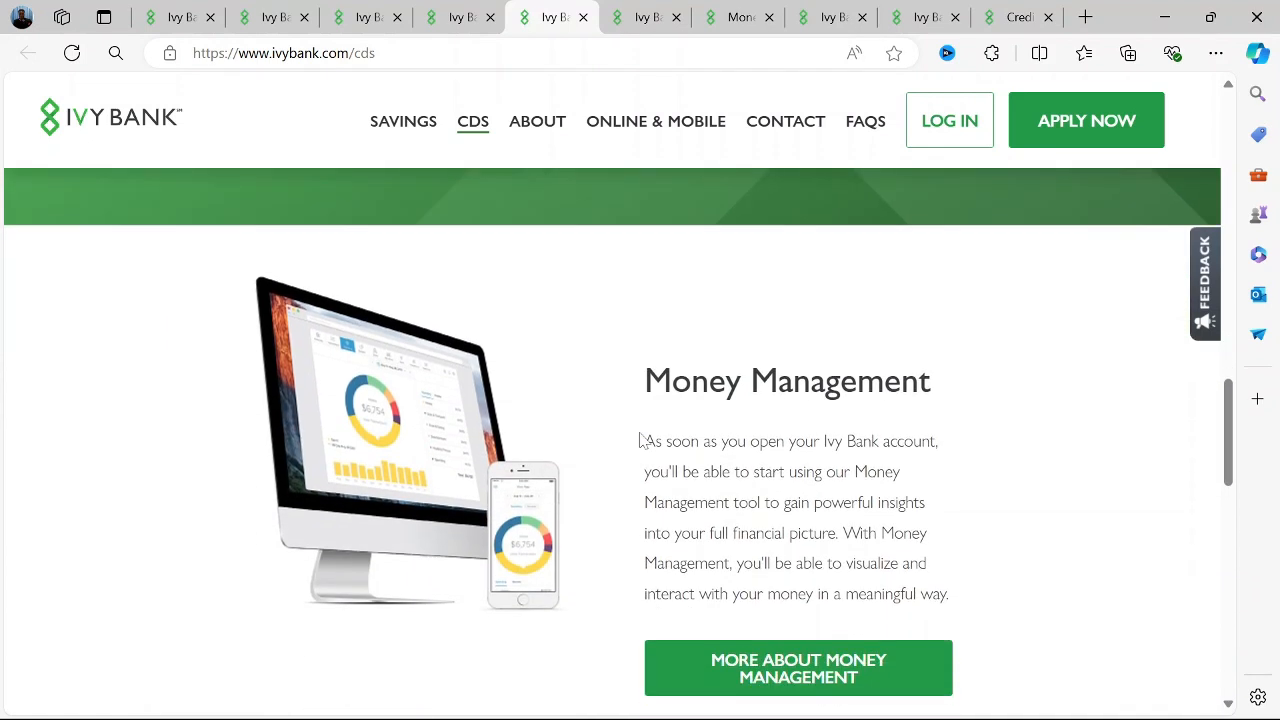
pyautogui.scroll(-3)
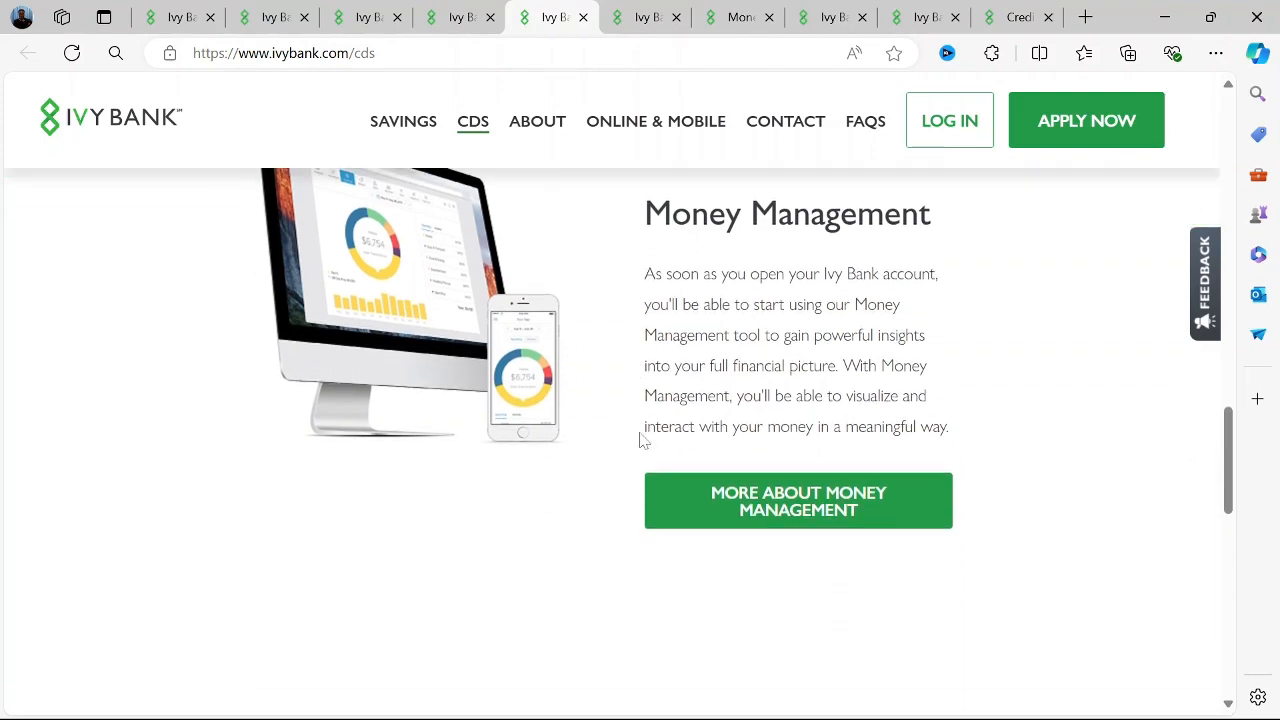
# Step: Switch to the Security tab and scroll through its fraud safety-tip topic tiles
pyautogui.click(368, 16)
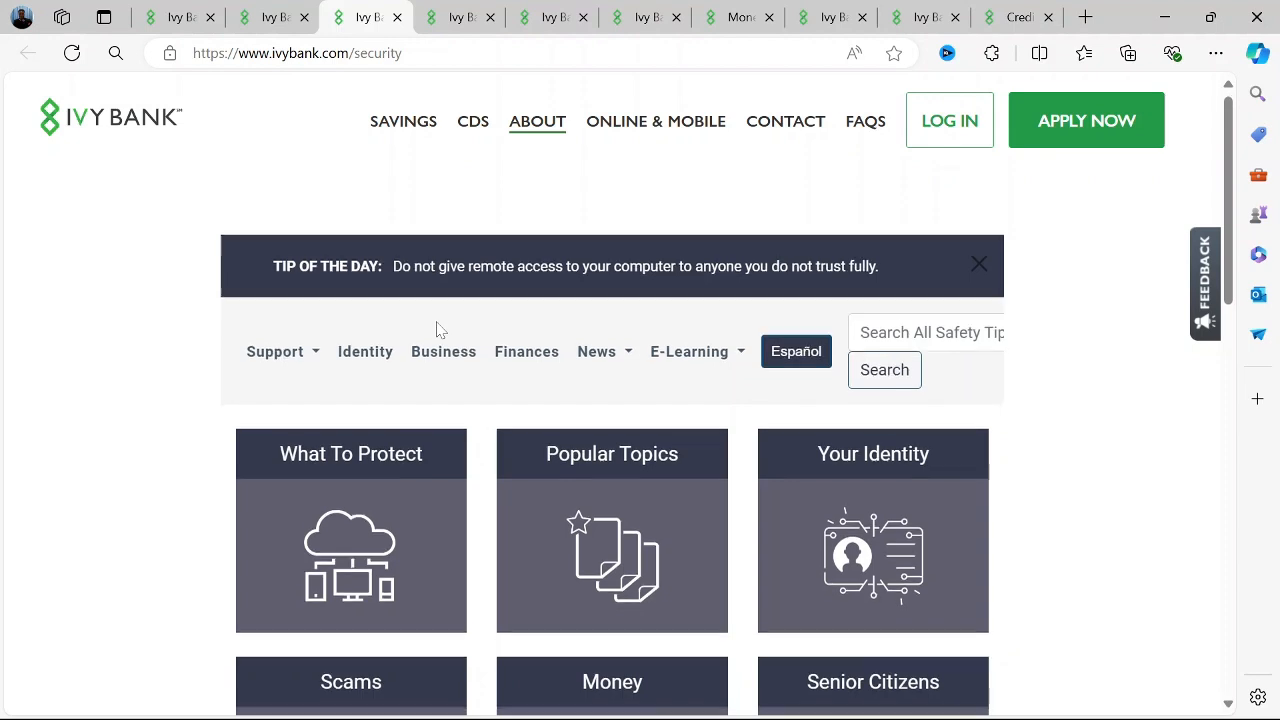
pyautogui.scroll(-3)
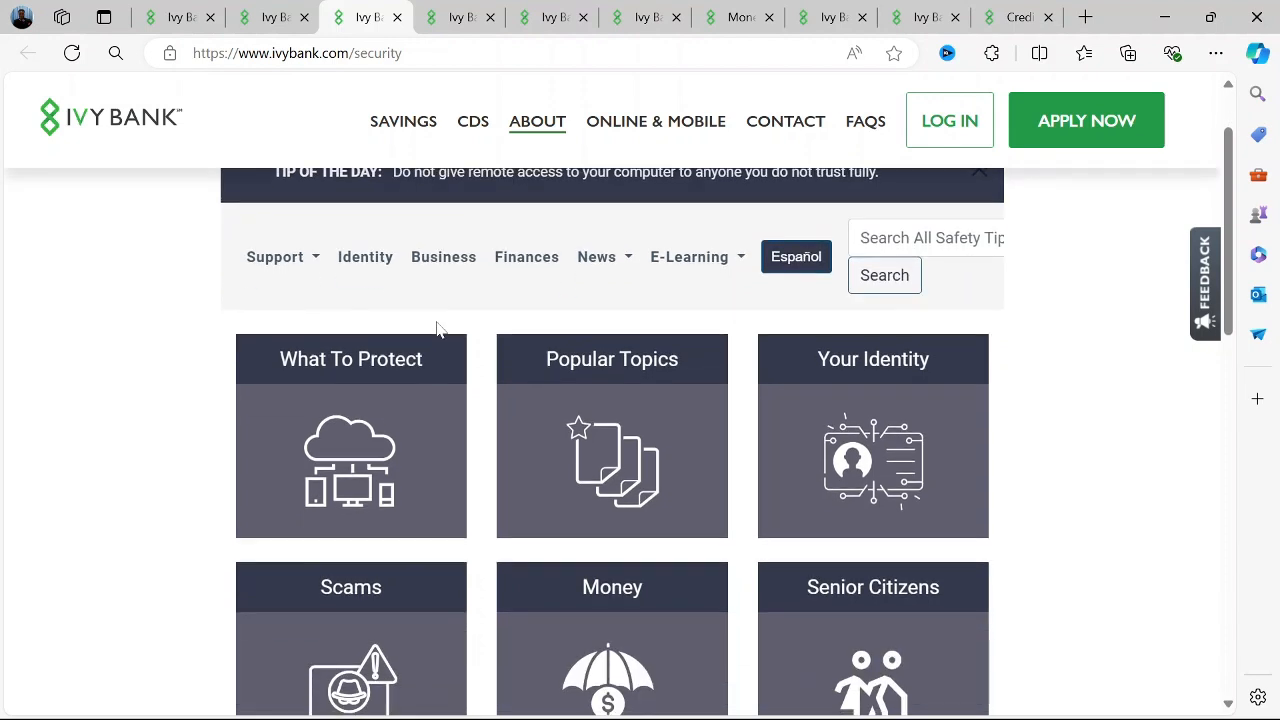
pyautogui.scroll(-3)
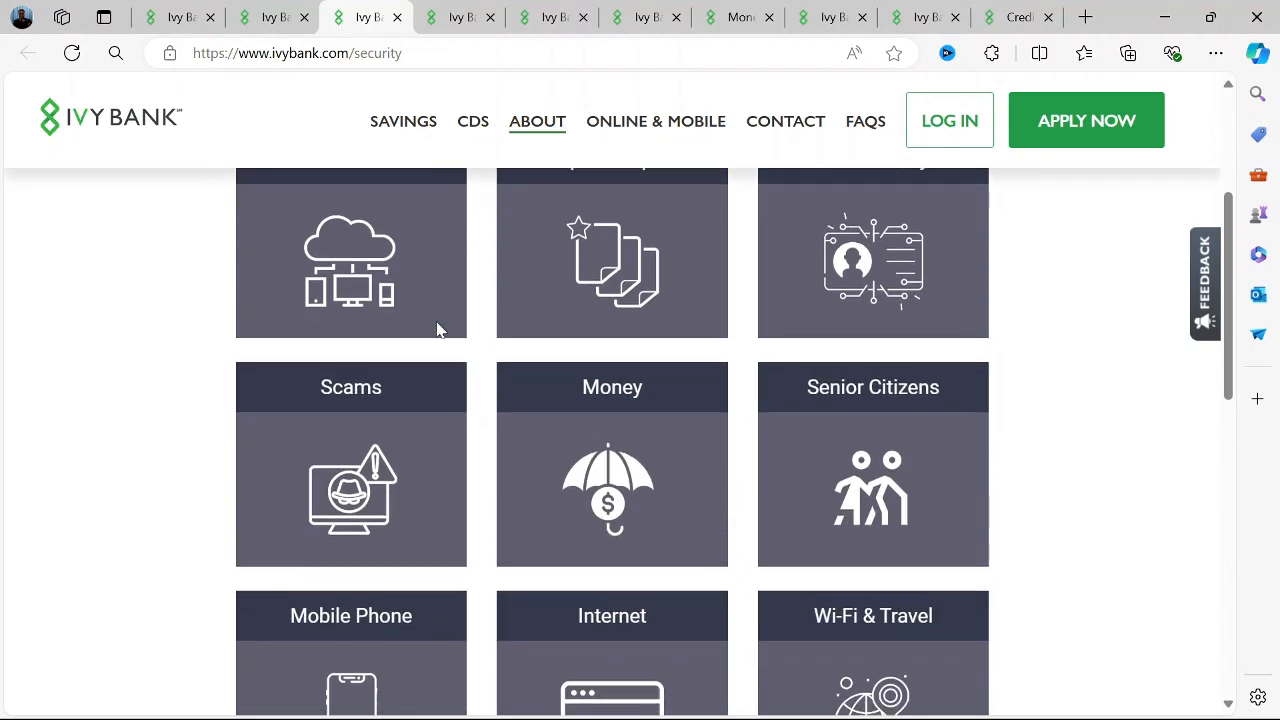
pyautogui.scroll(-3)
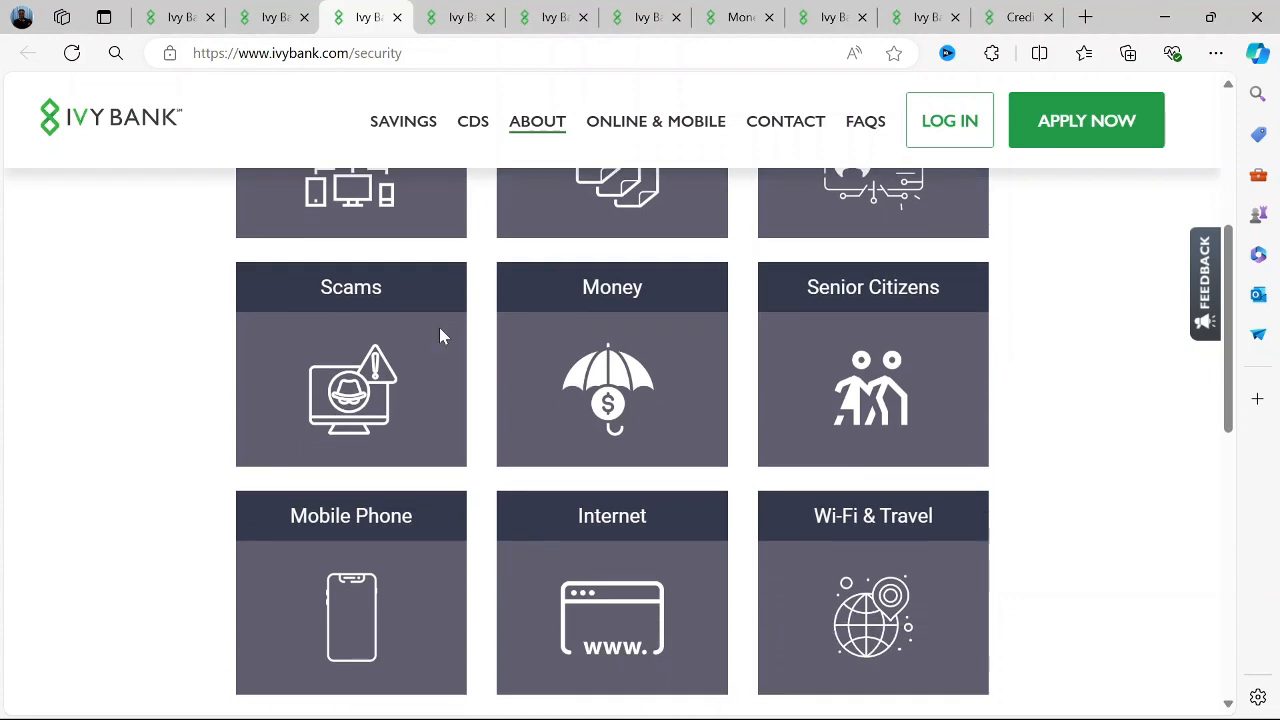
pyautogui.scroll(-3)
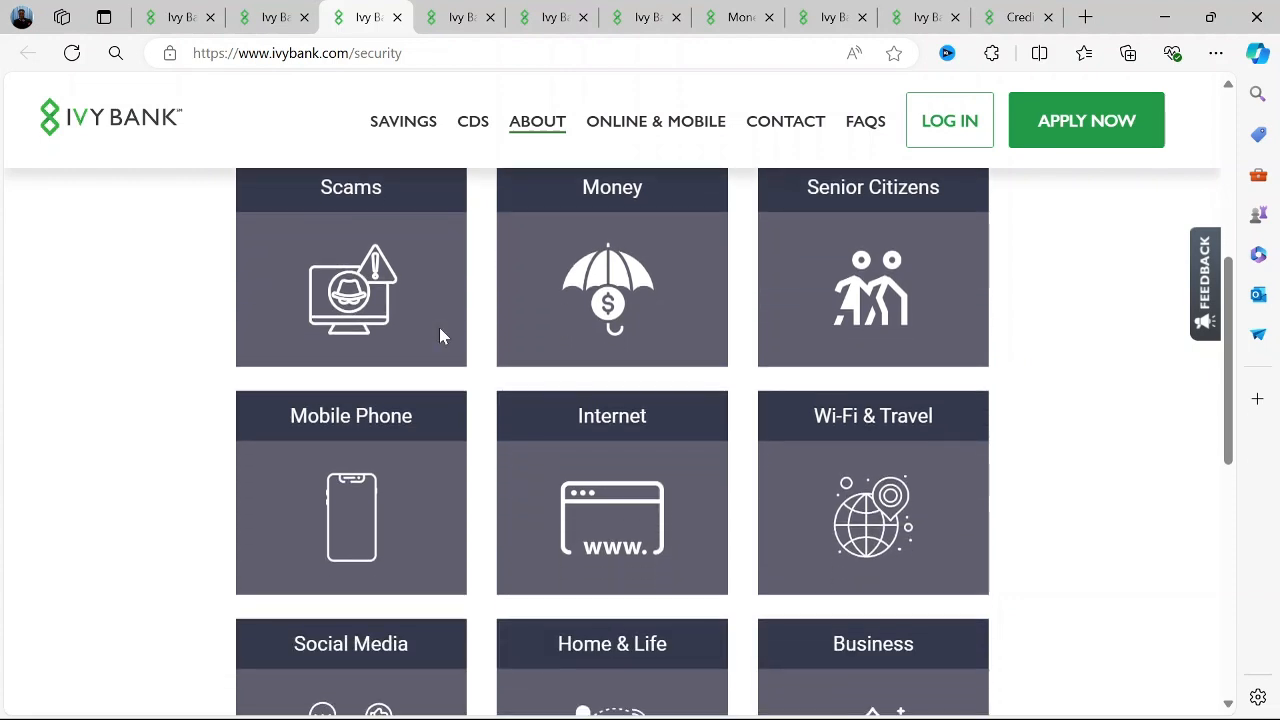
pyautogui.scroll(-3)
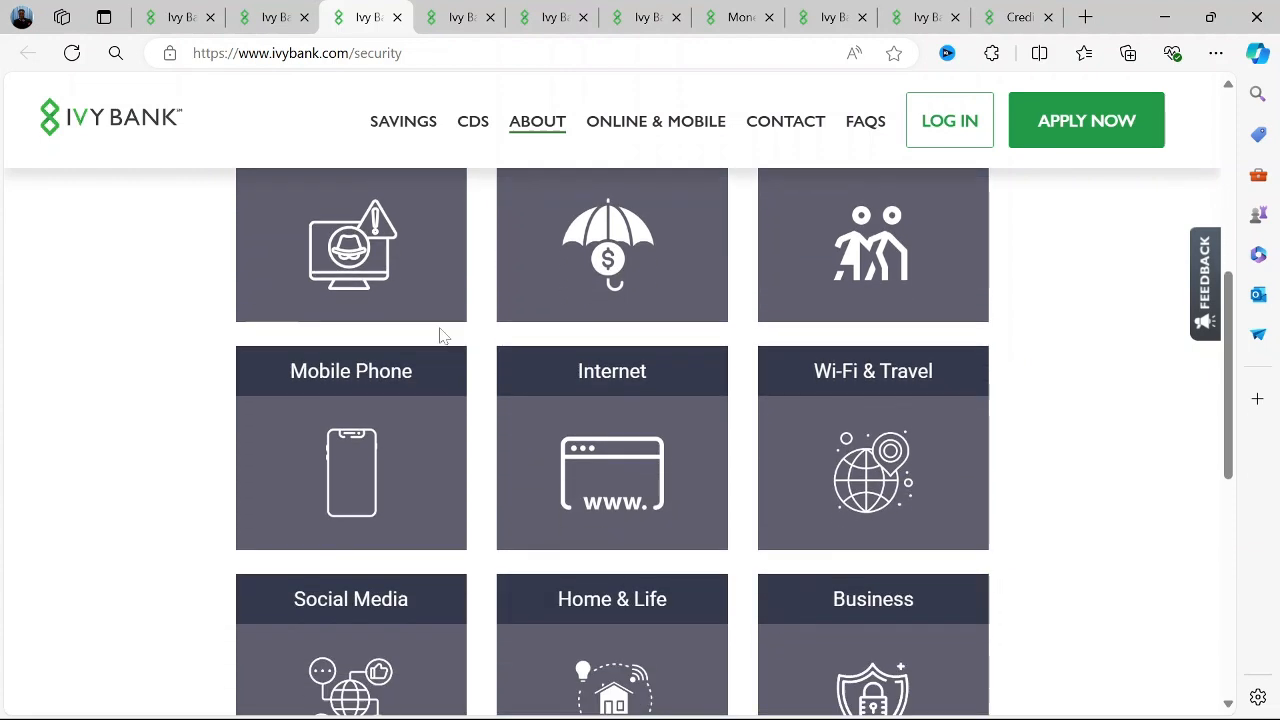
pyautogui.scroll(-3)
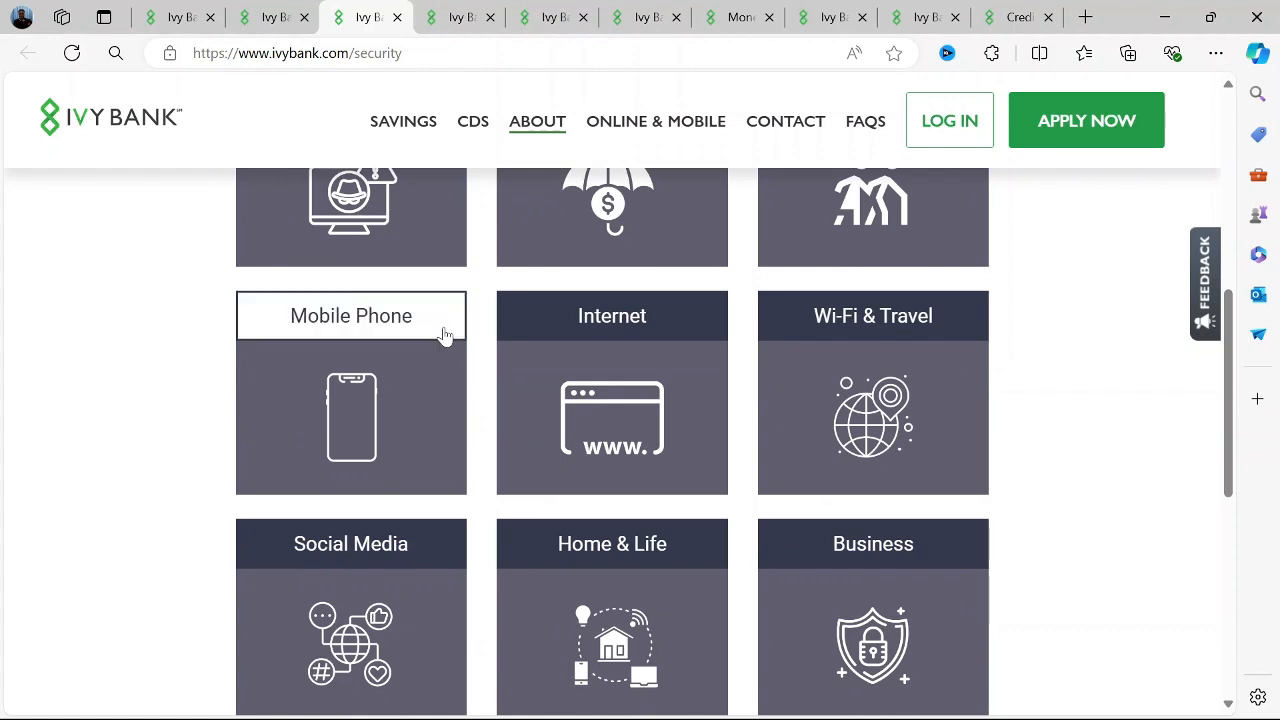
pyautogui.moveTo(456, 344)
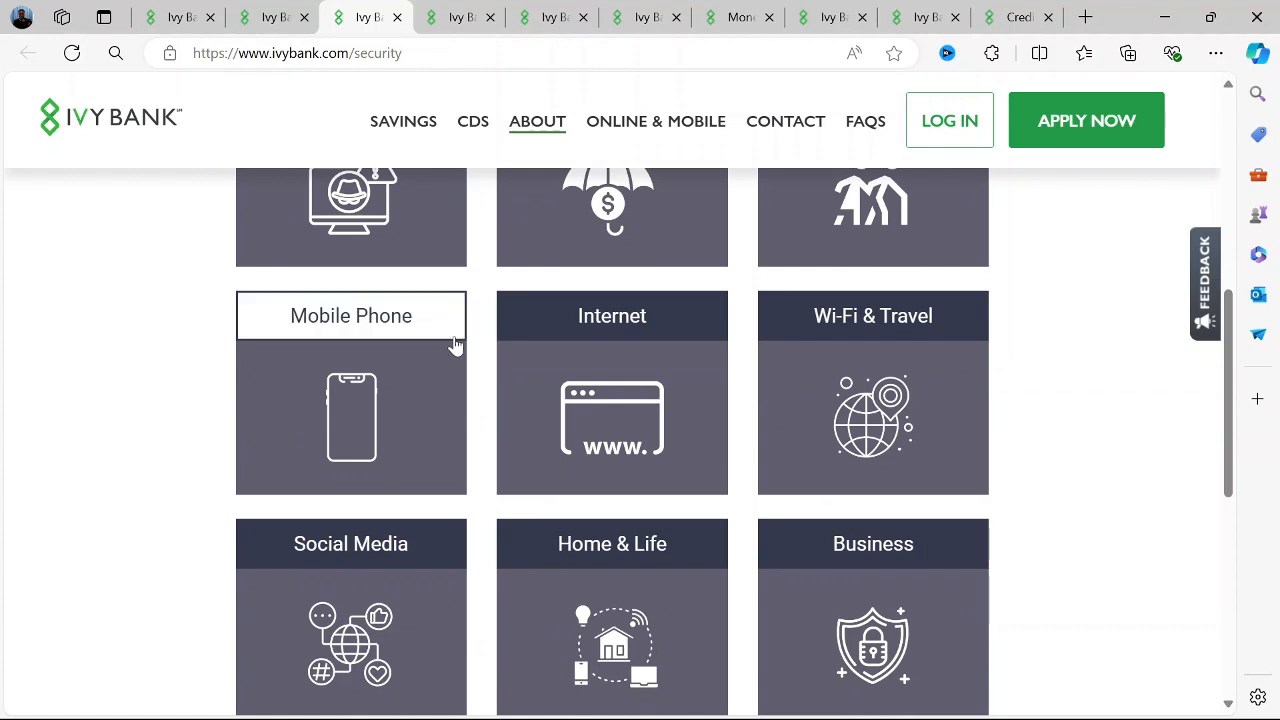
# Step: Finish the Security page down to the footer, then switch to the Credit Score tab
pyautogui.scroll(-3)
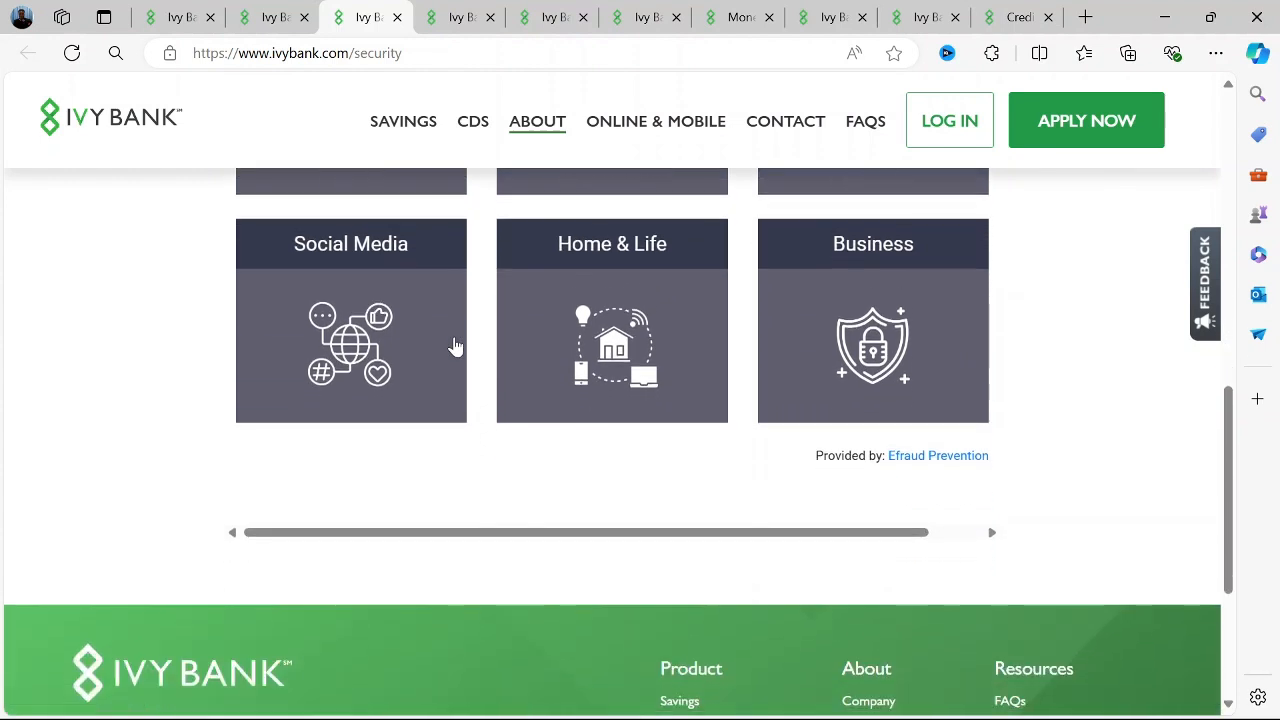
pyautogui.scroll(-3)
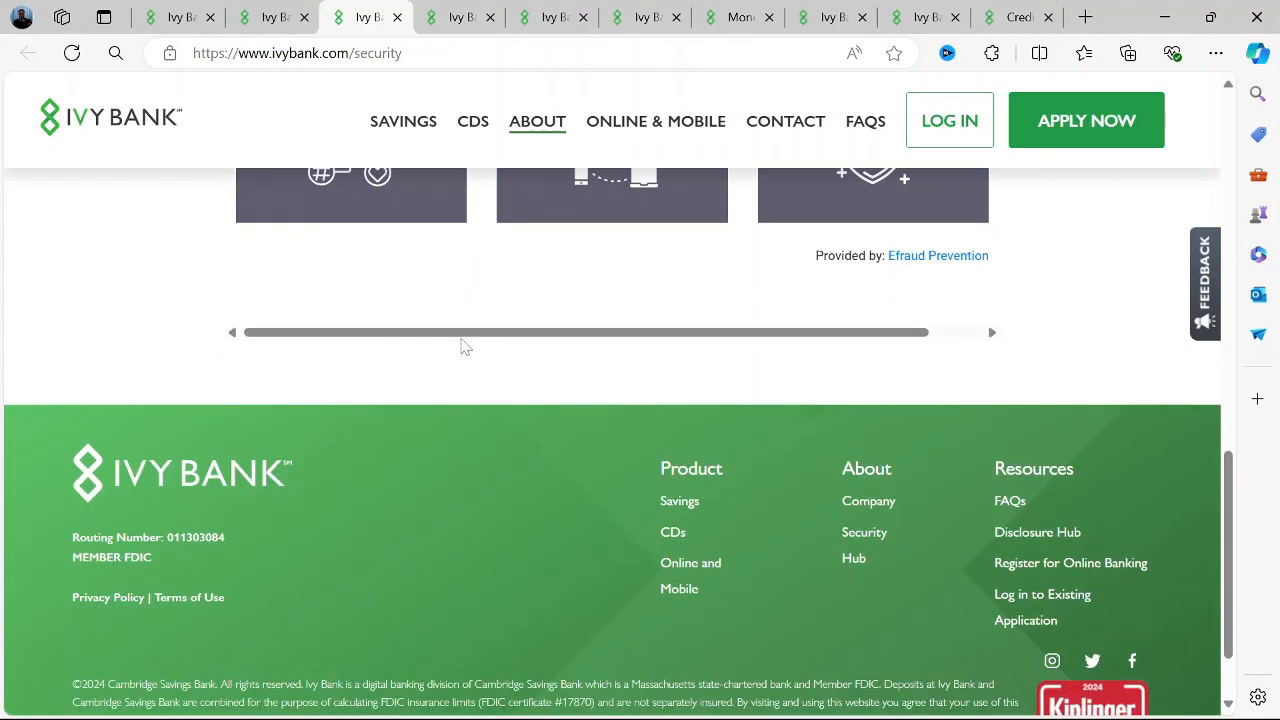
pyautogui.scroll(-3)
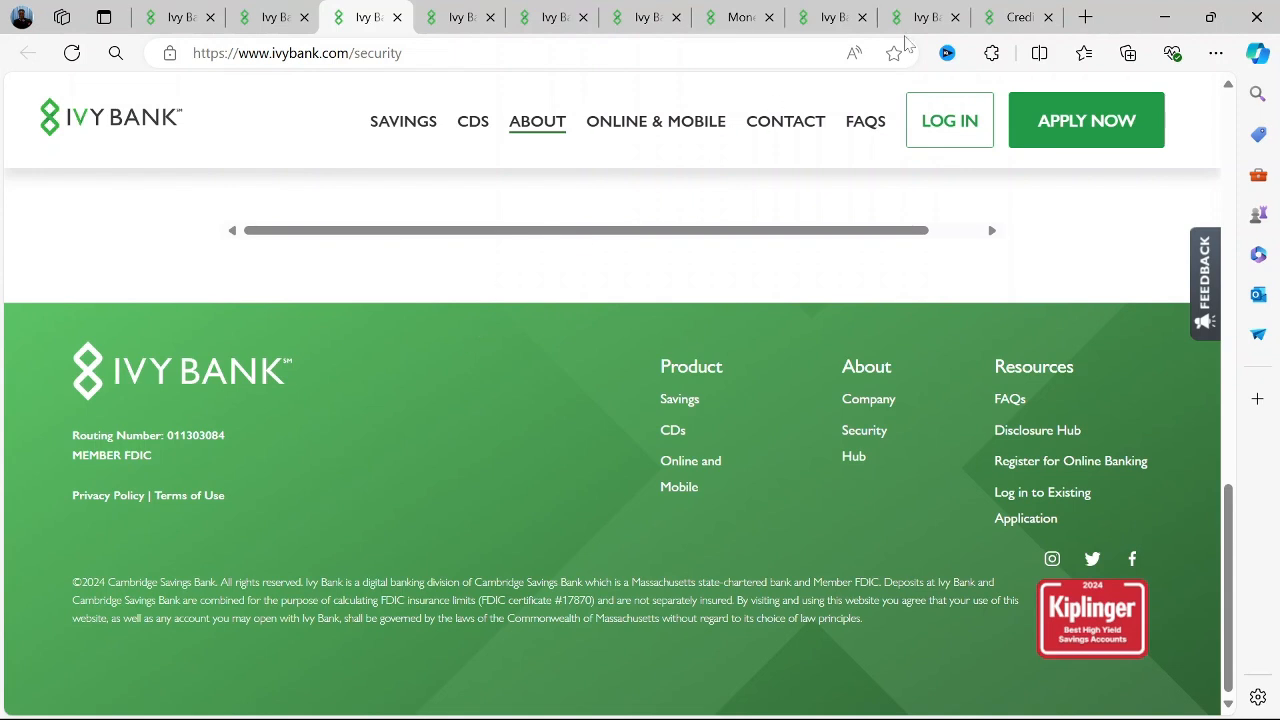
pyautogui.click(1000, 16)
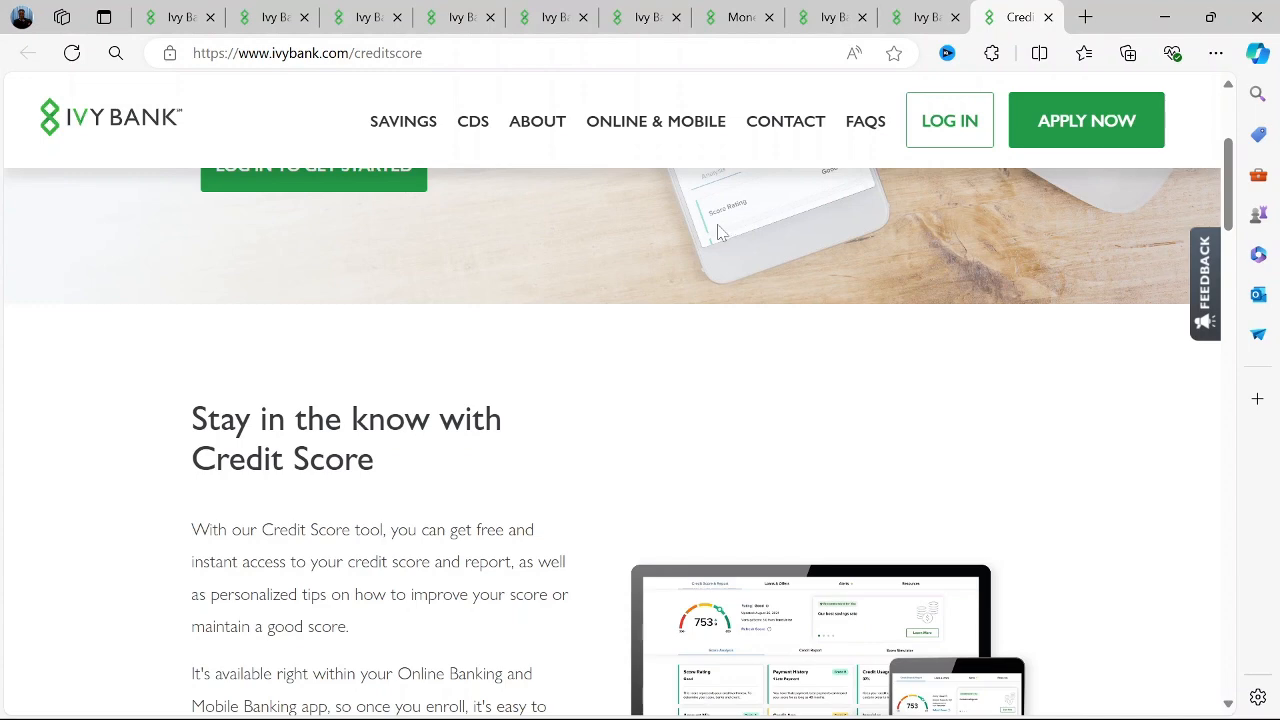
# Step: Scroll the Credit Score page past the app download badges and phone images
pyautogui.scroll(-3)
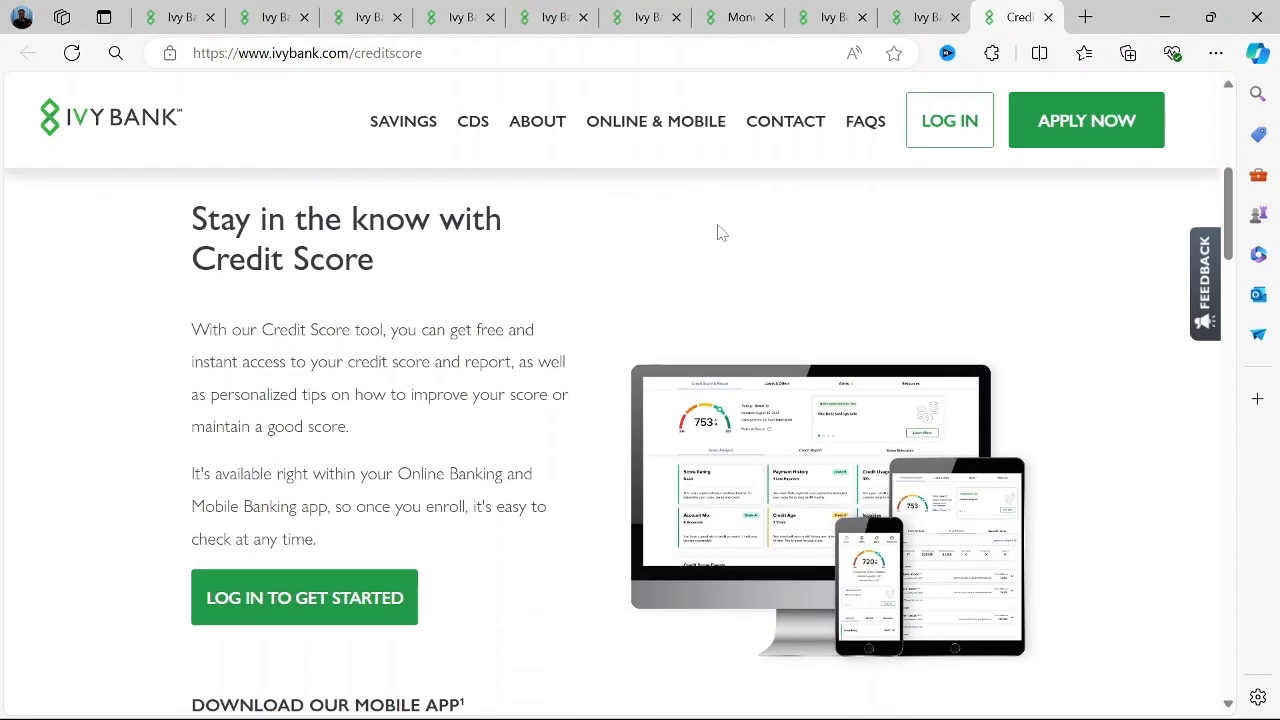
pyautogui.scroll(-3)
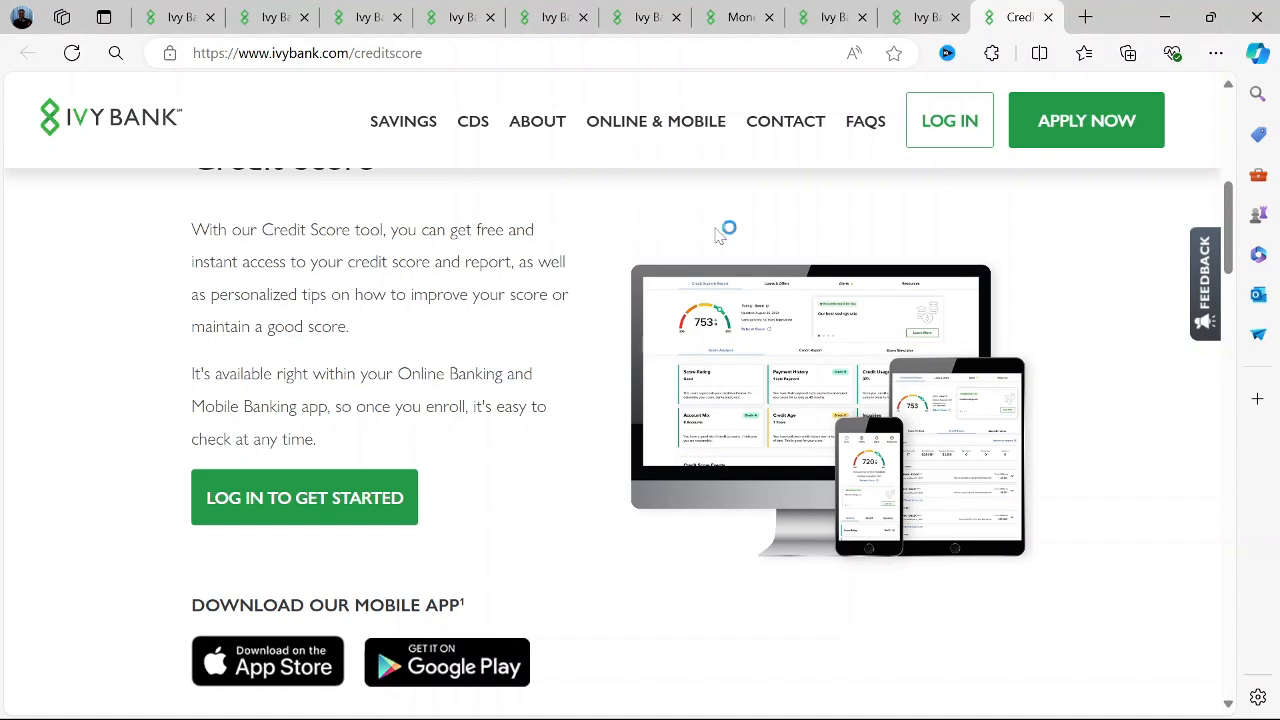
pyautogui.moveTo(724, 290)
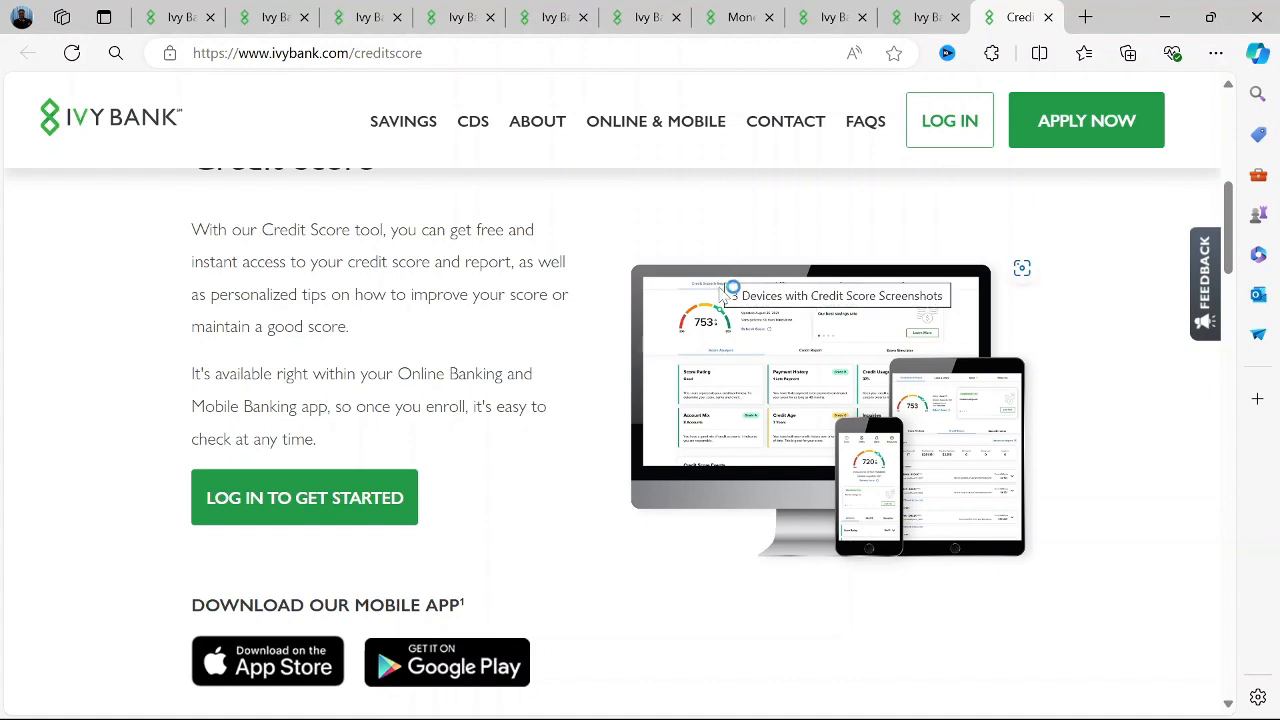
pyautogui.moveTo(716, 324)
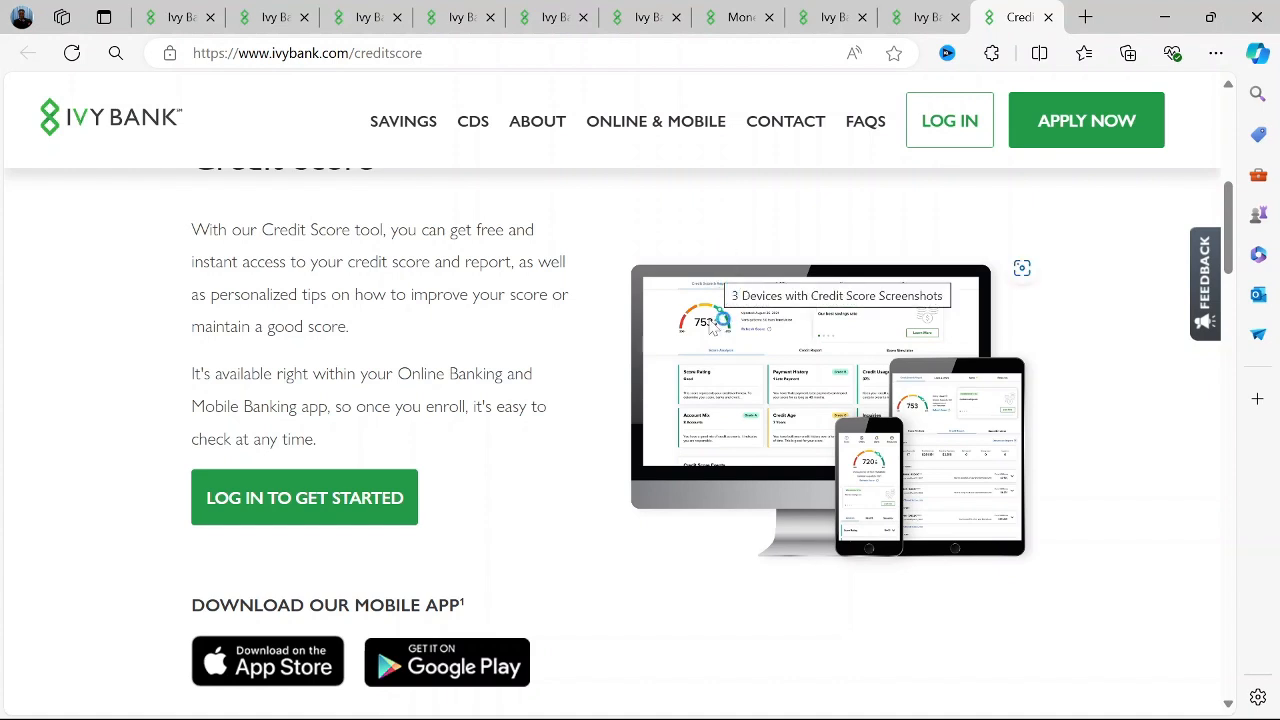
pyautogui.scroll(-3)
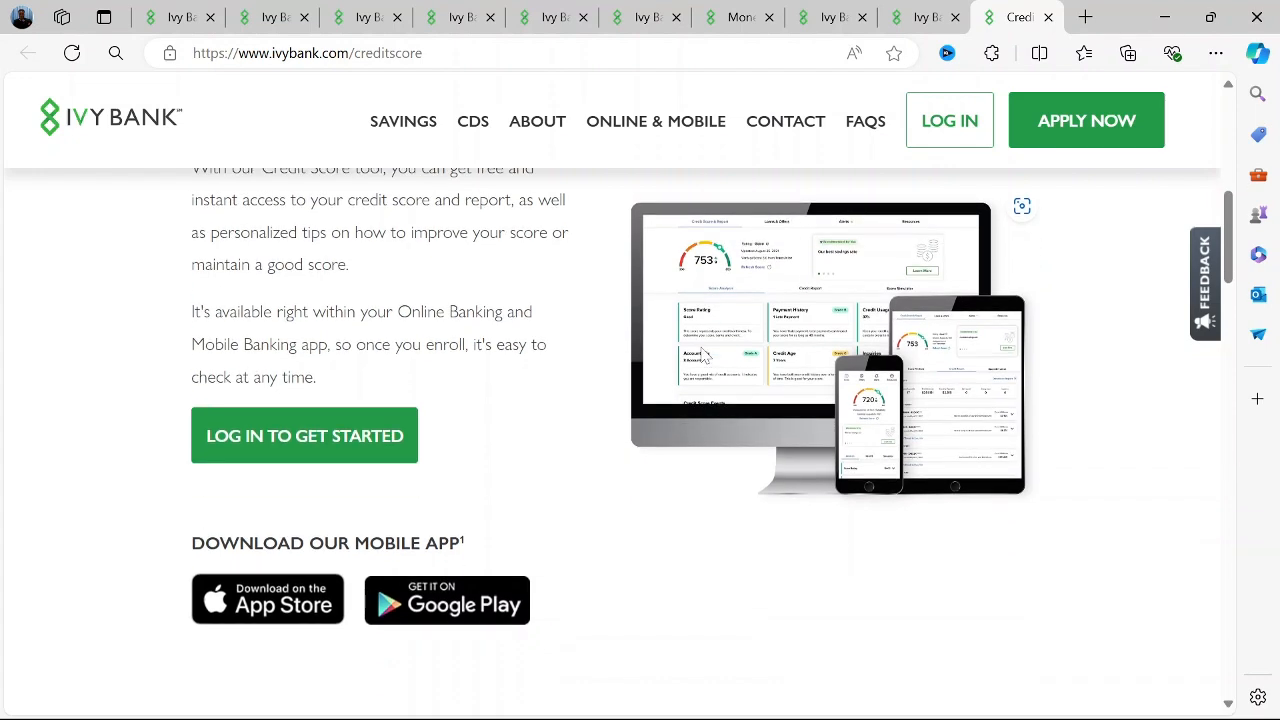
pyautogui.scroll(-3)
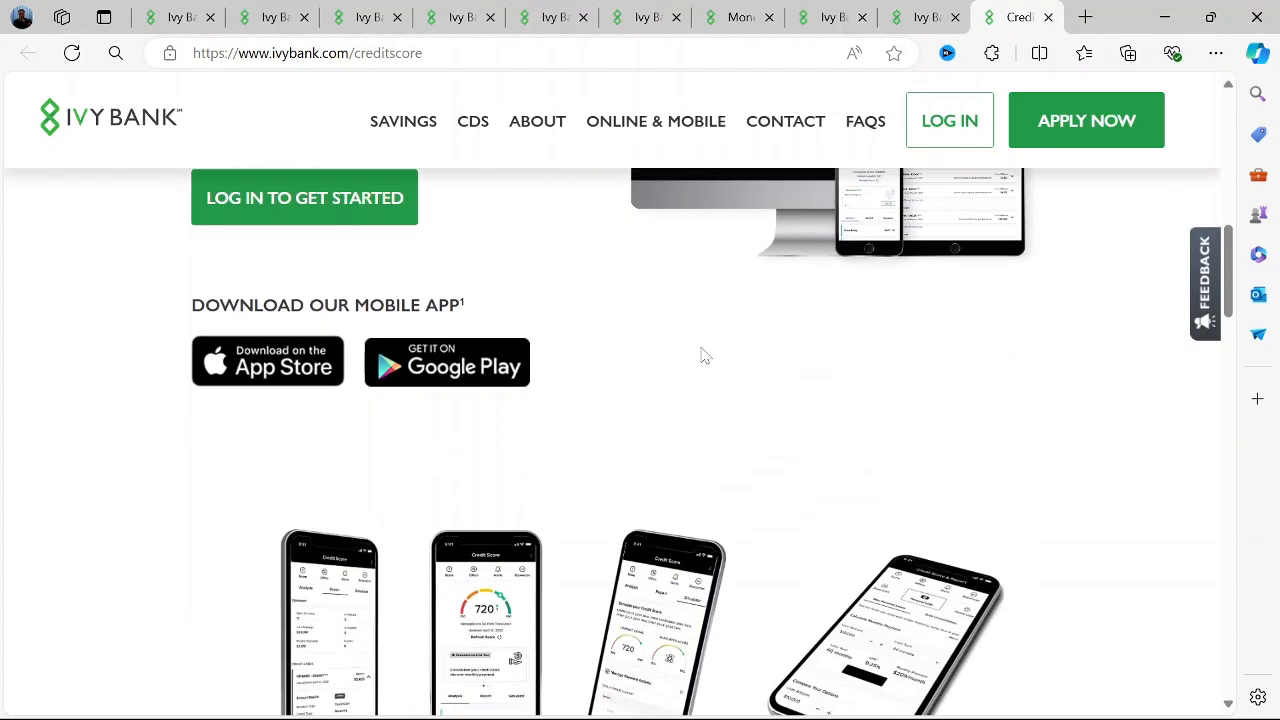
# Step: Read the Credit Score & Report, Alerts & Monitoring and Insights & Trends columns
pyautogui.scroll(-3)
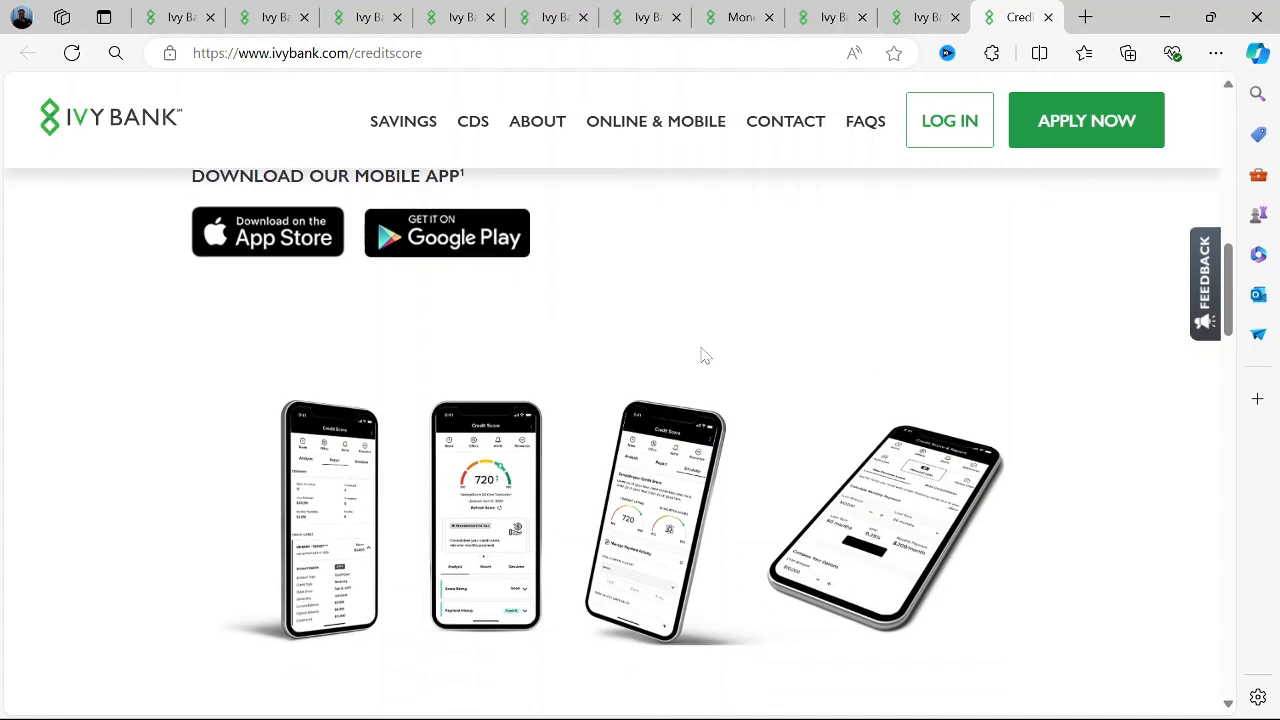
pyautogui.scroll(-3)
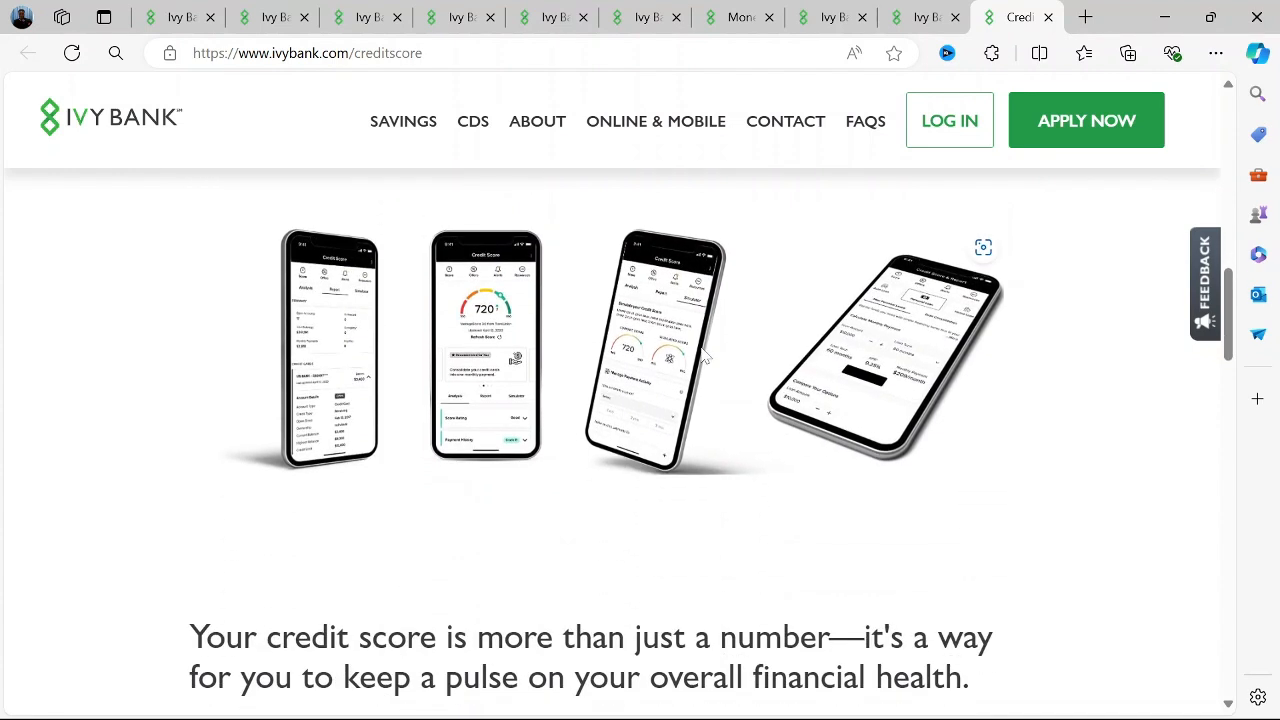
pyautogui.scroll(-3)
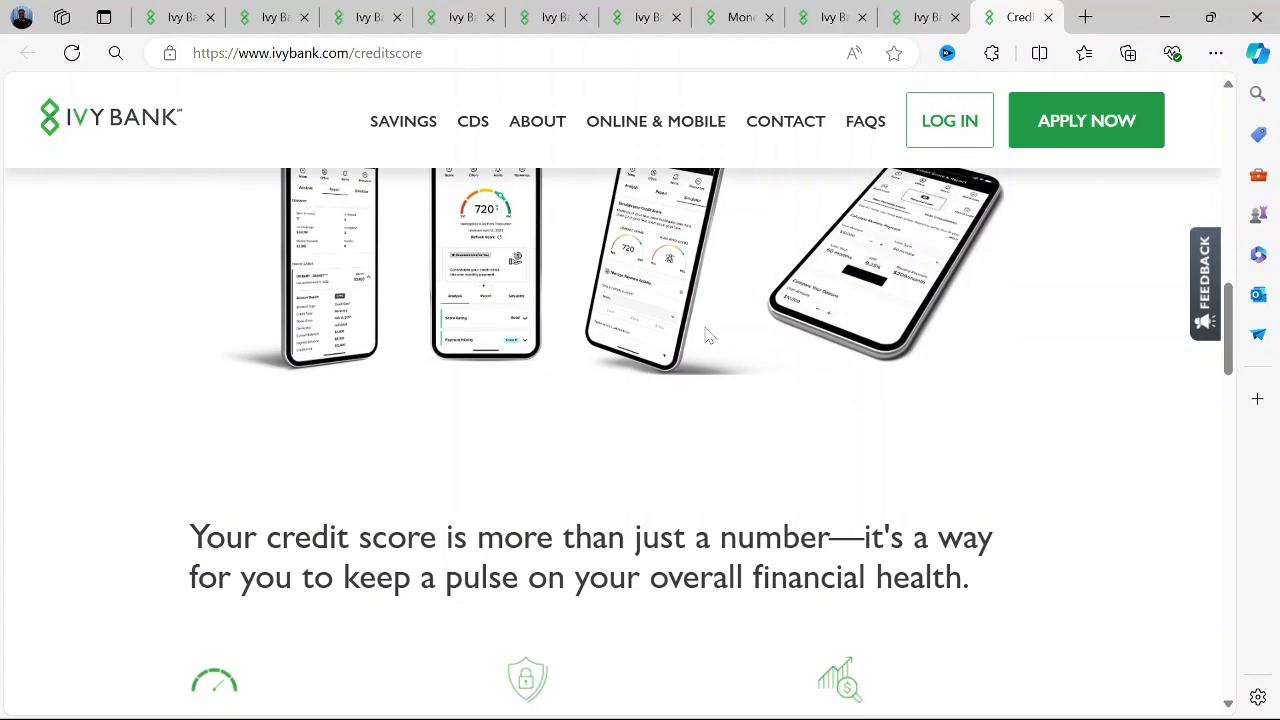
pyautogui.scroll(-3)
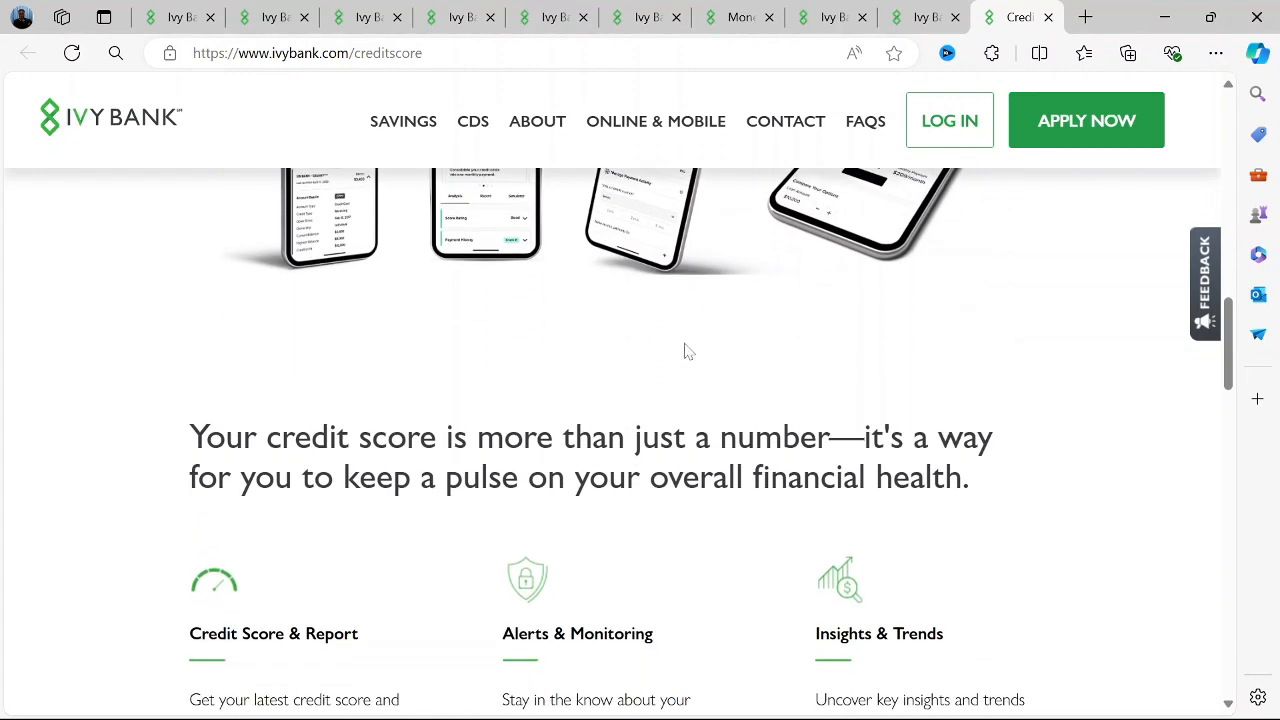
pyautogui.scroll(-3)
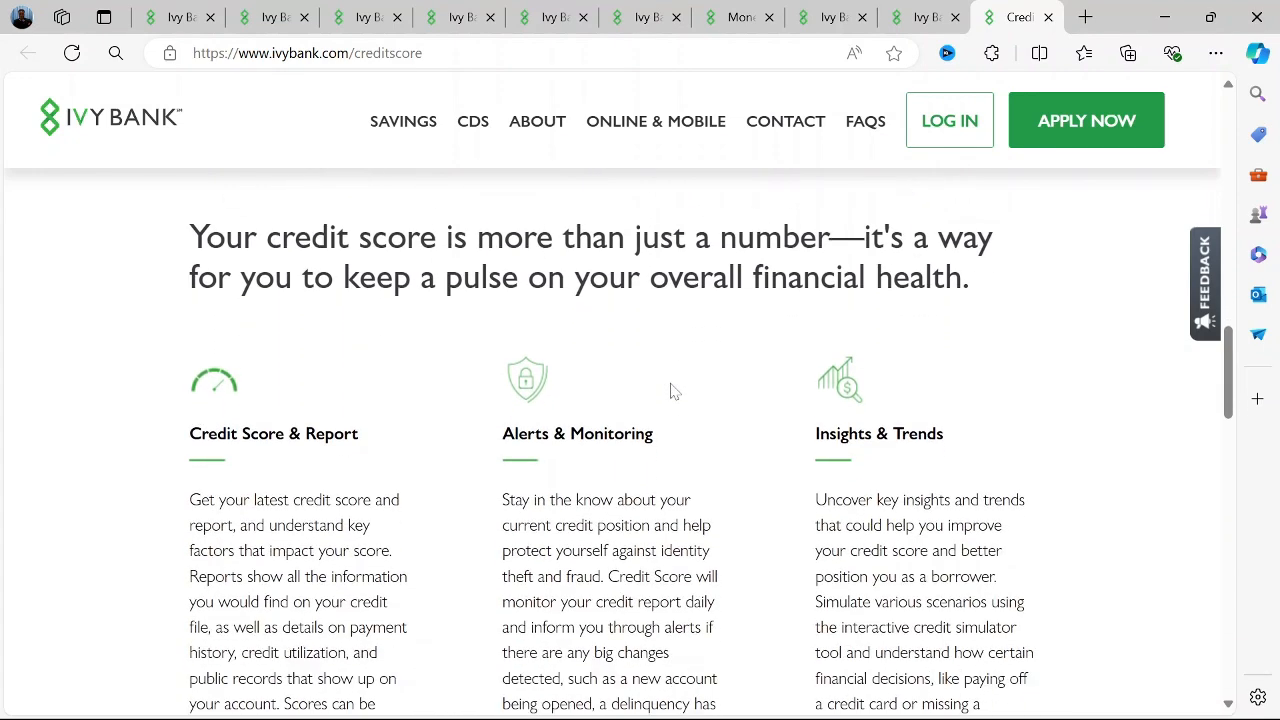
pyautogui.scroll(-3)
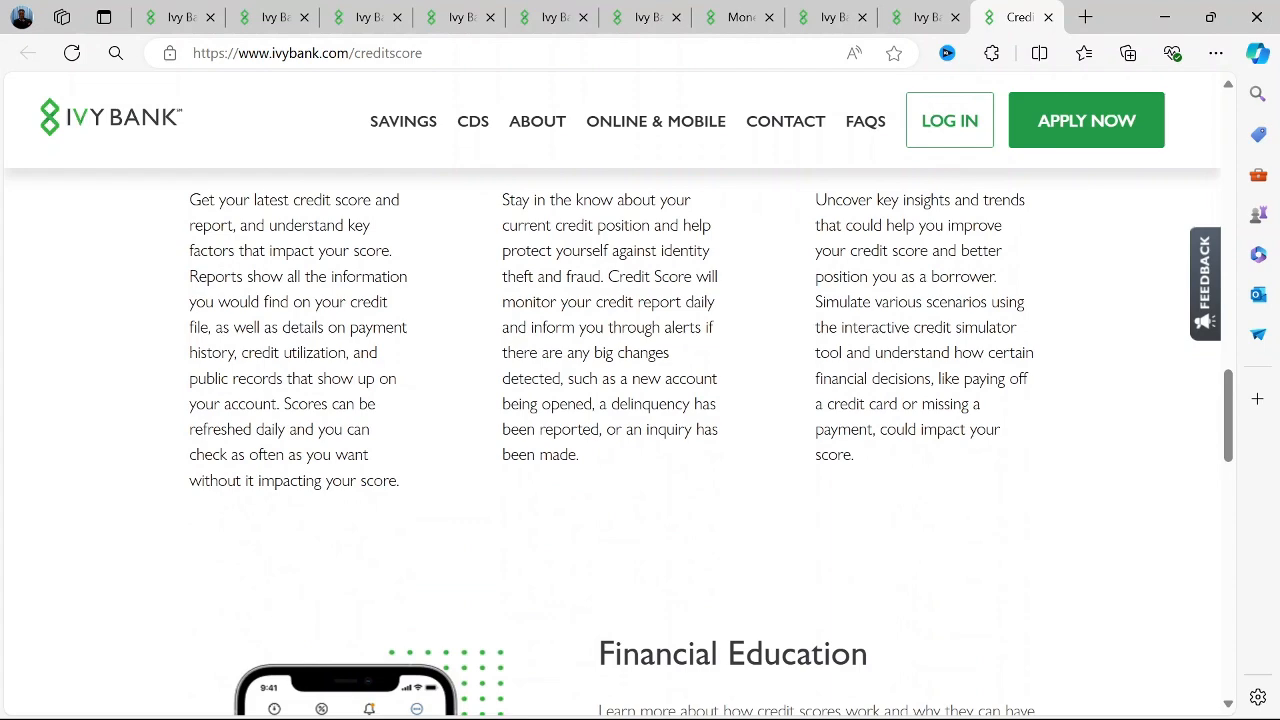
# Step: Scroll through the Financial Education articles and the Credit Score FAQs
pyautogui.scroll(-3)
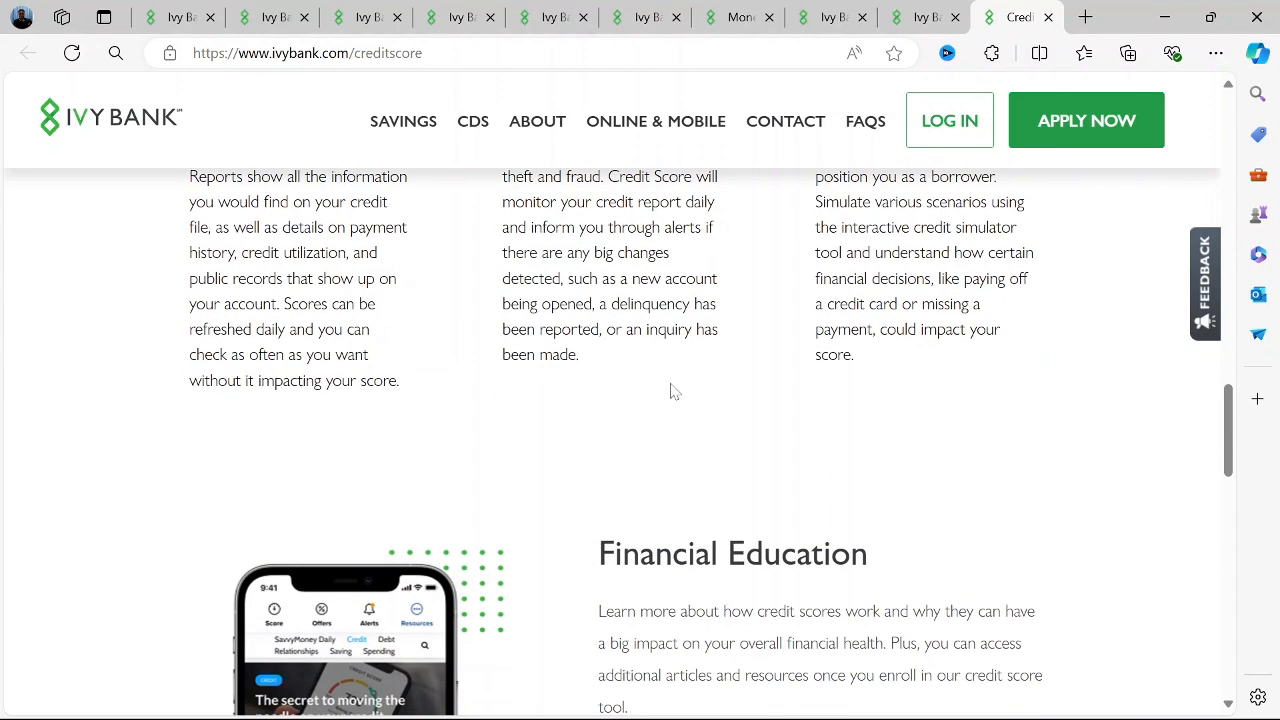
pyautogui.scroll(-3)
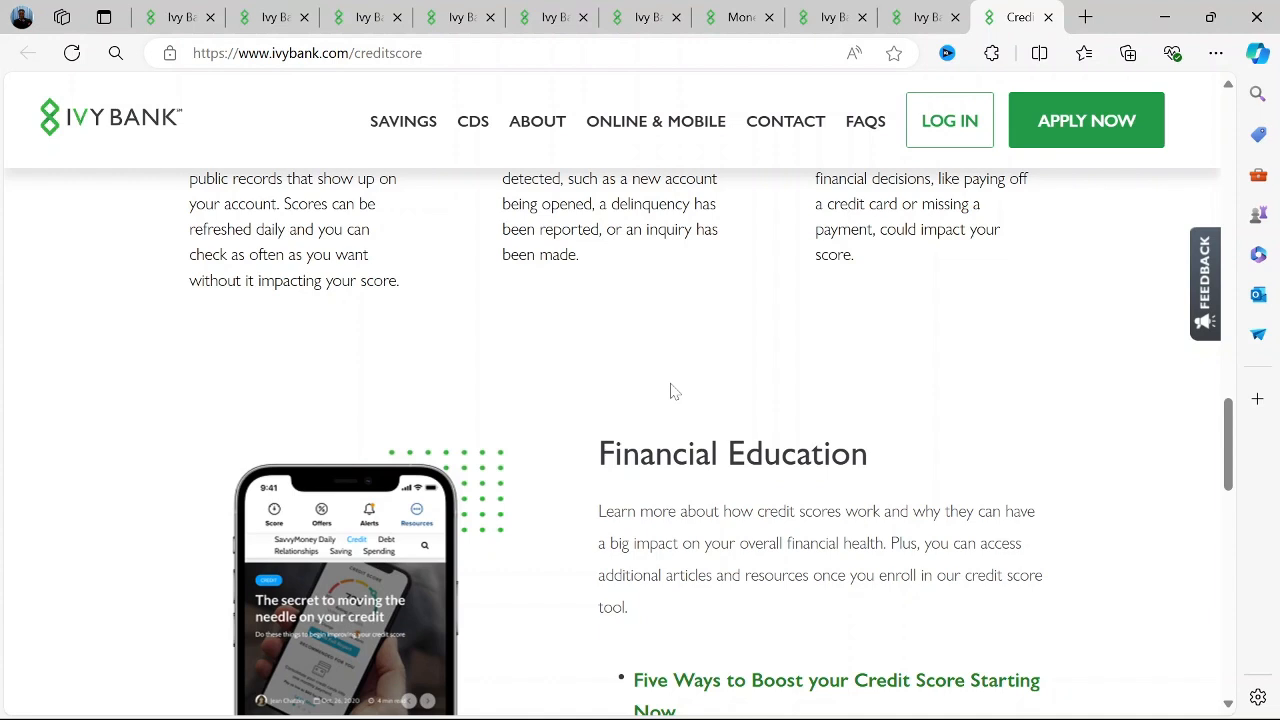
pyautogui.scroll(-3)
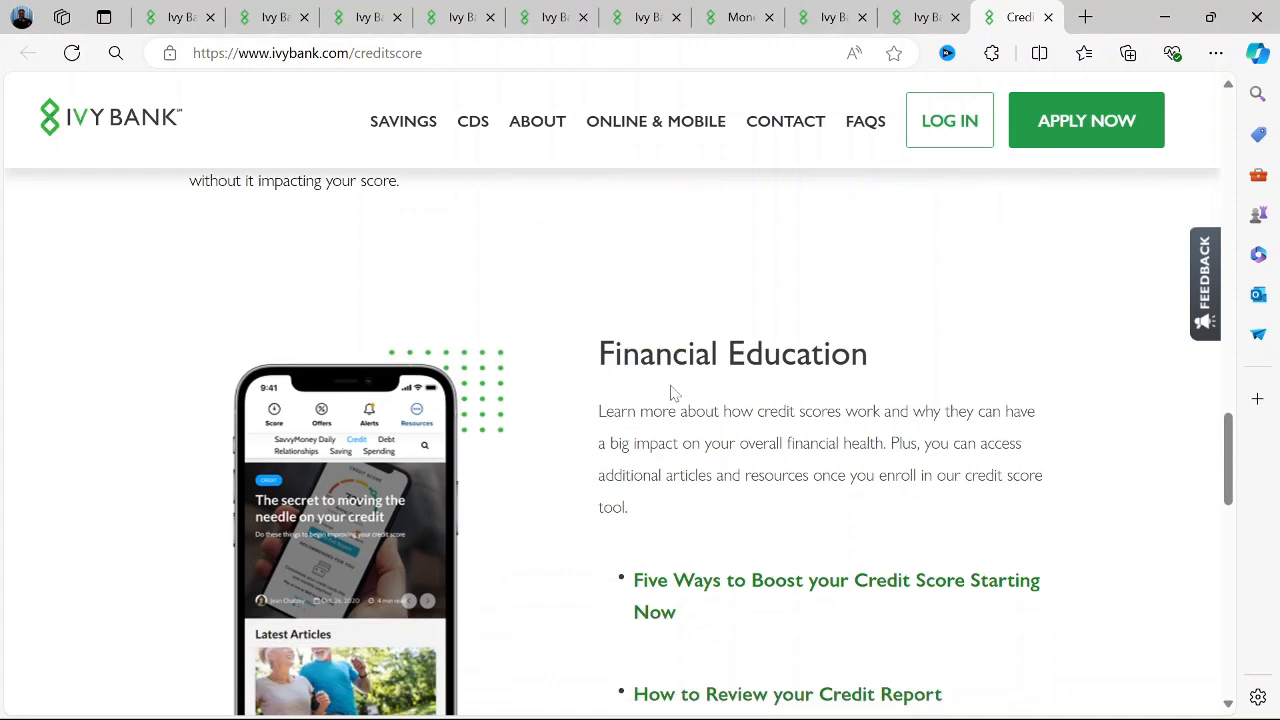
pyautogui.scroll(-3)
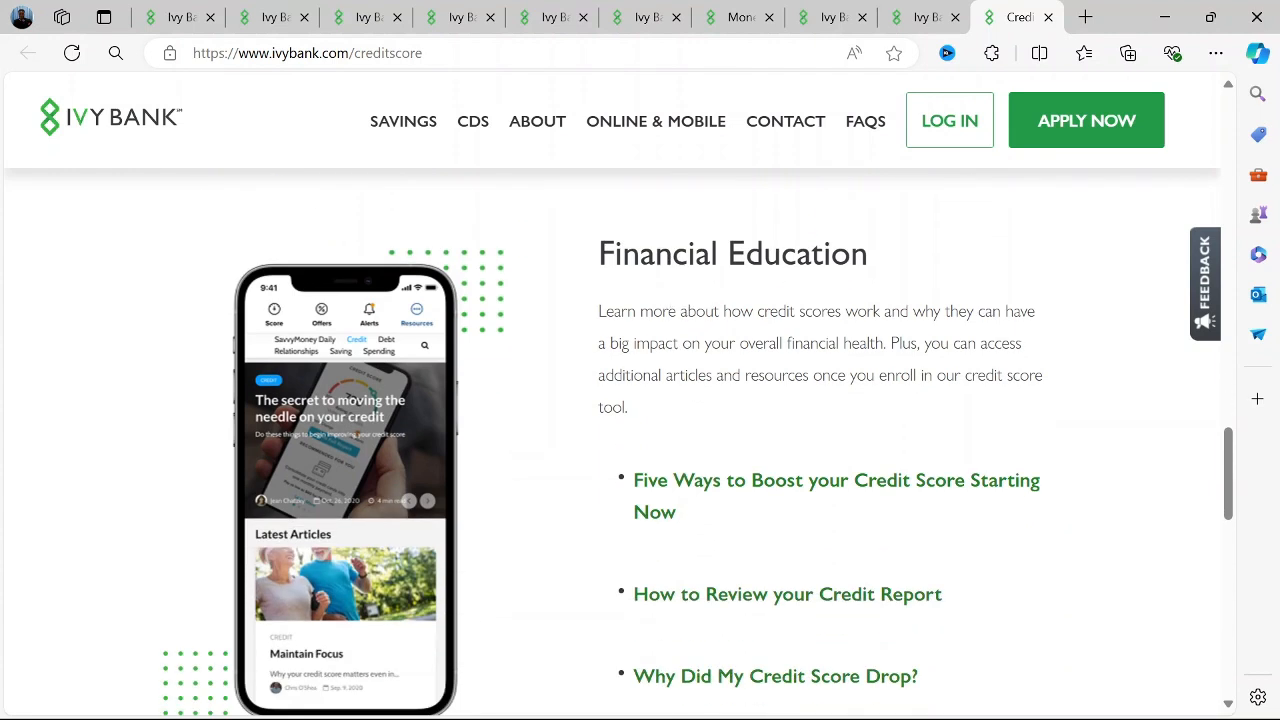
pyautogui.scroll(-3)
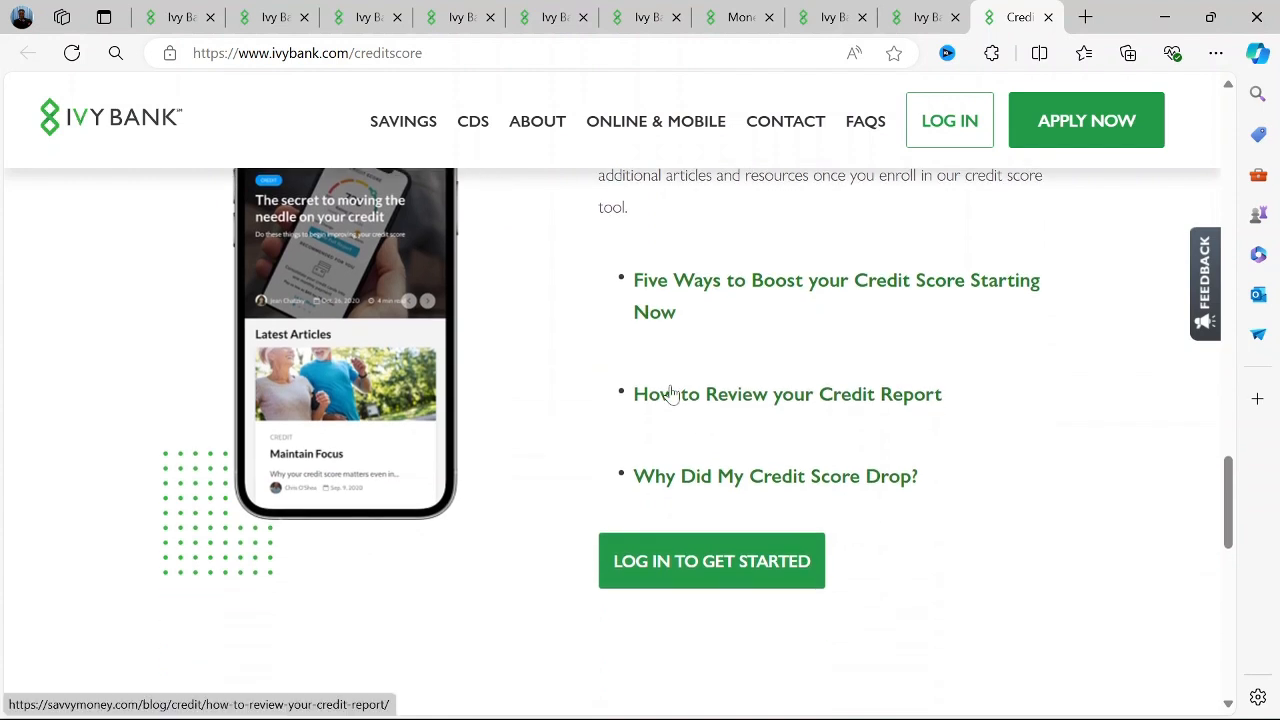
pyautogui.scroll(-3)
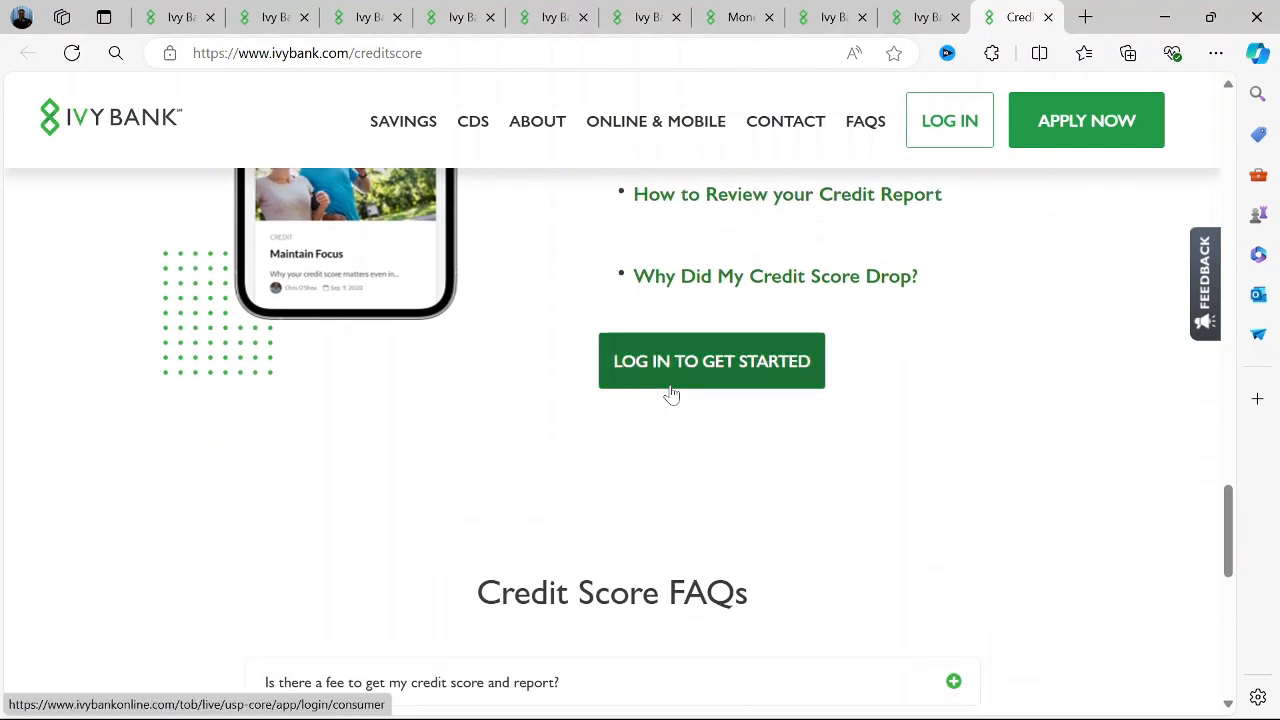
pyautogui.scroll(-3)
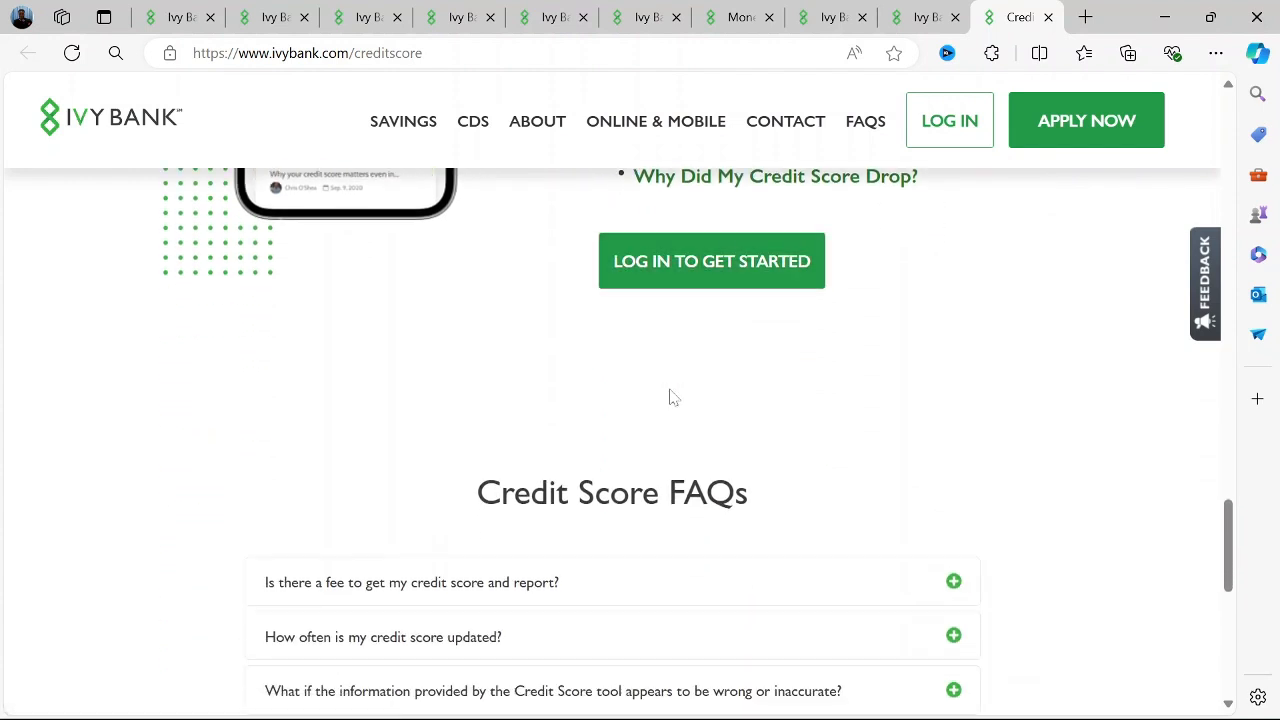
pyautogui.scroll(-3)
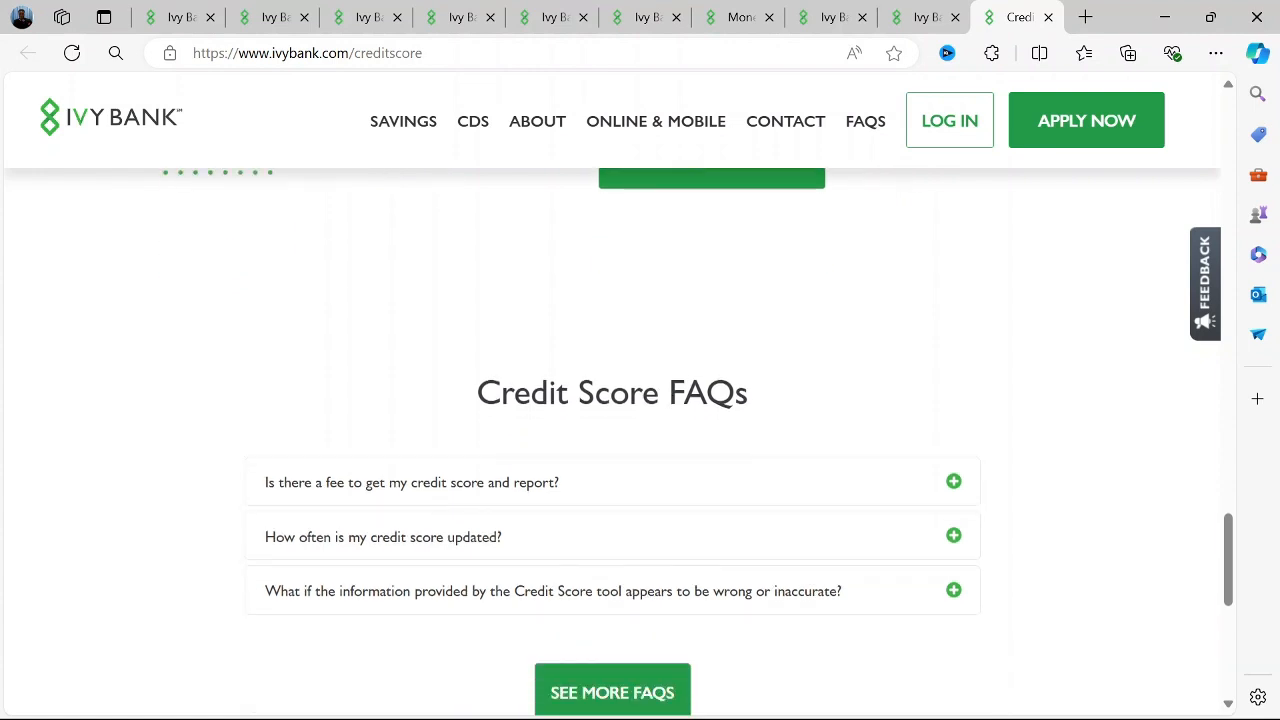
# Step: Read down to the green footer, then return to the Ivy Bank home tab
pyautogui.scroll(-3)
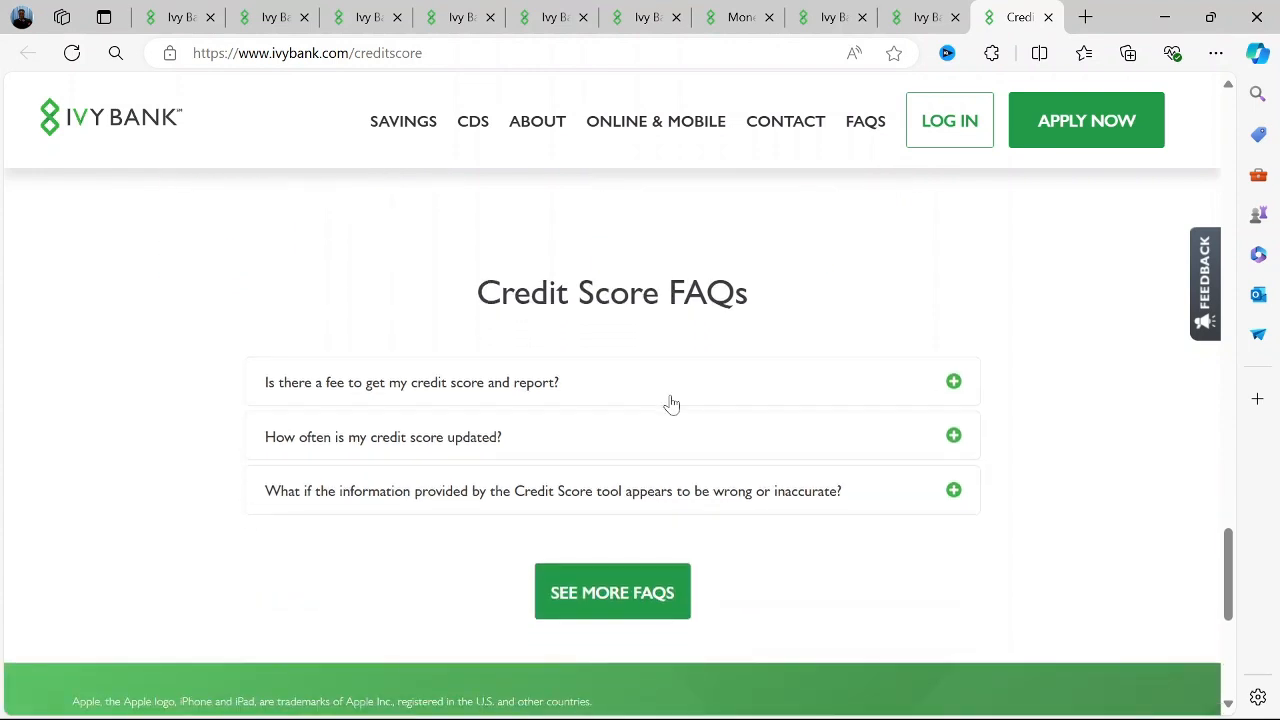
pyautogui.scroll(-3)
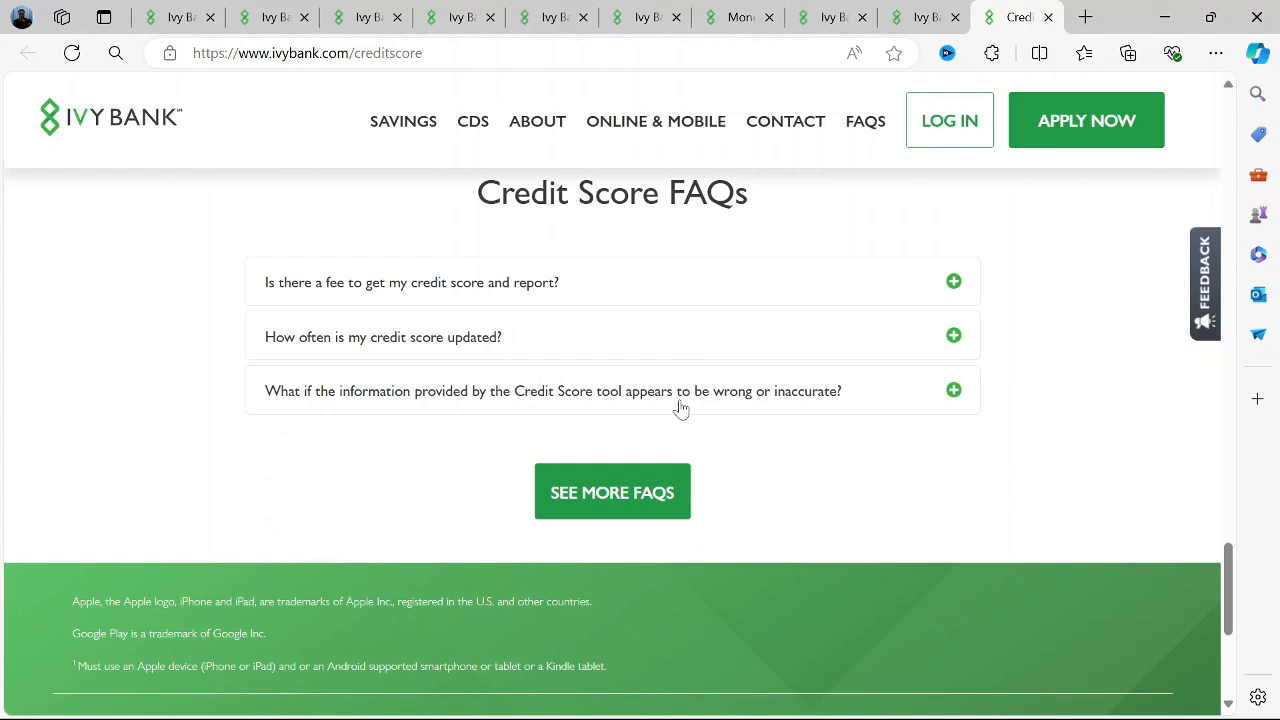
pyautogui.scroll(-3)
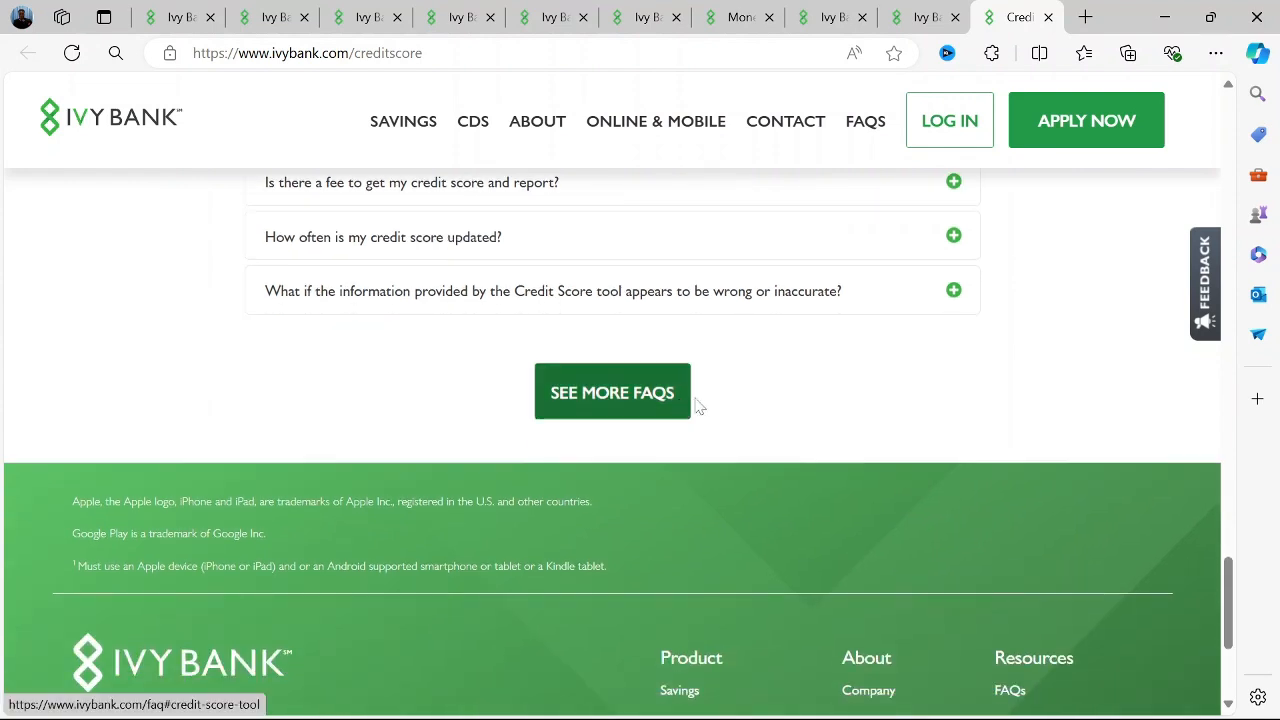
pyautogui.scroll(-3)
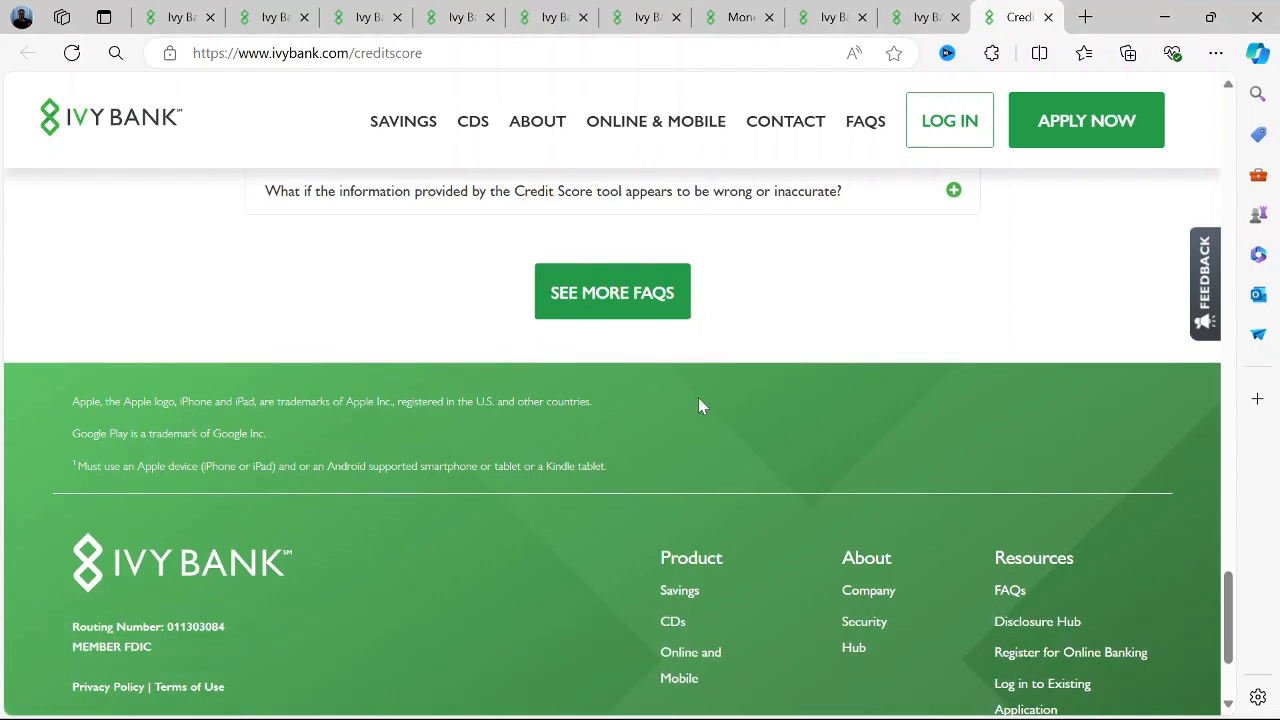
pyautogui.scroll(-3)
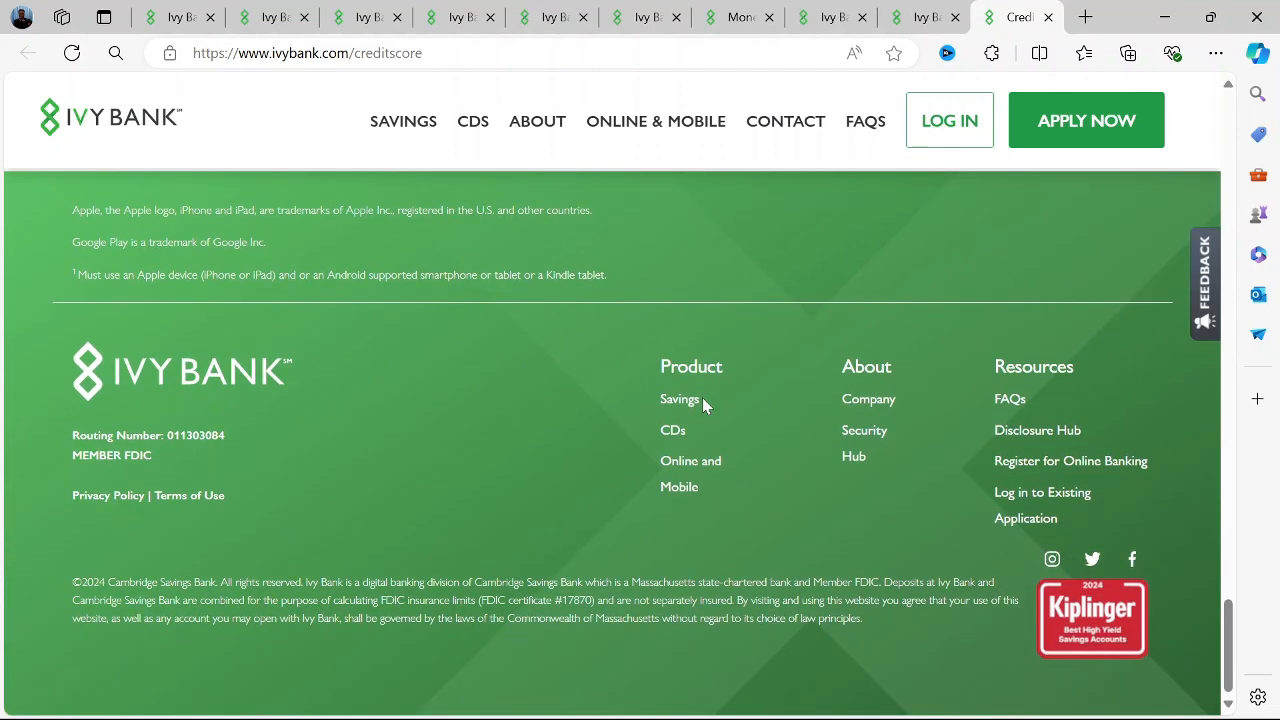
pyautogui.click(178, 16)
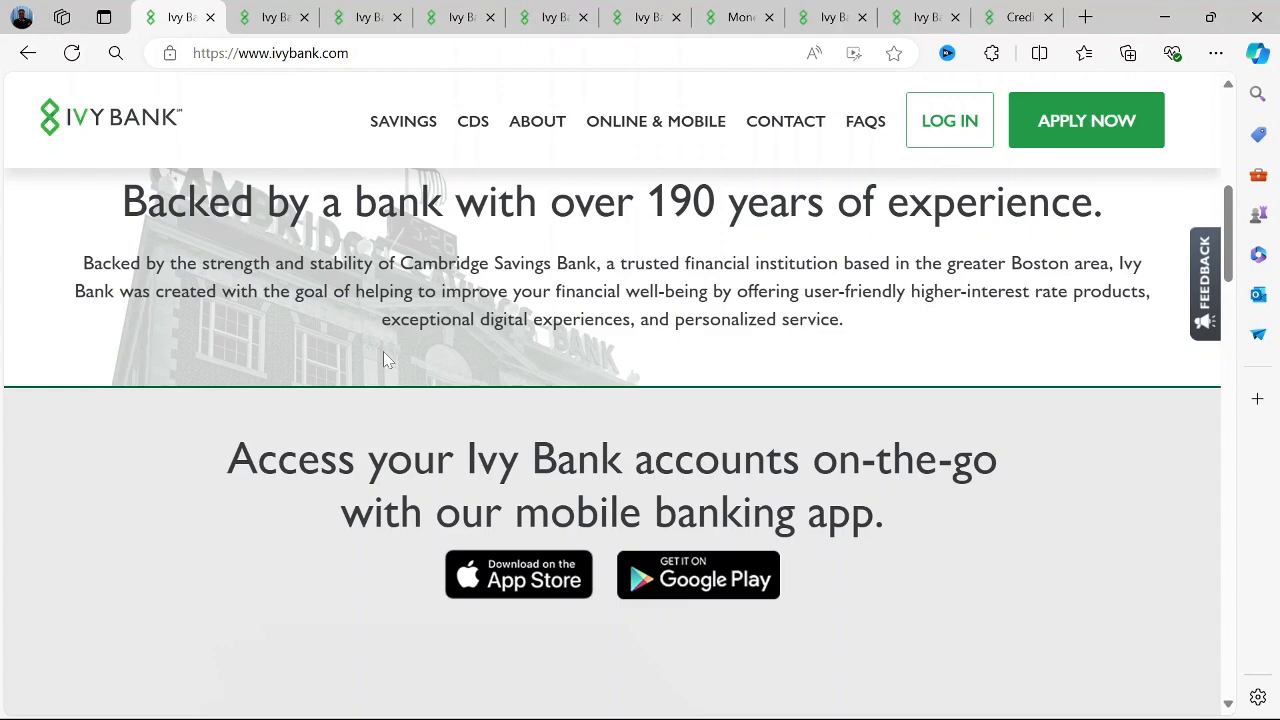
# Step: Scroll the home page past the Cambridge Savings Bank section to the mobile app phone screenshots
pyautogui.scroll(-3)
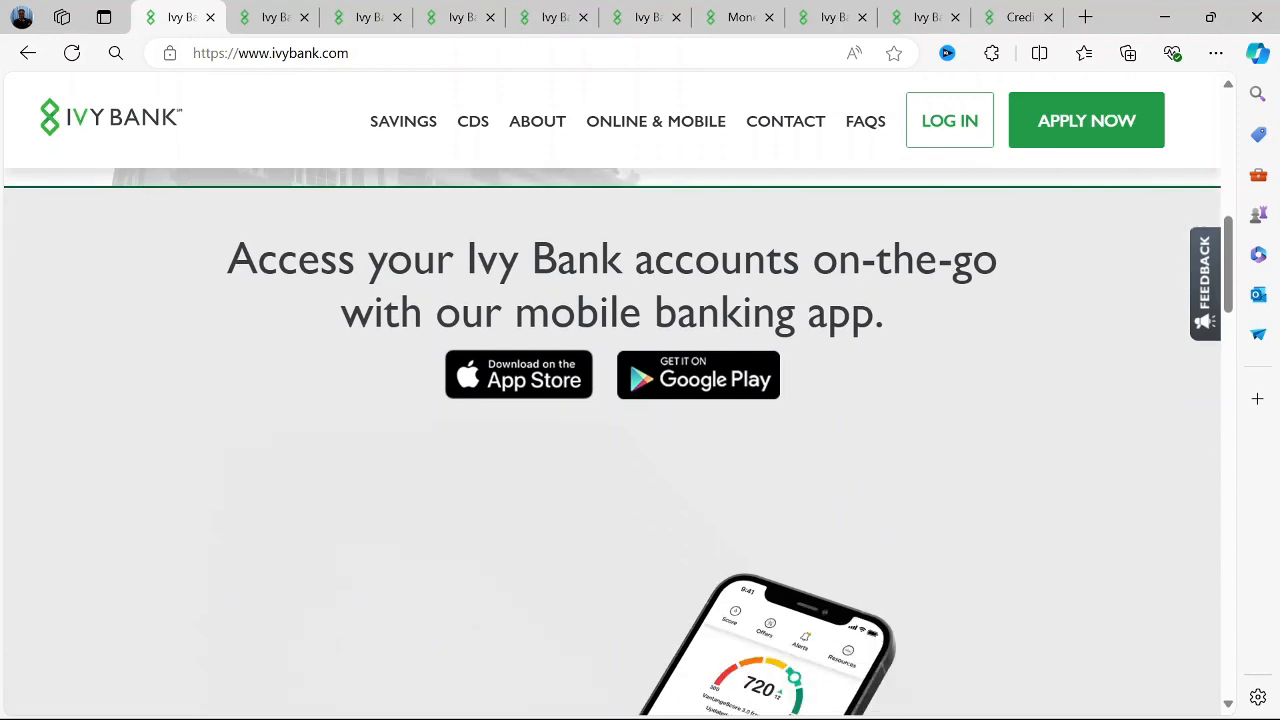
pyautogui.scroll(-3)
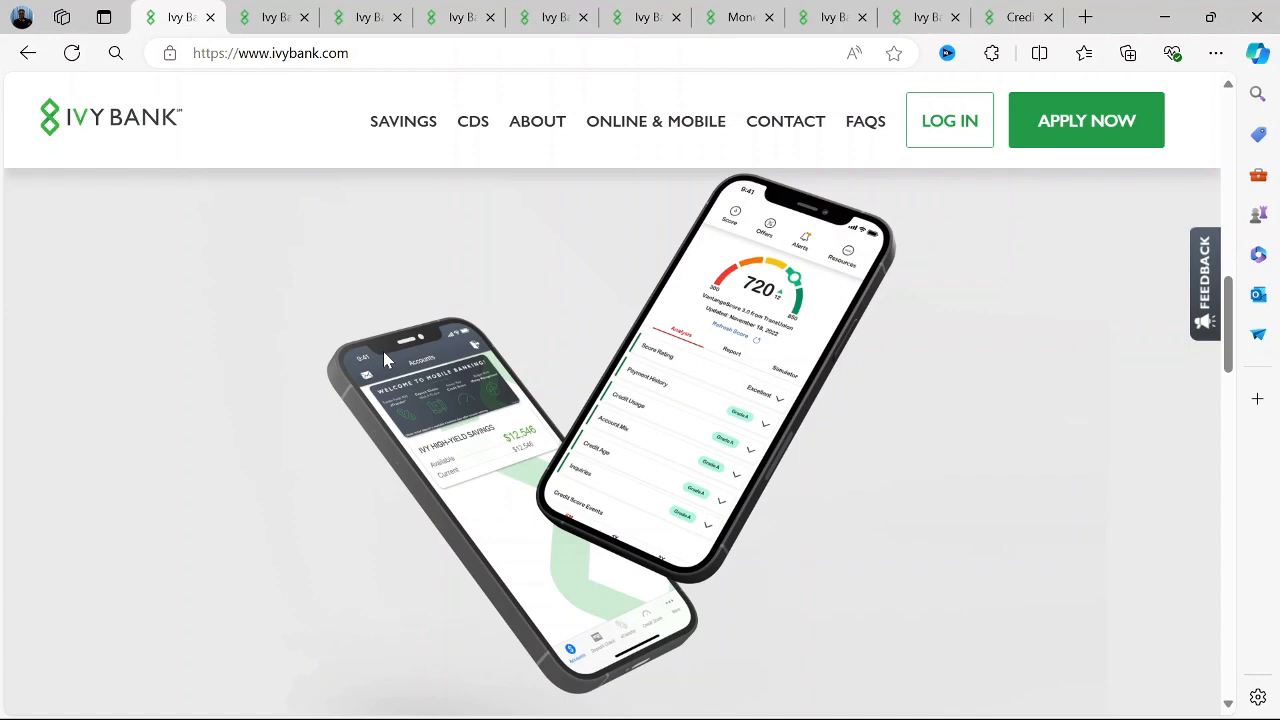
pyautogui.scroll(-3)
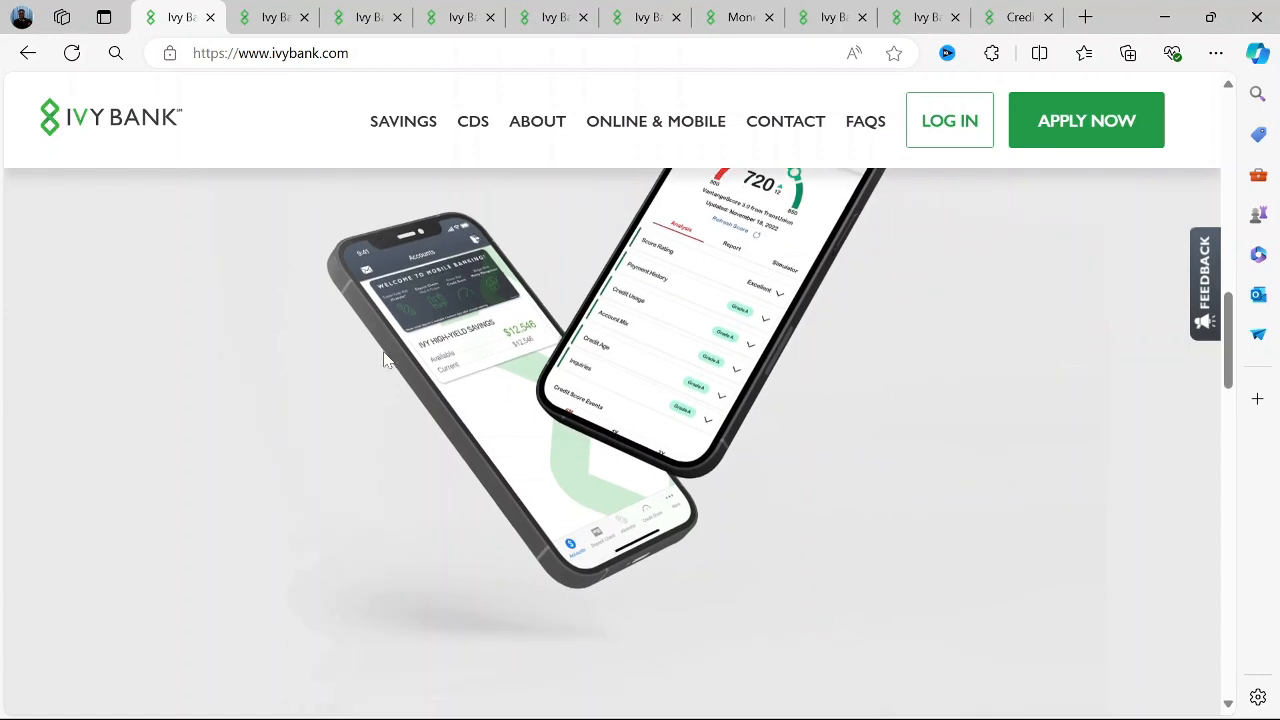